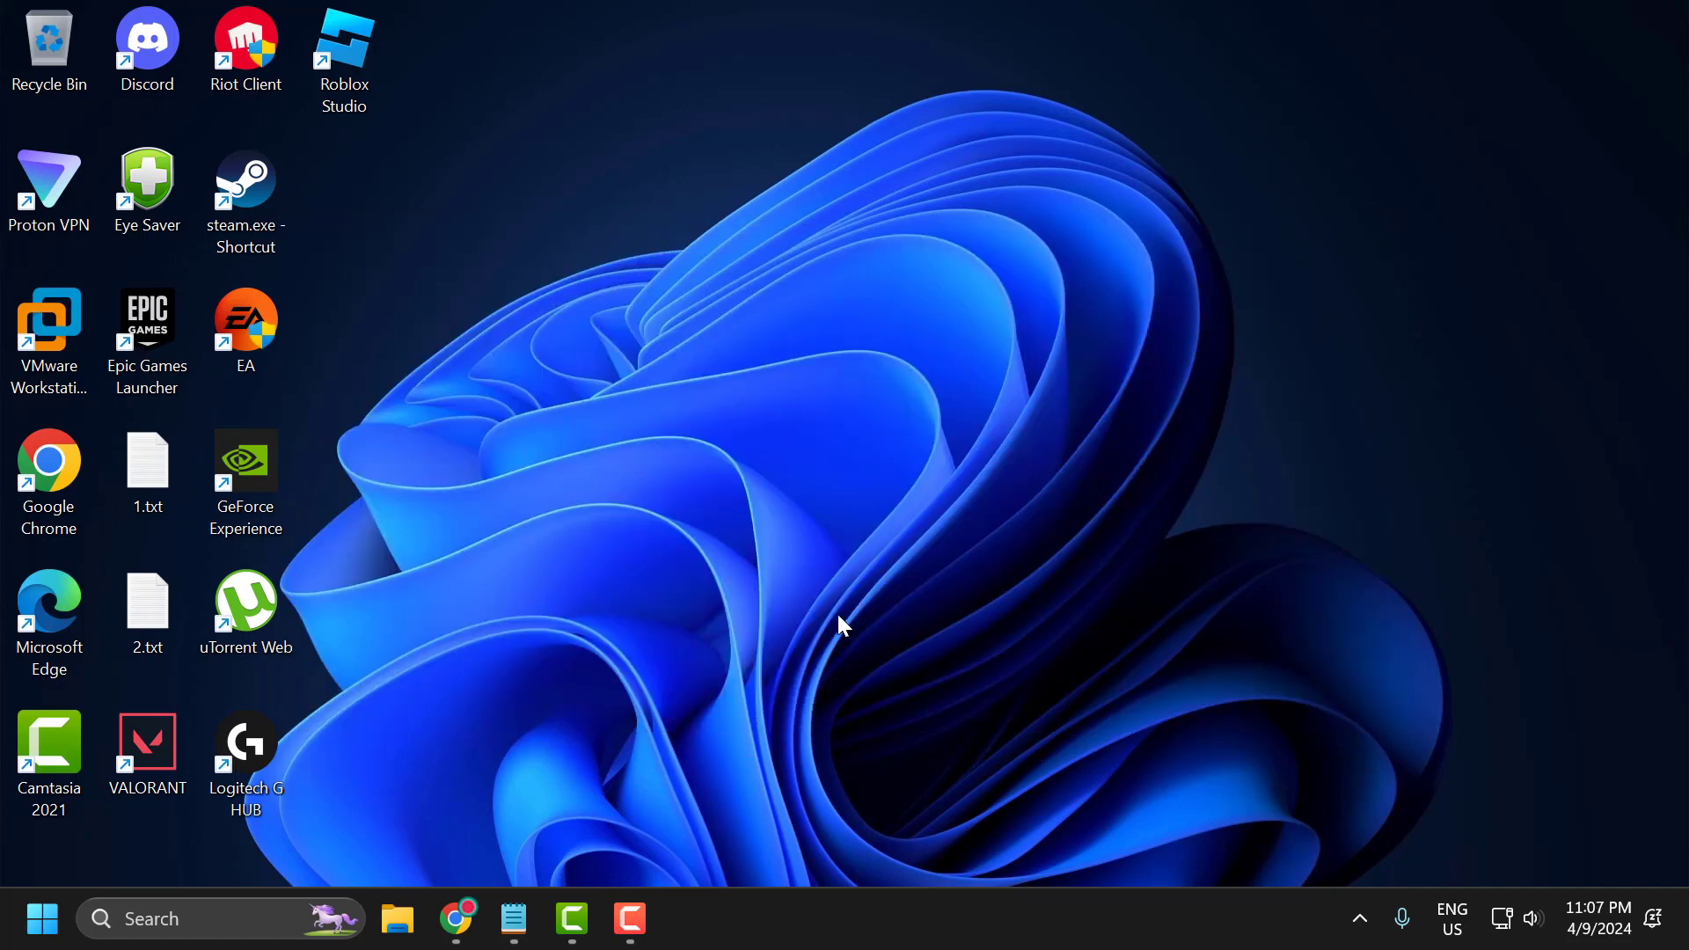
pyautogui.moveTo(770, 644)
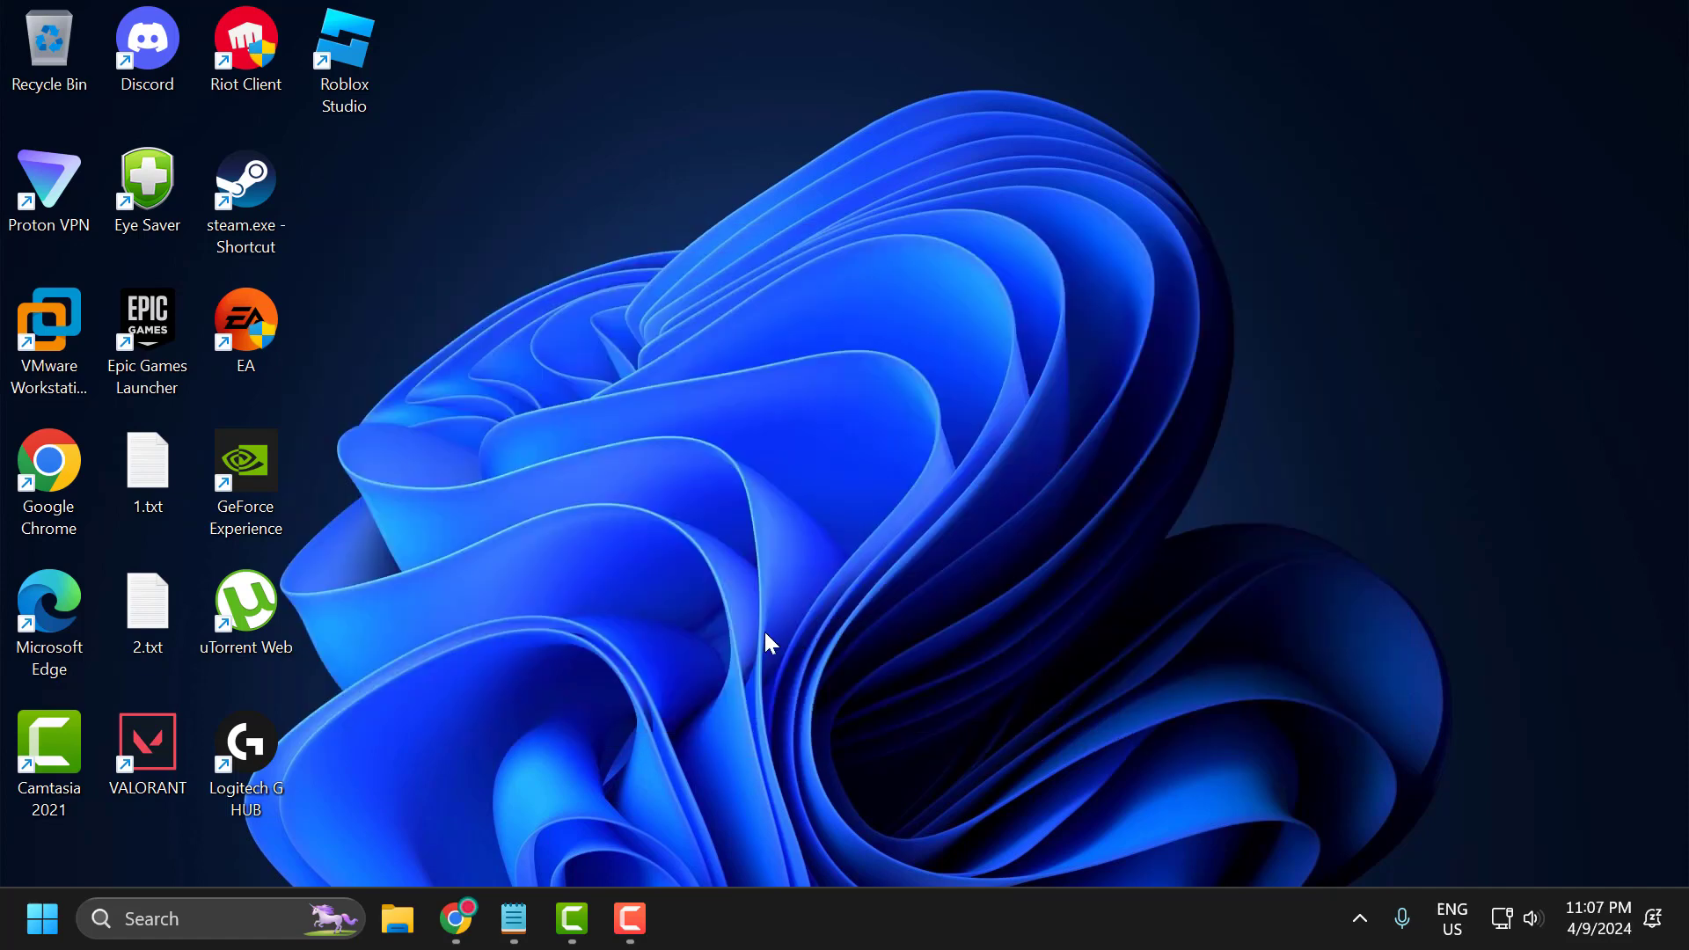
pyautogui.moveTo(457, 919)
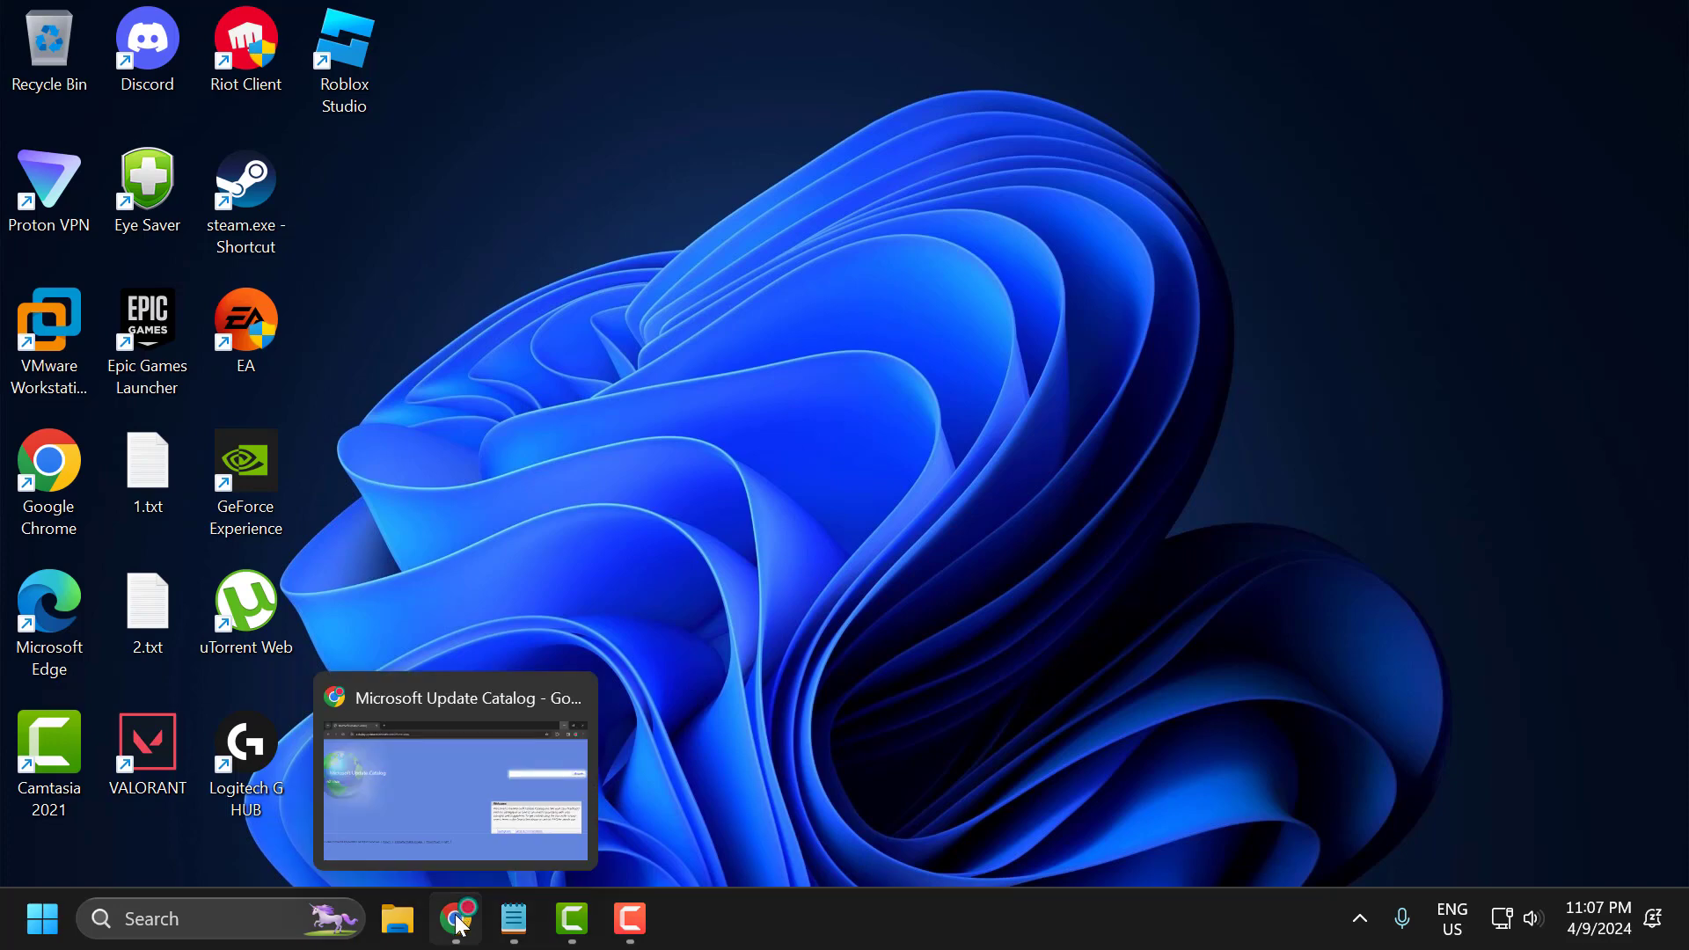
# Return to the Update Catalog in Chrome and search for kb5035942.
pyautogui.click(455, 771)
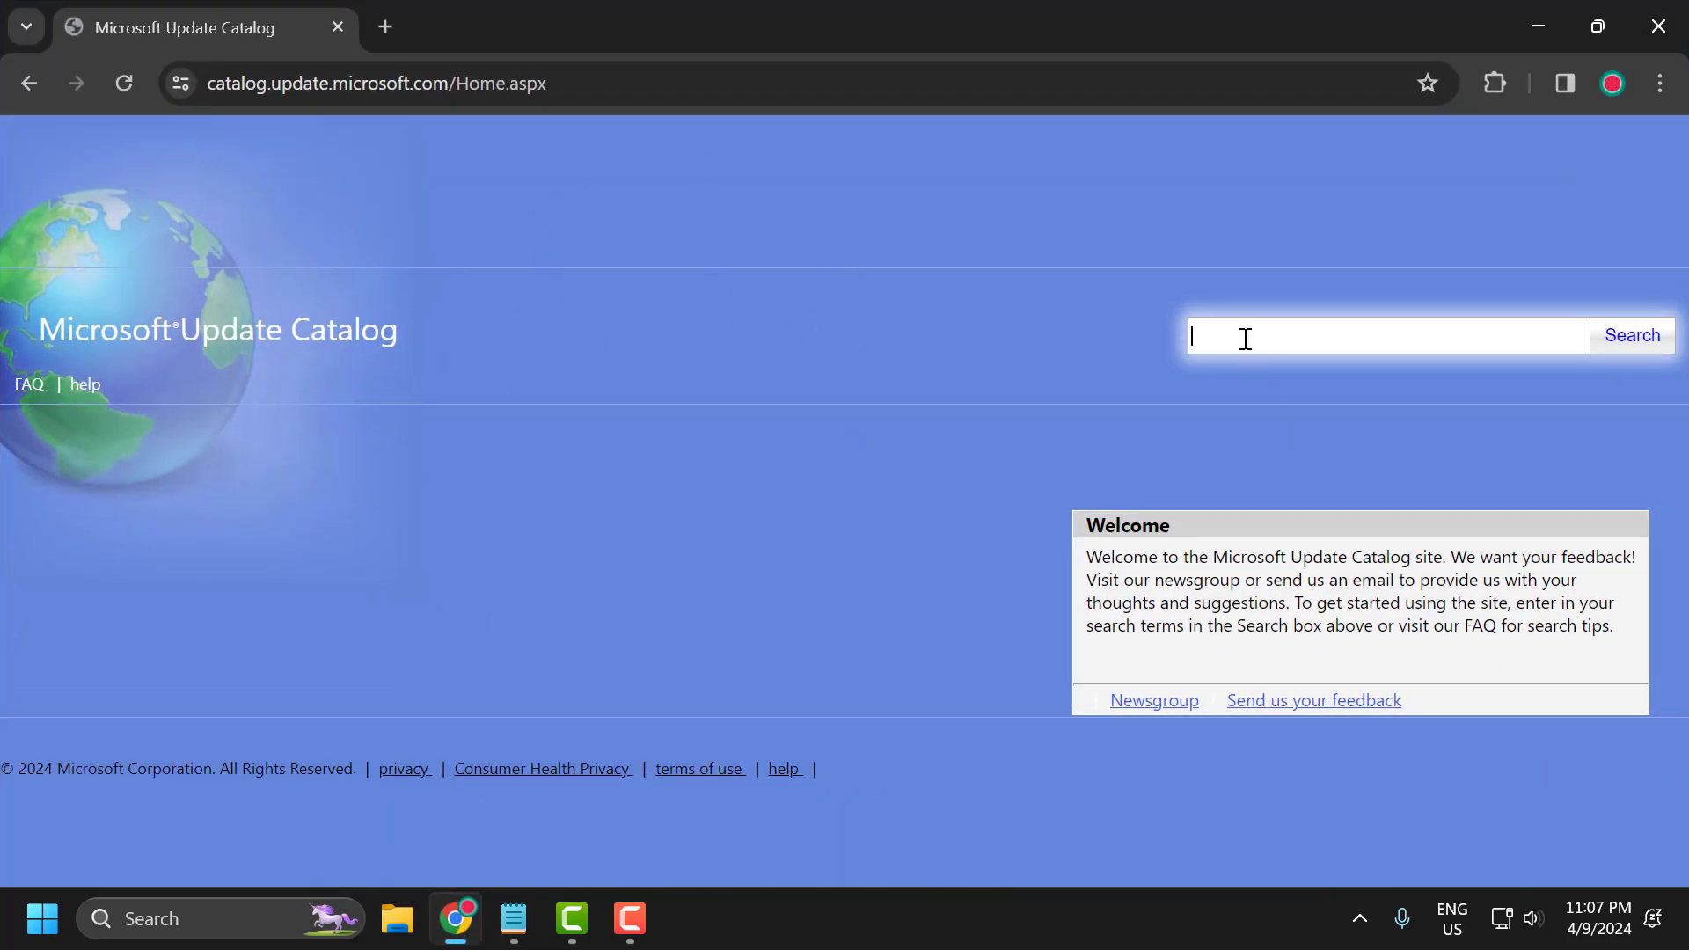
pyautogui.write('k')
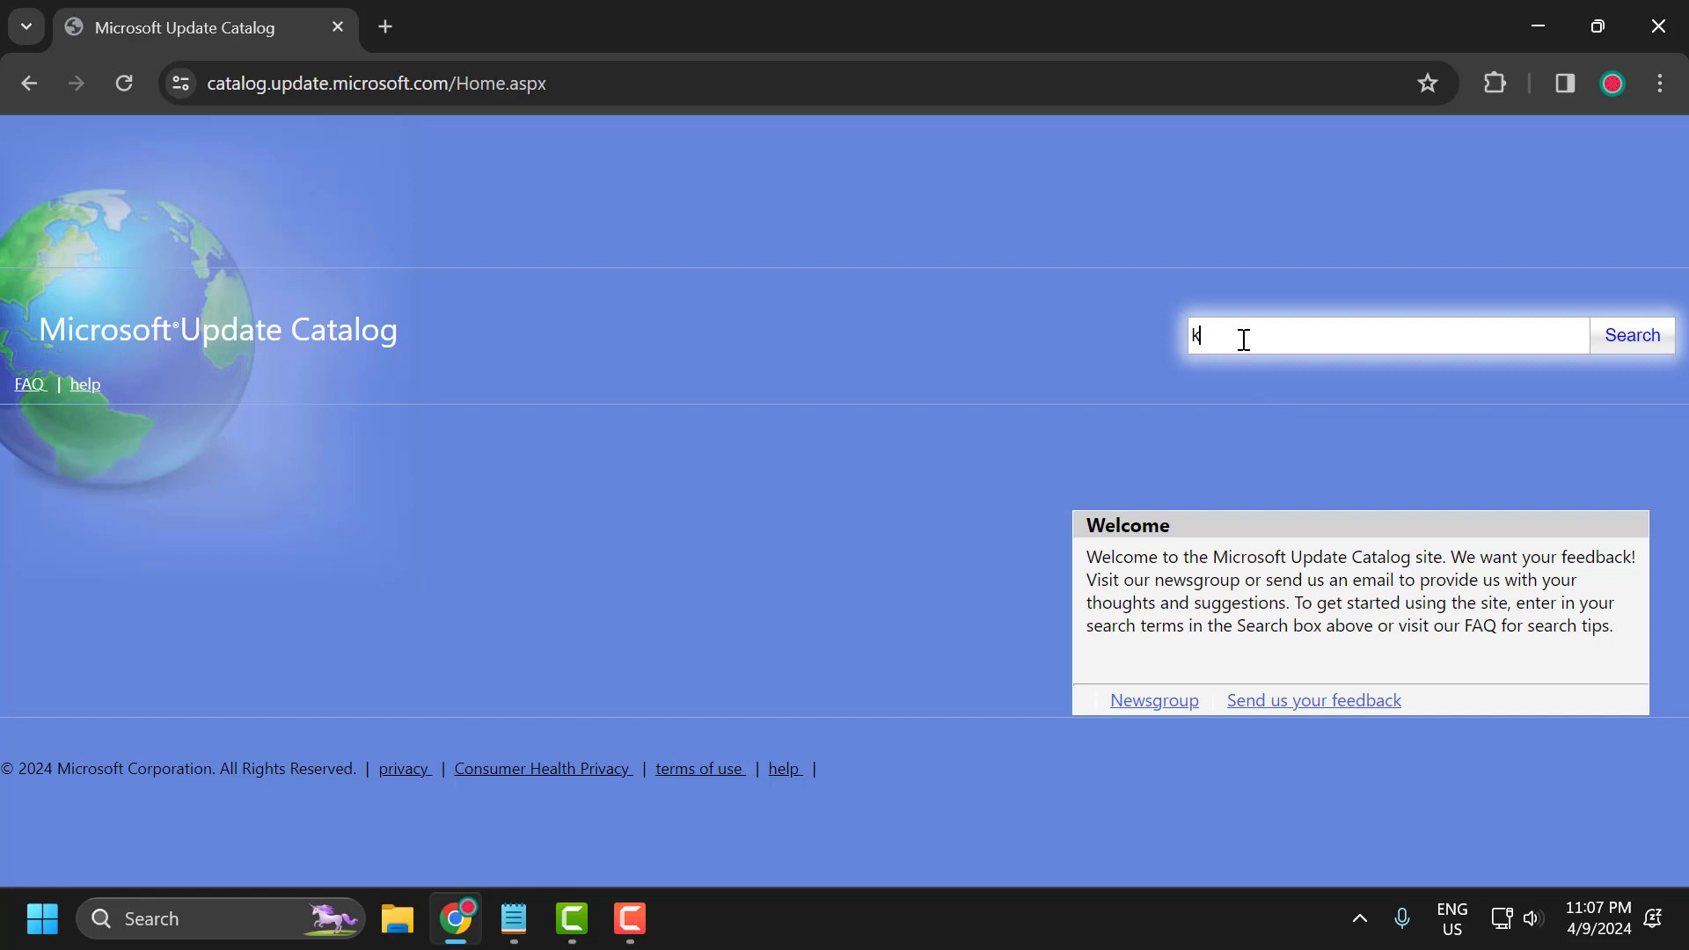
pyautogui.write('b5')
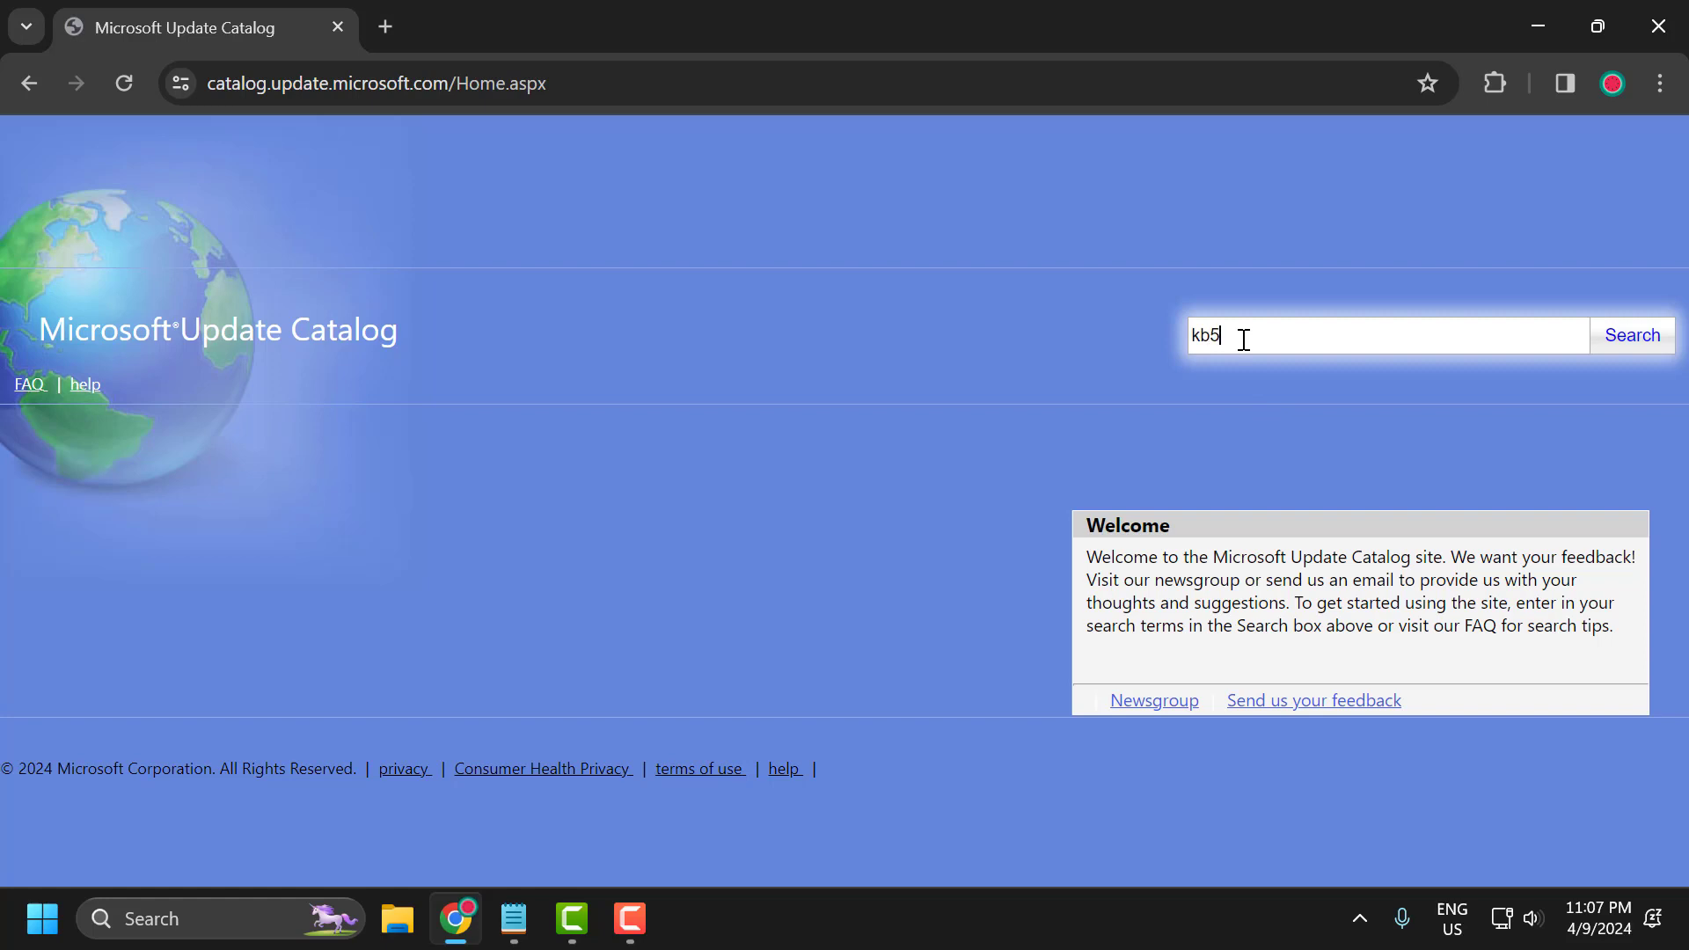
pyautogui.write('035')
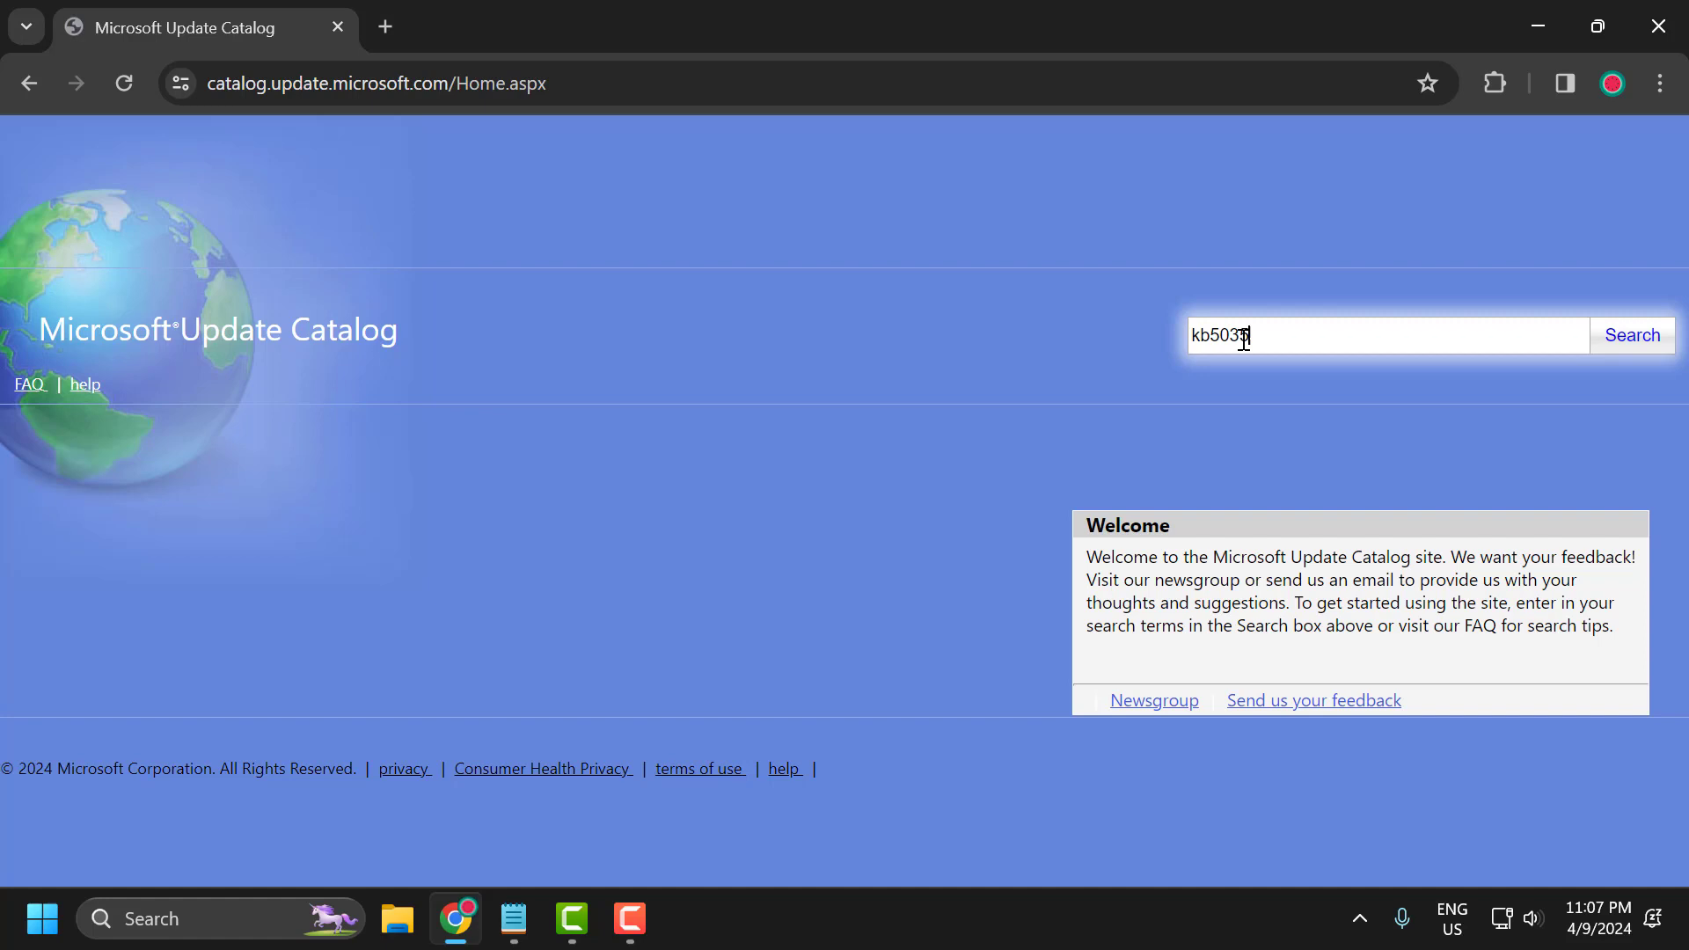
pyautogui.write('942')
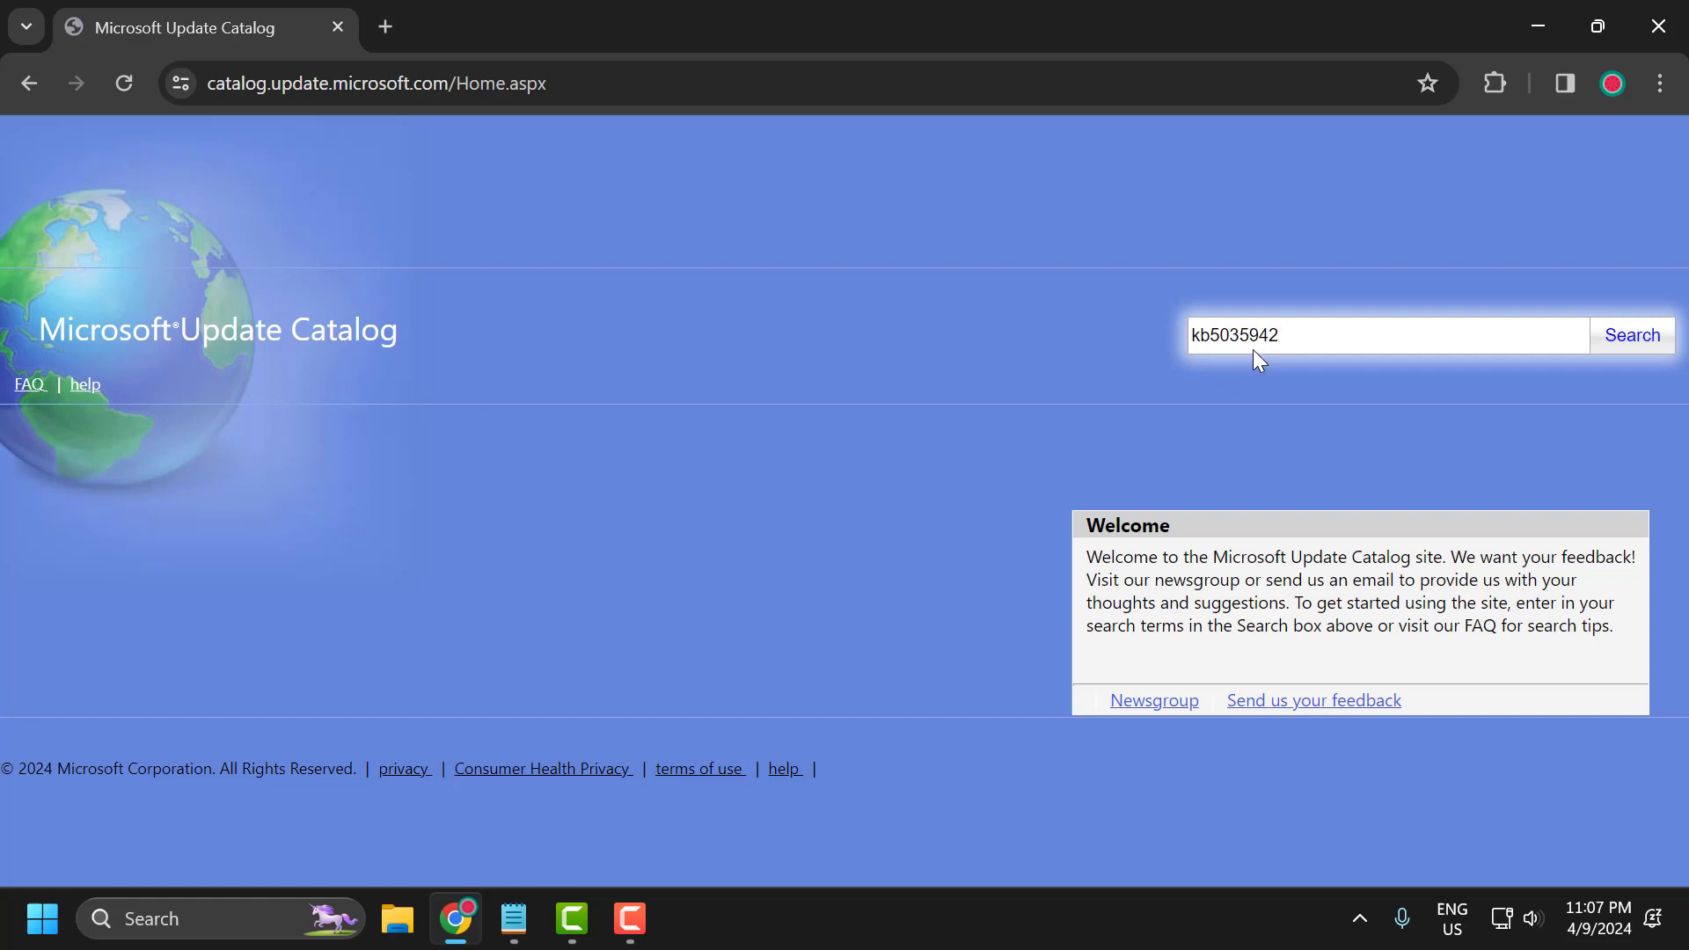
pyautogui.click(1632, 335)
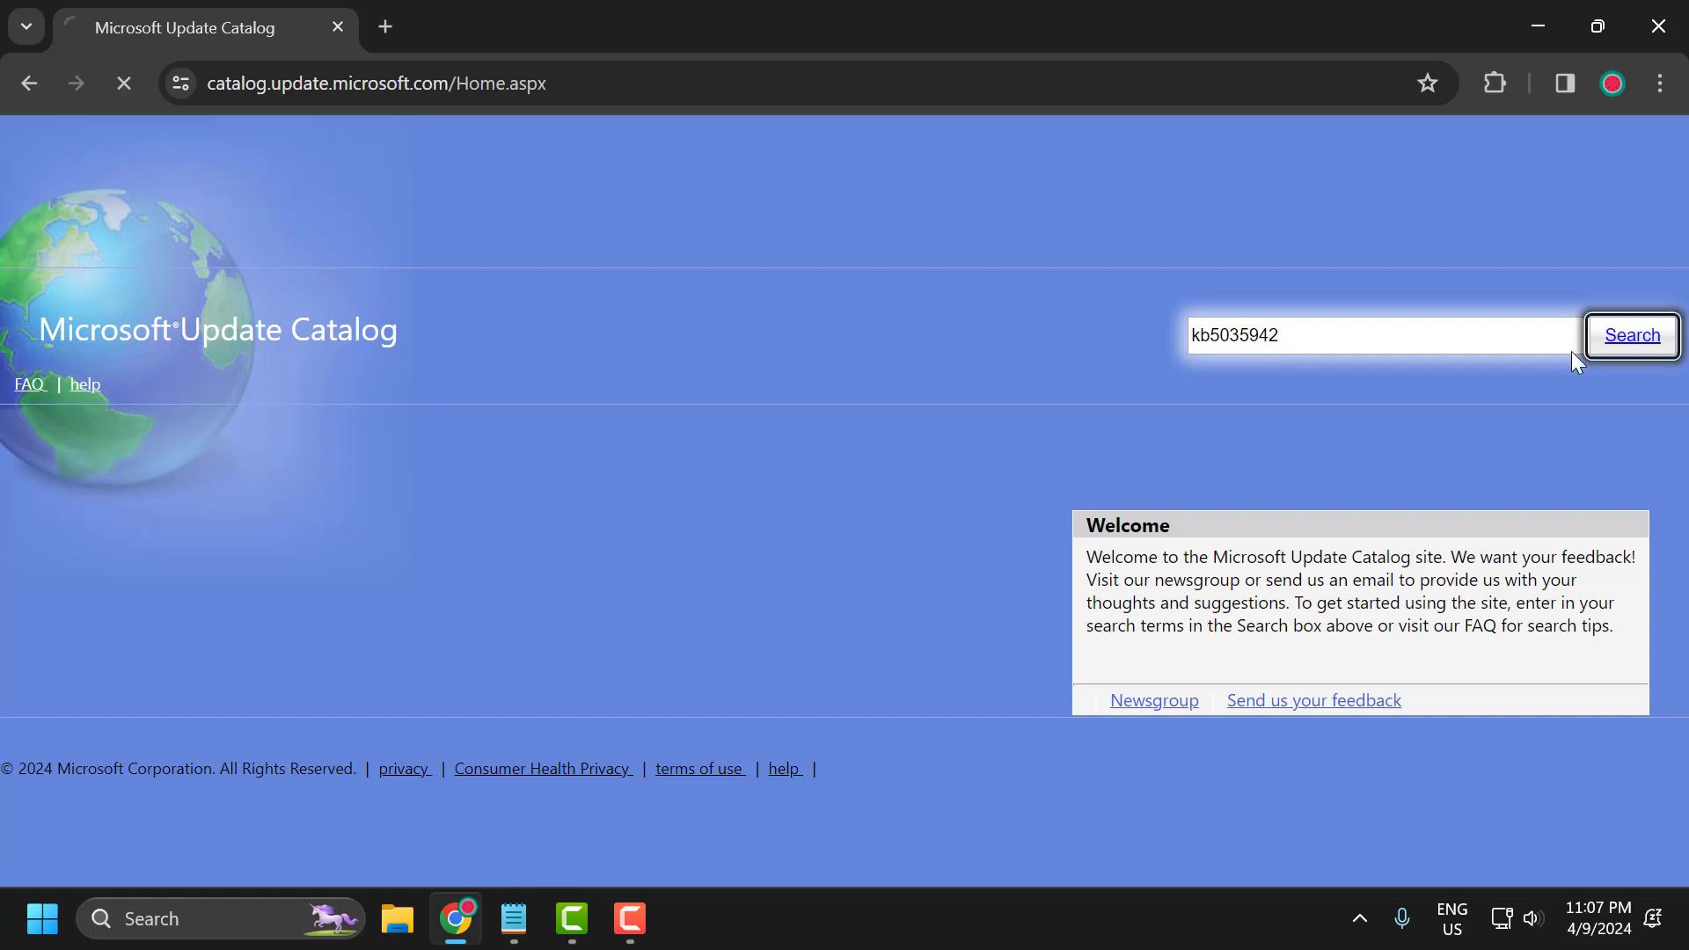
pyautogui.click(1631, 335)
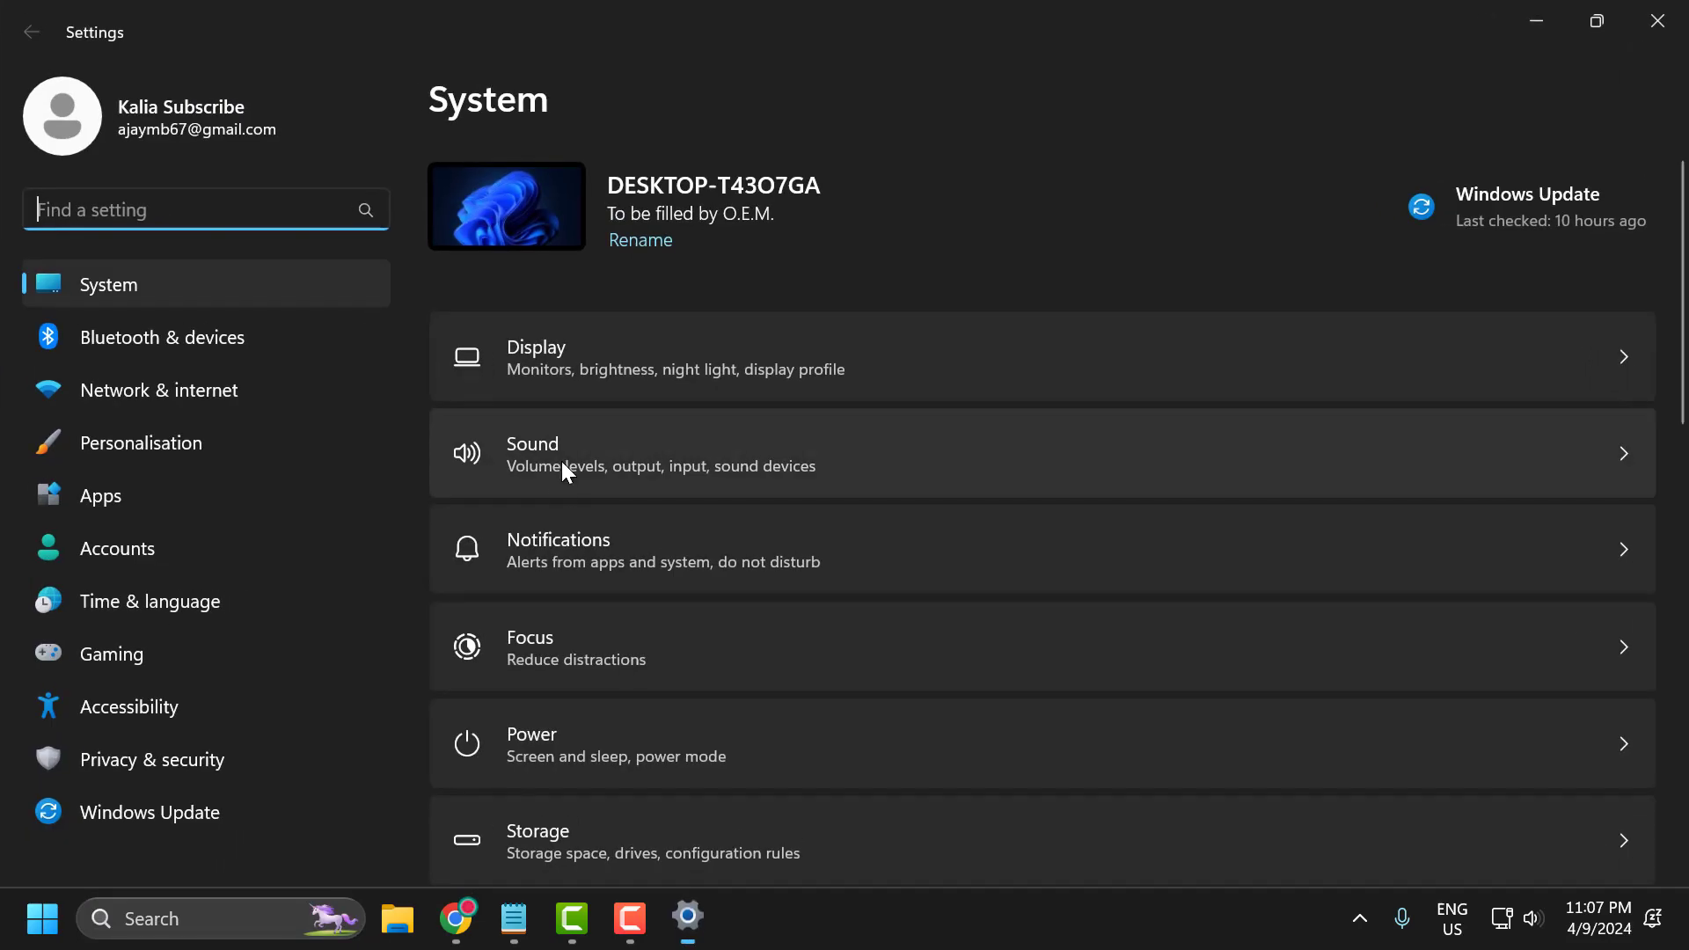
pyautogui.moveTo(157, 536)
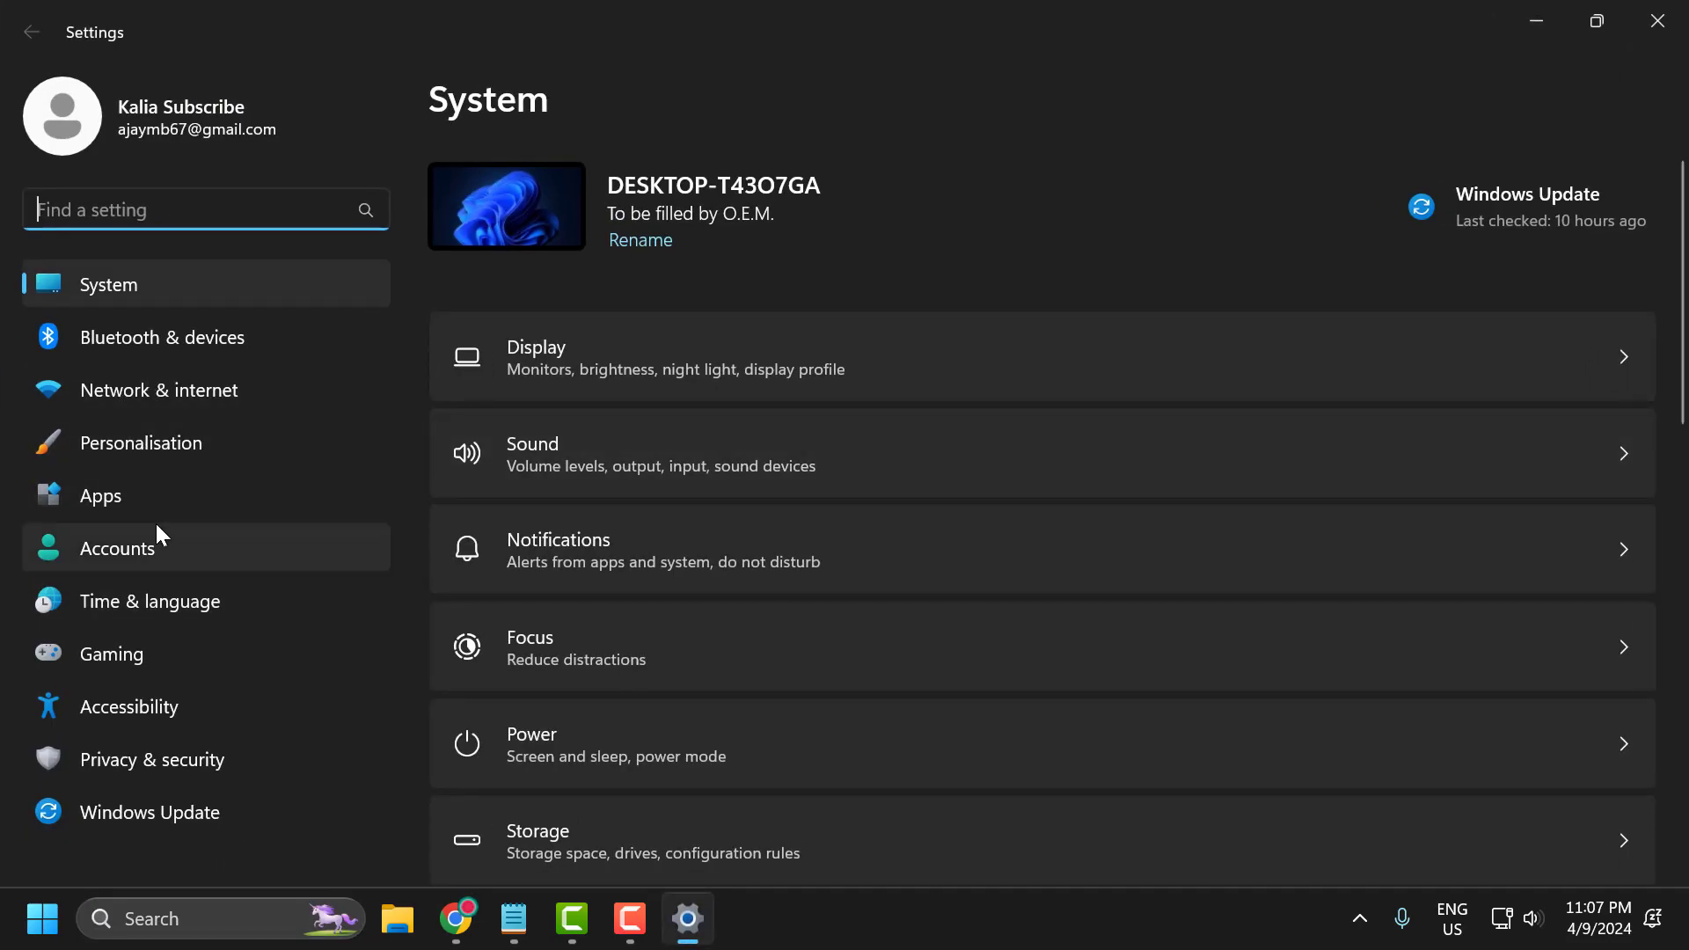
pyautogui.moveTo(952, 440)
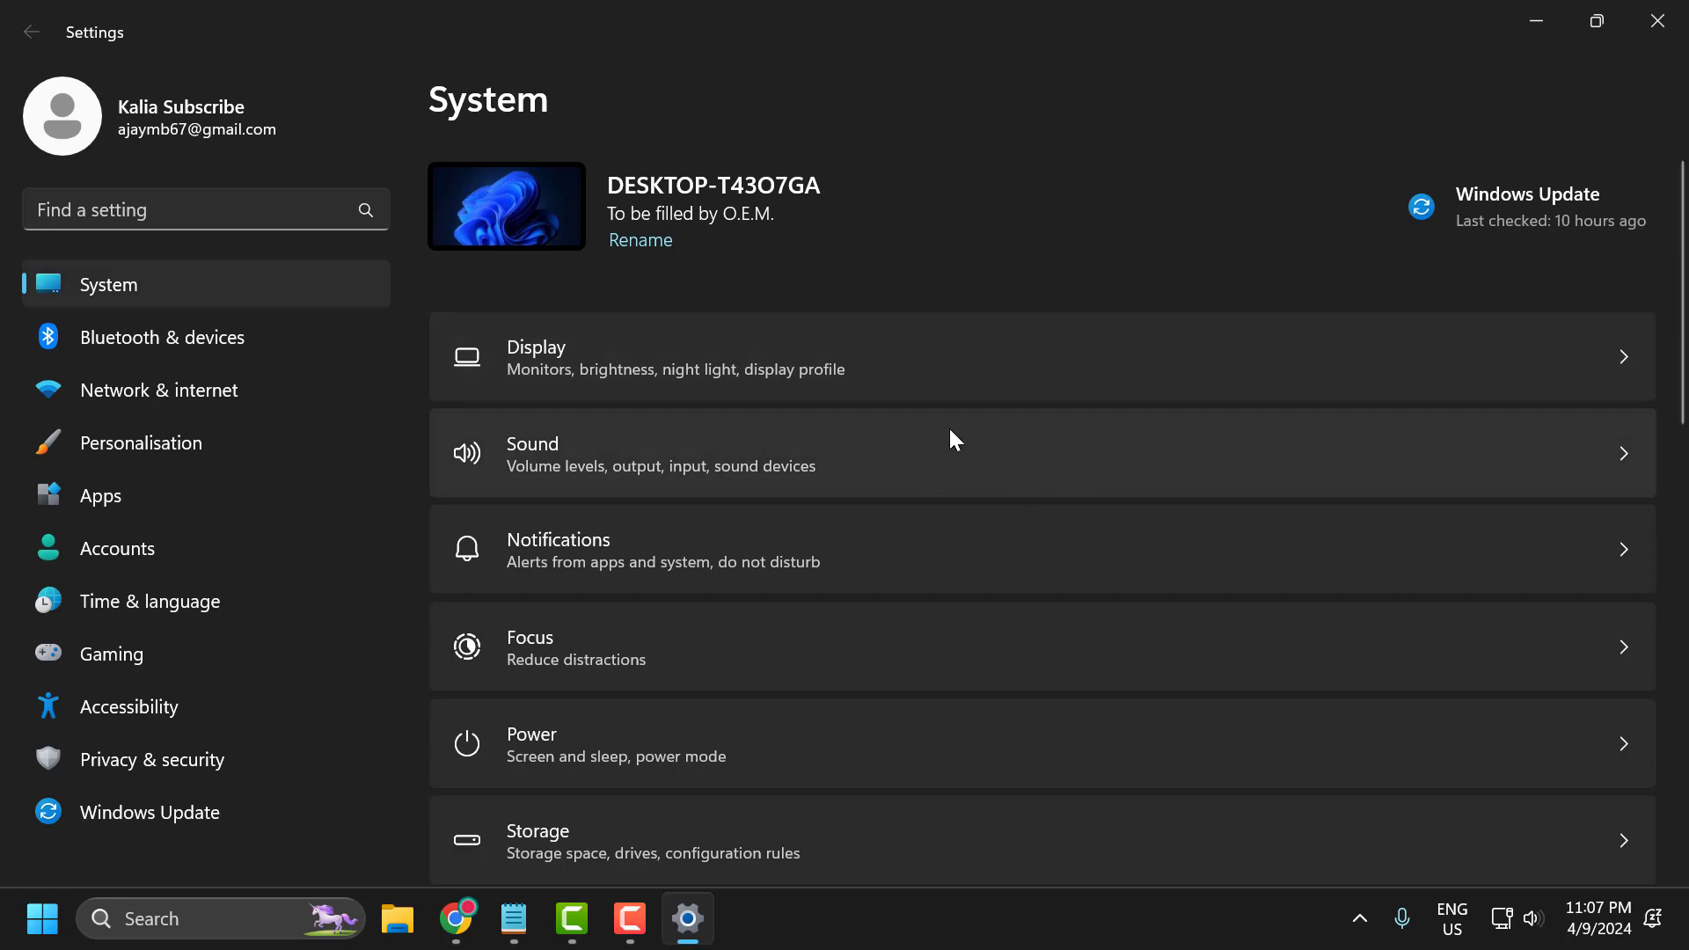
# On the About page, highlight the 64-bit system type and Windows version 22H2.
pyautogui.scroll(-3)
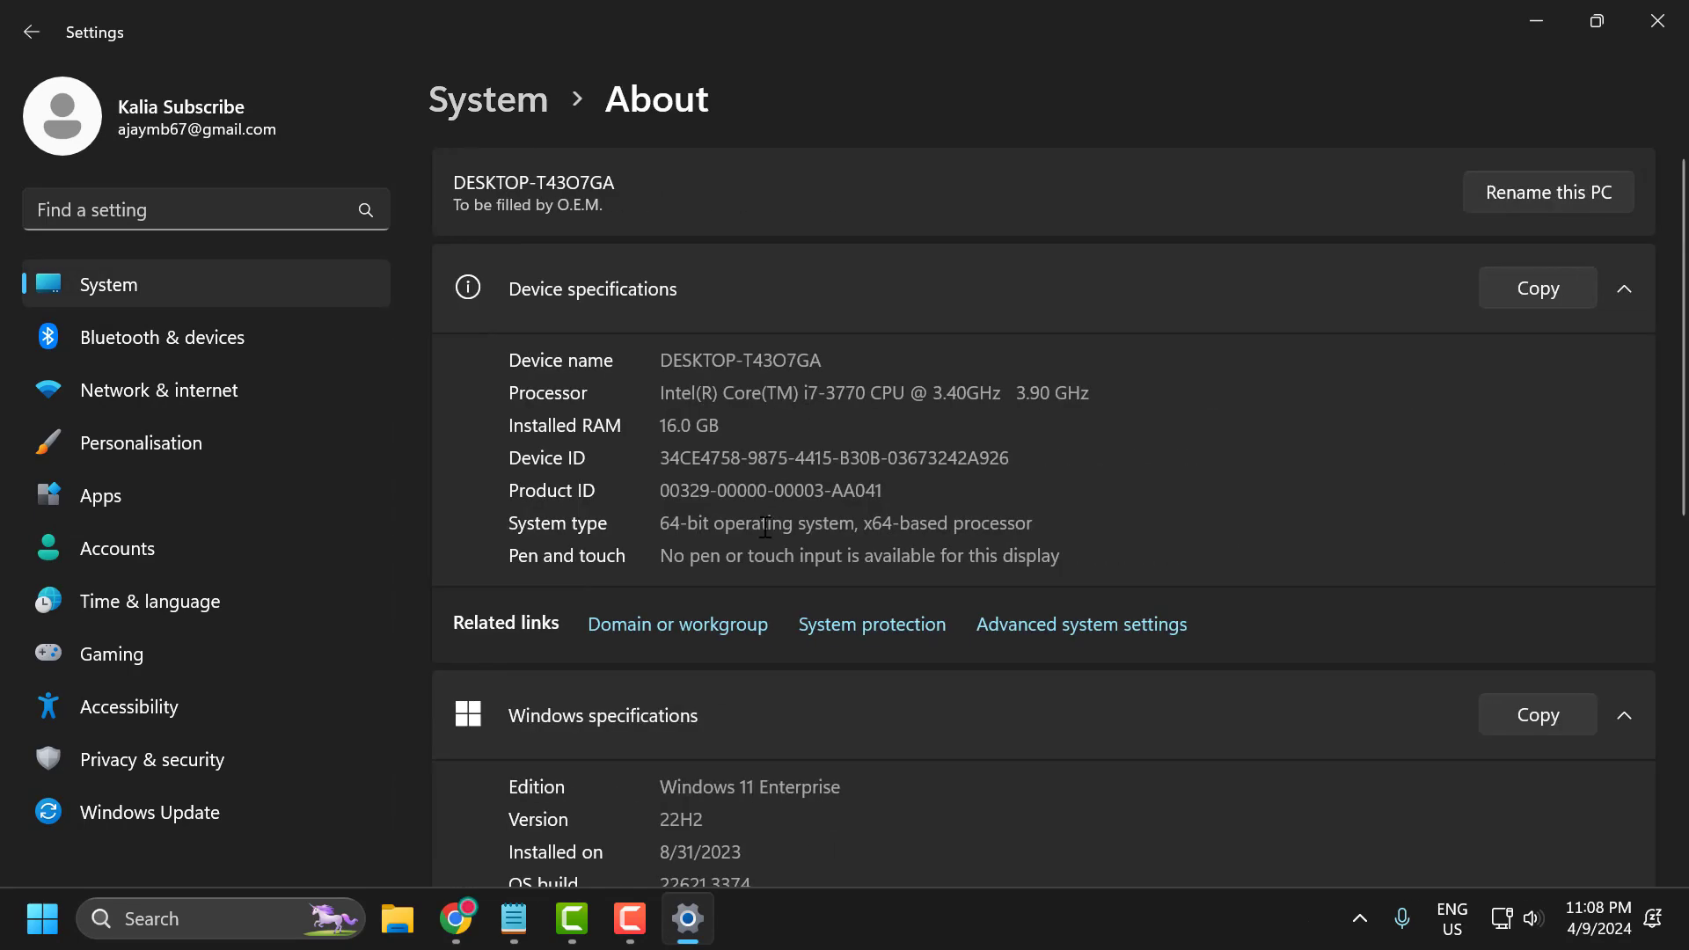
pyautogui.moveTo(518, 536)
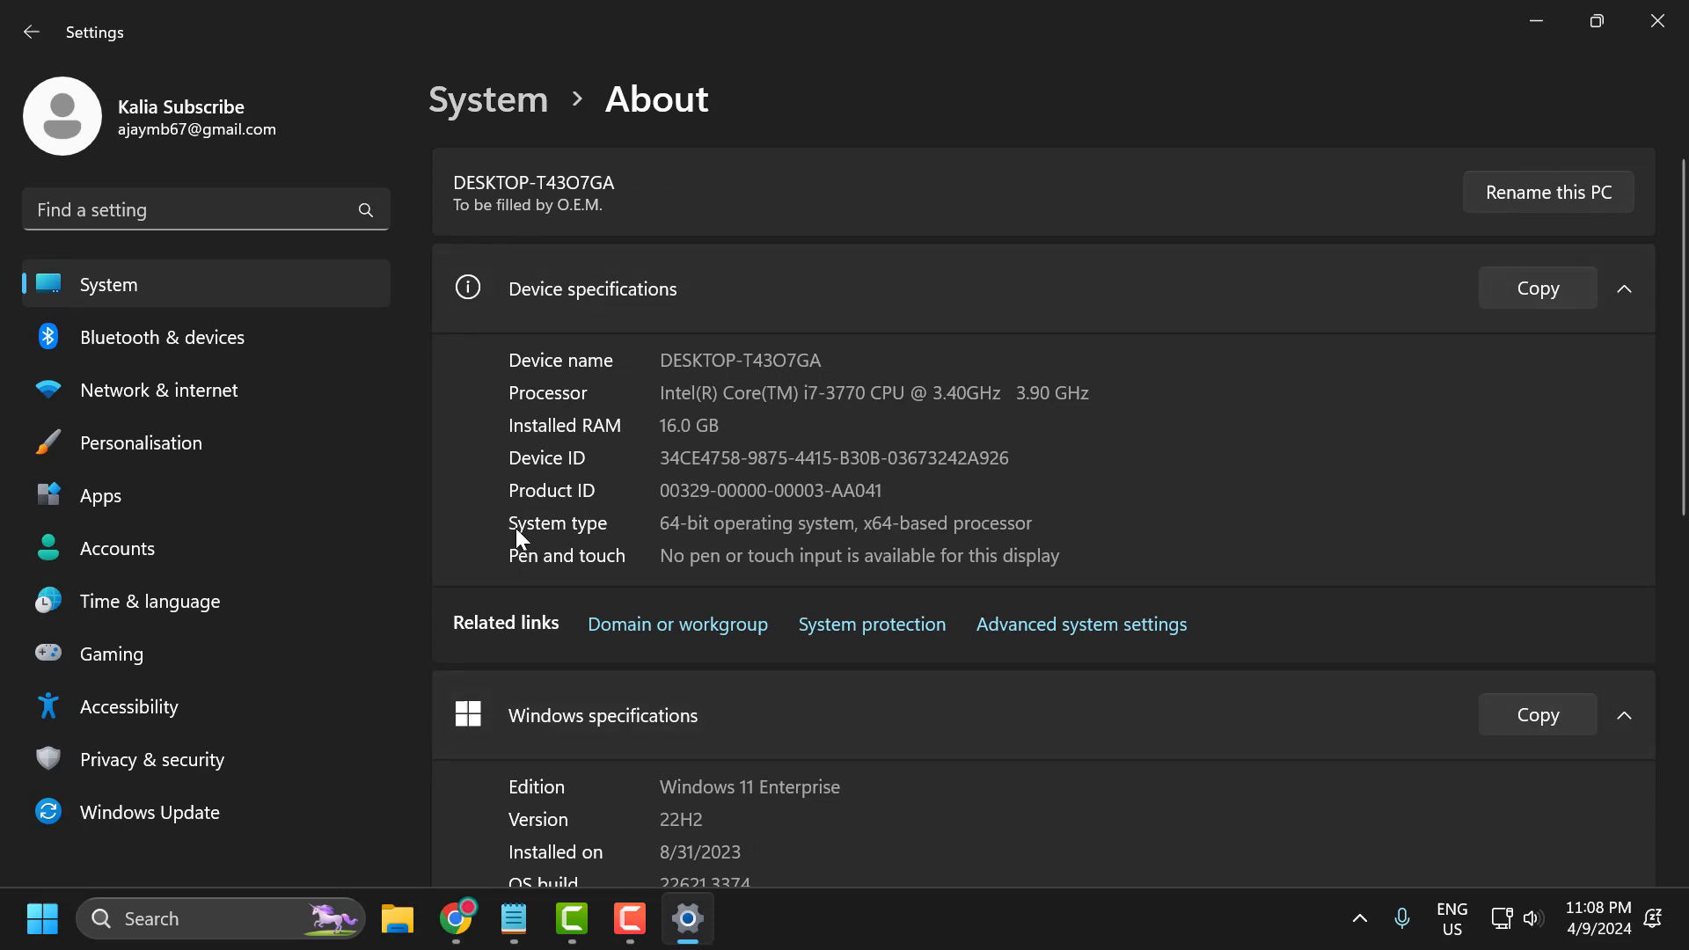
pyautogui.doubleClick(725, 523)
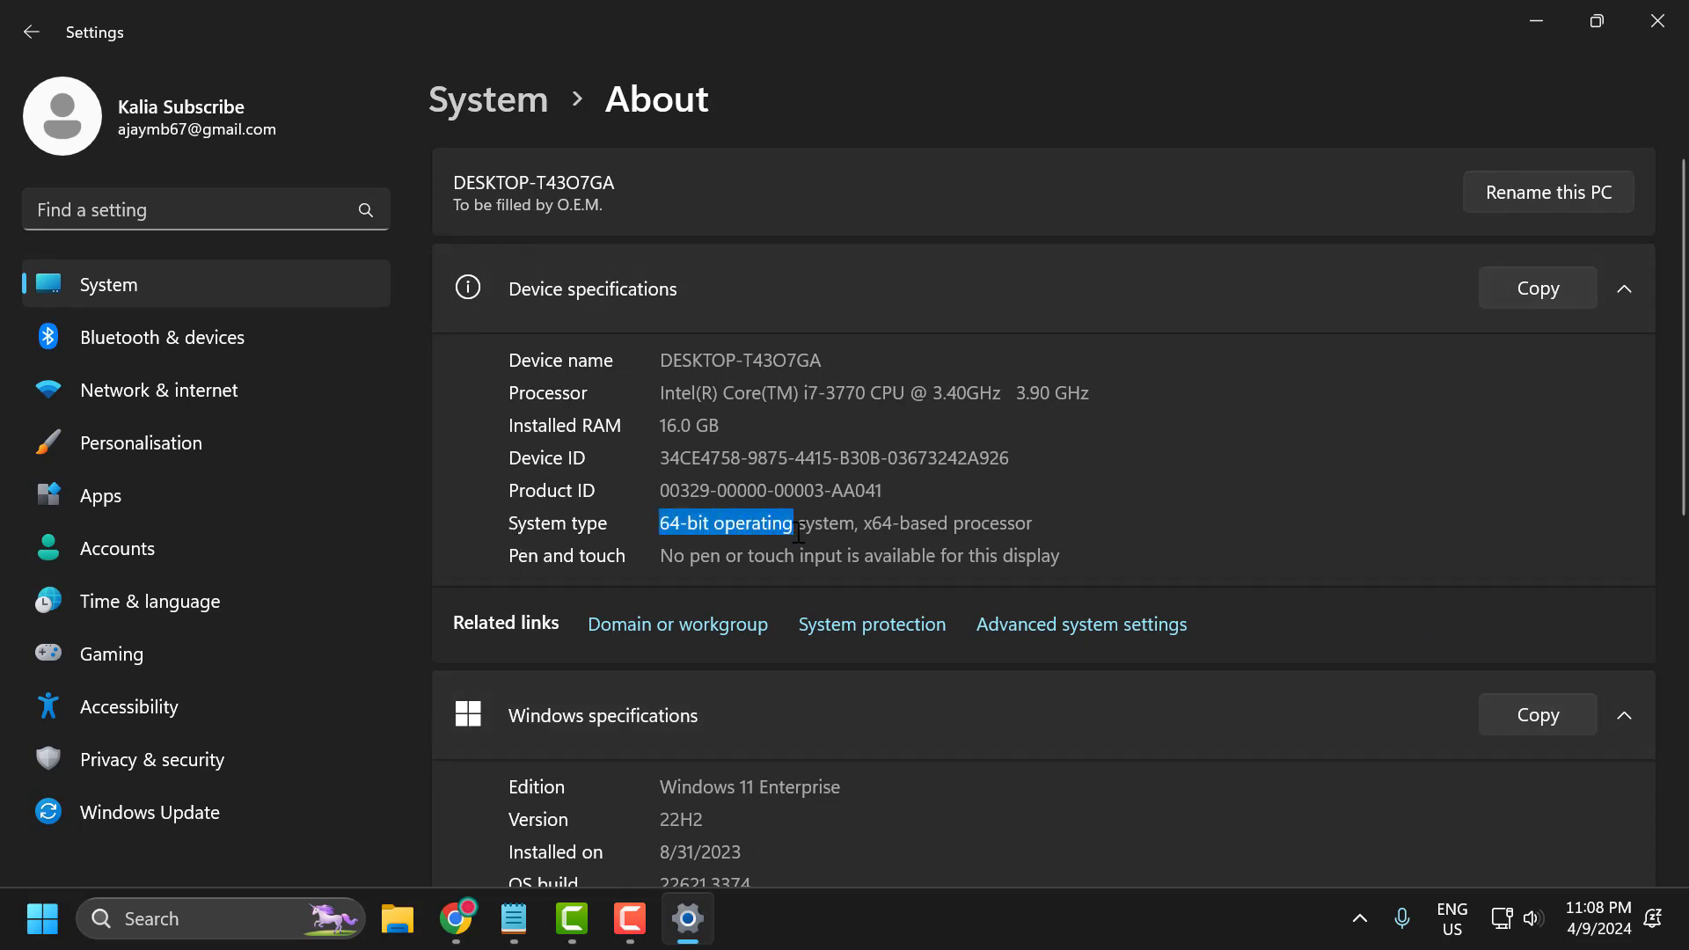
pyautogui.scroll(-3)
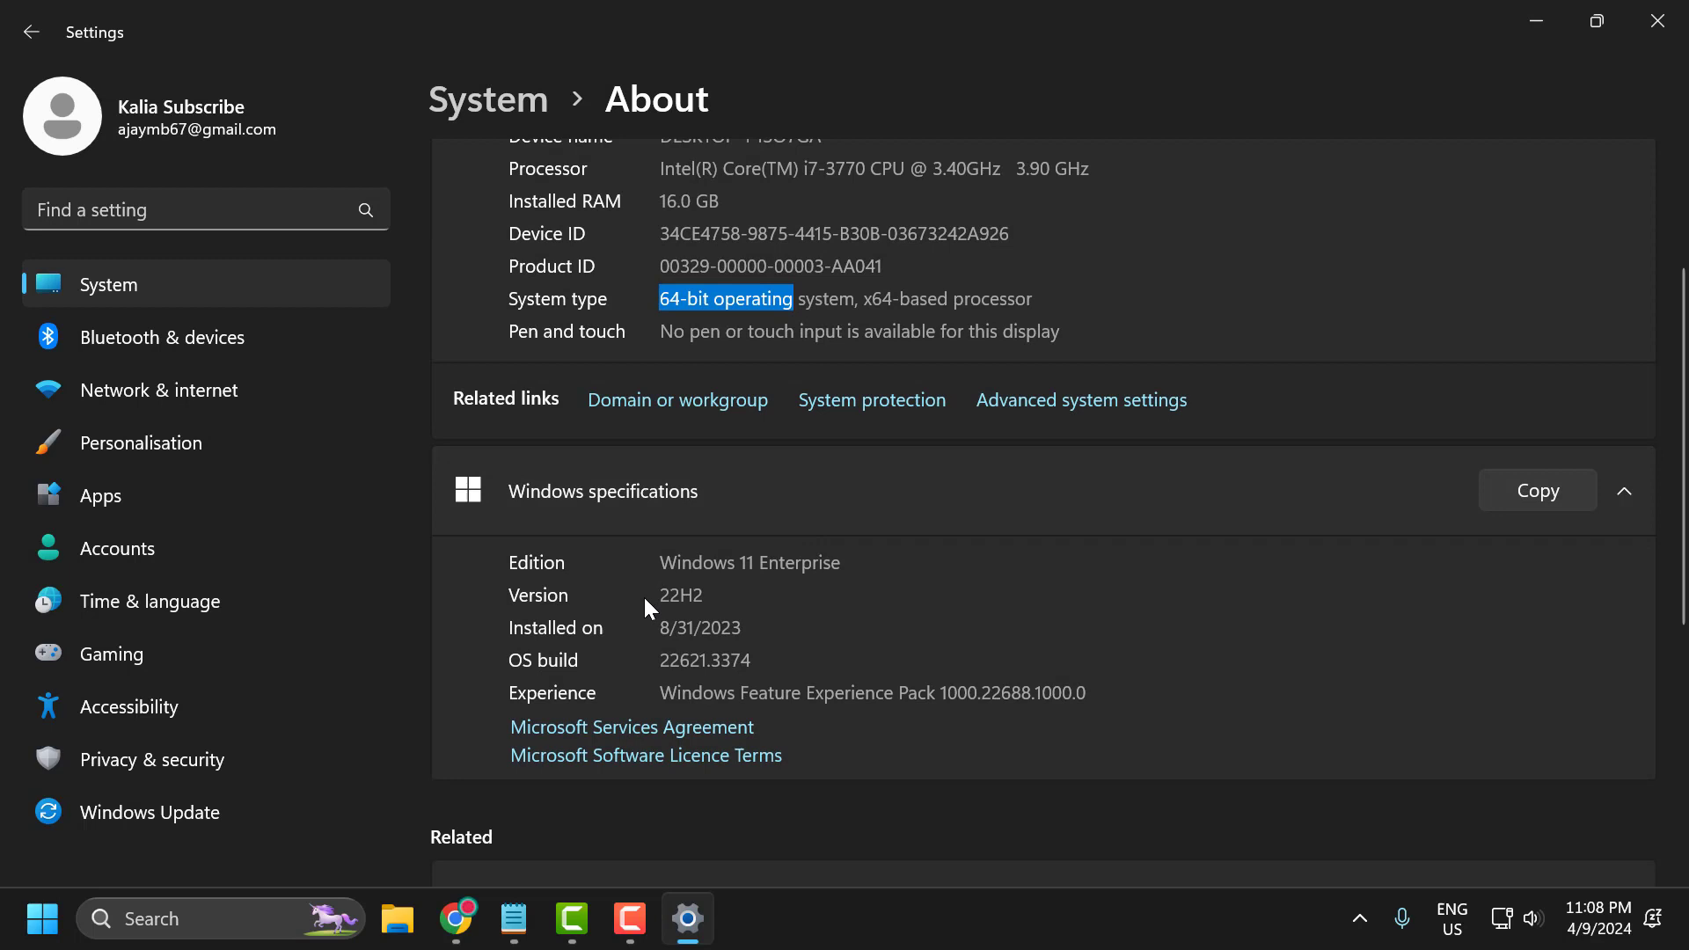
pyautogui.doubleClick(678, 595)
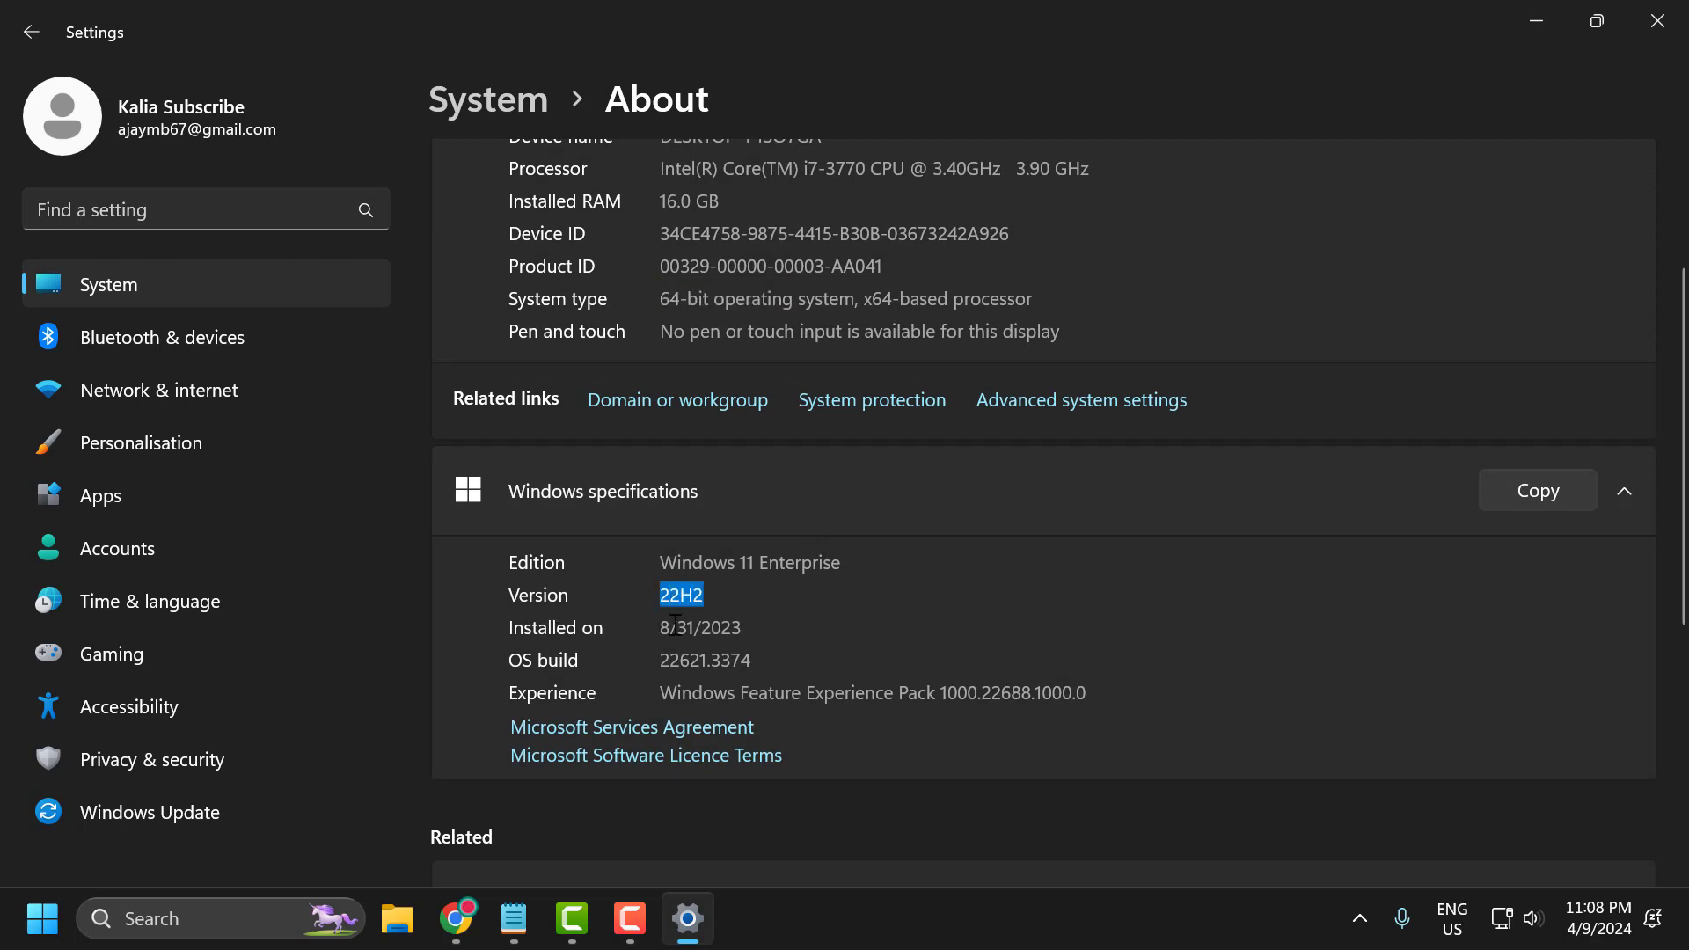
pyautogui.moveTo(801, 619)
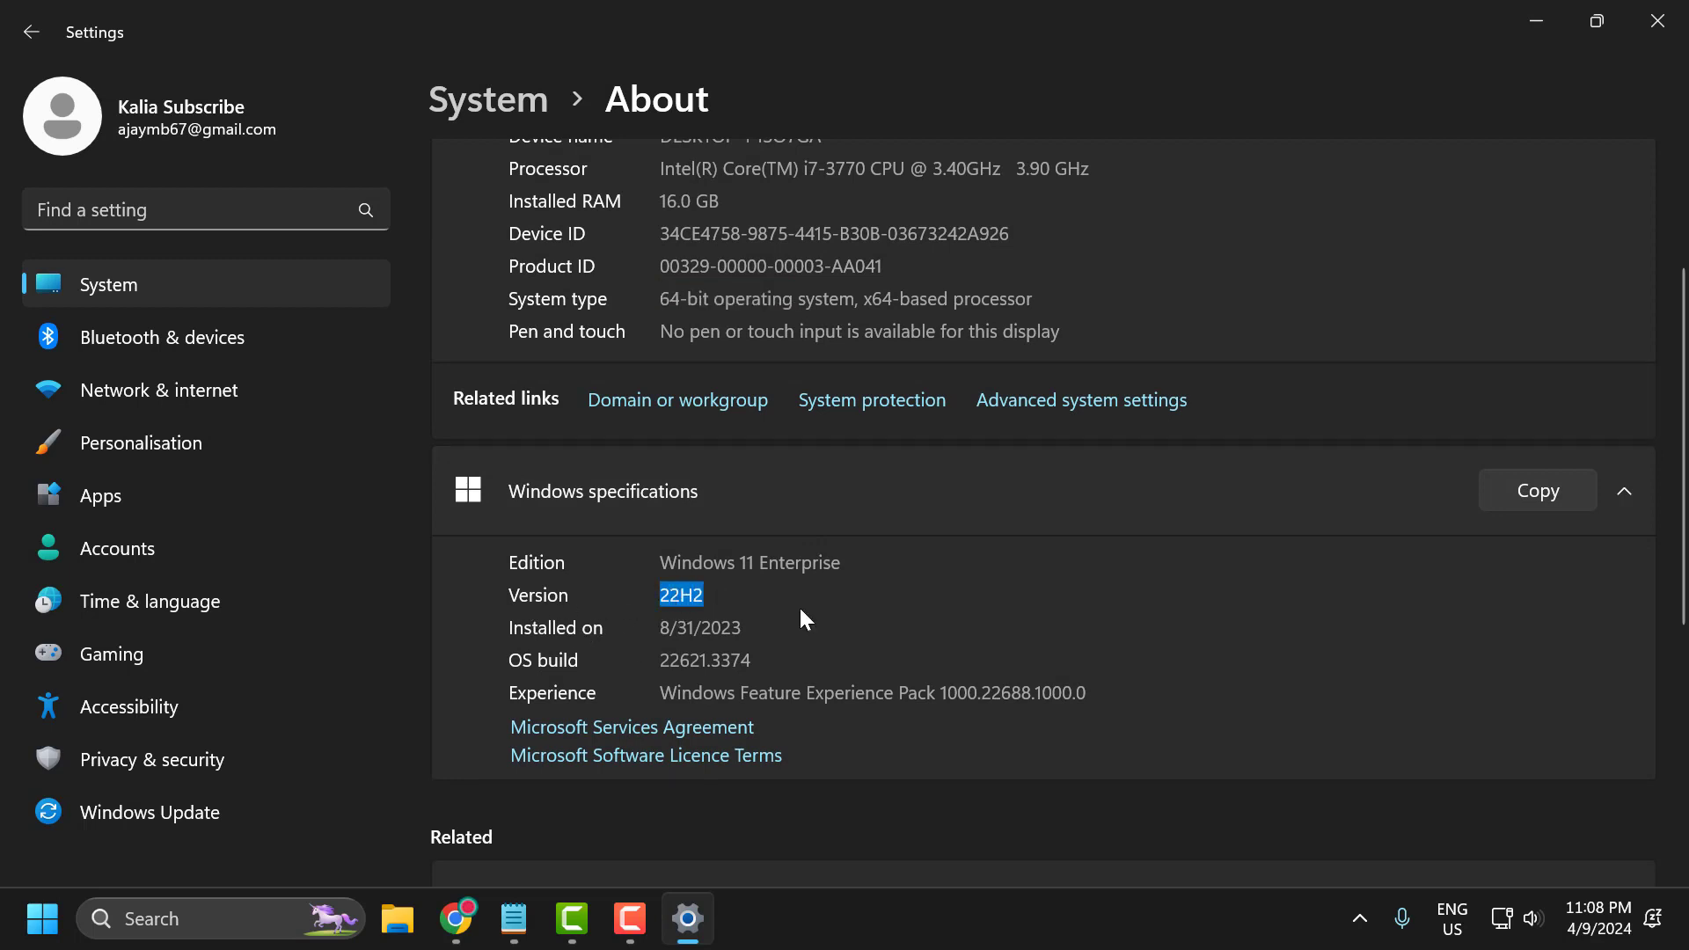
pyautogui.scroll(3)
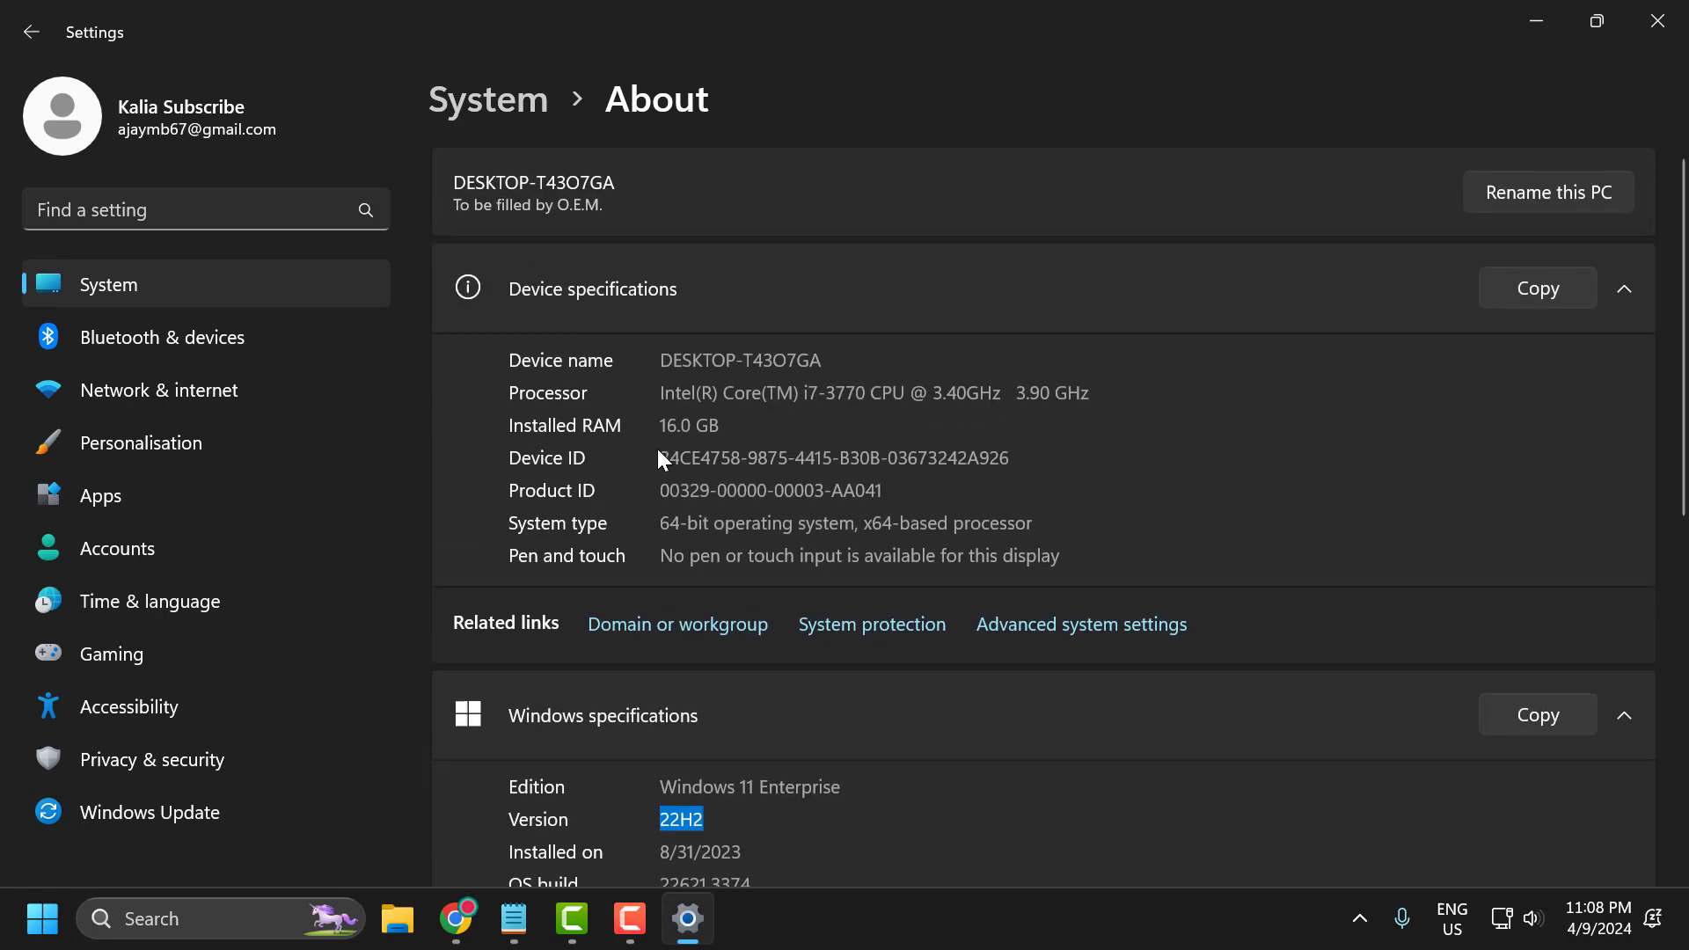
# Bring back the kb5035942 catalog results showing four cumulative update previews.
pyautogui.click(456, 918)
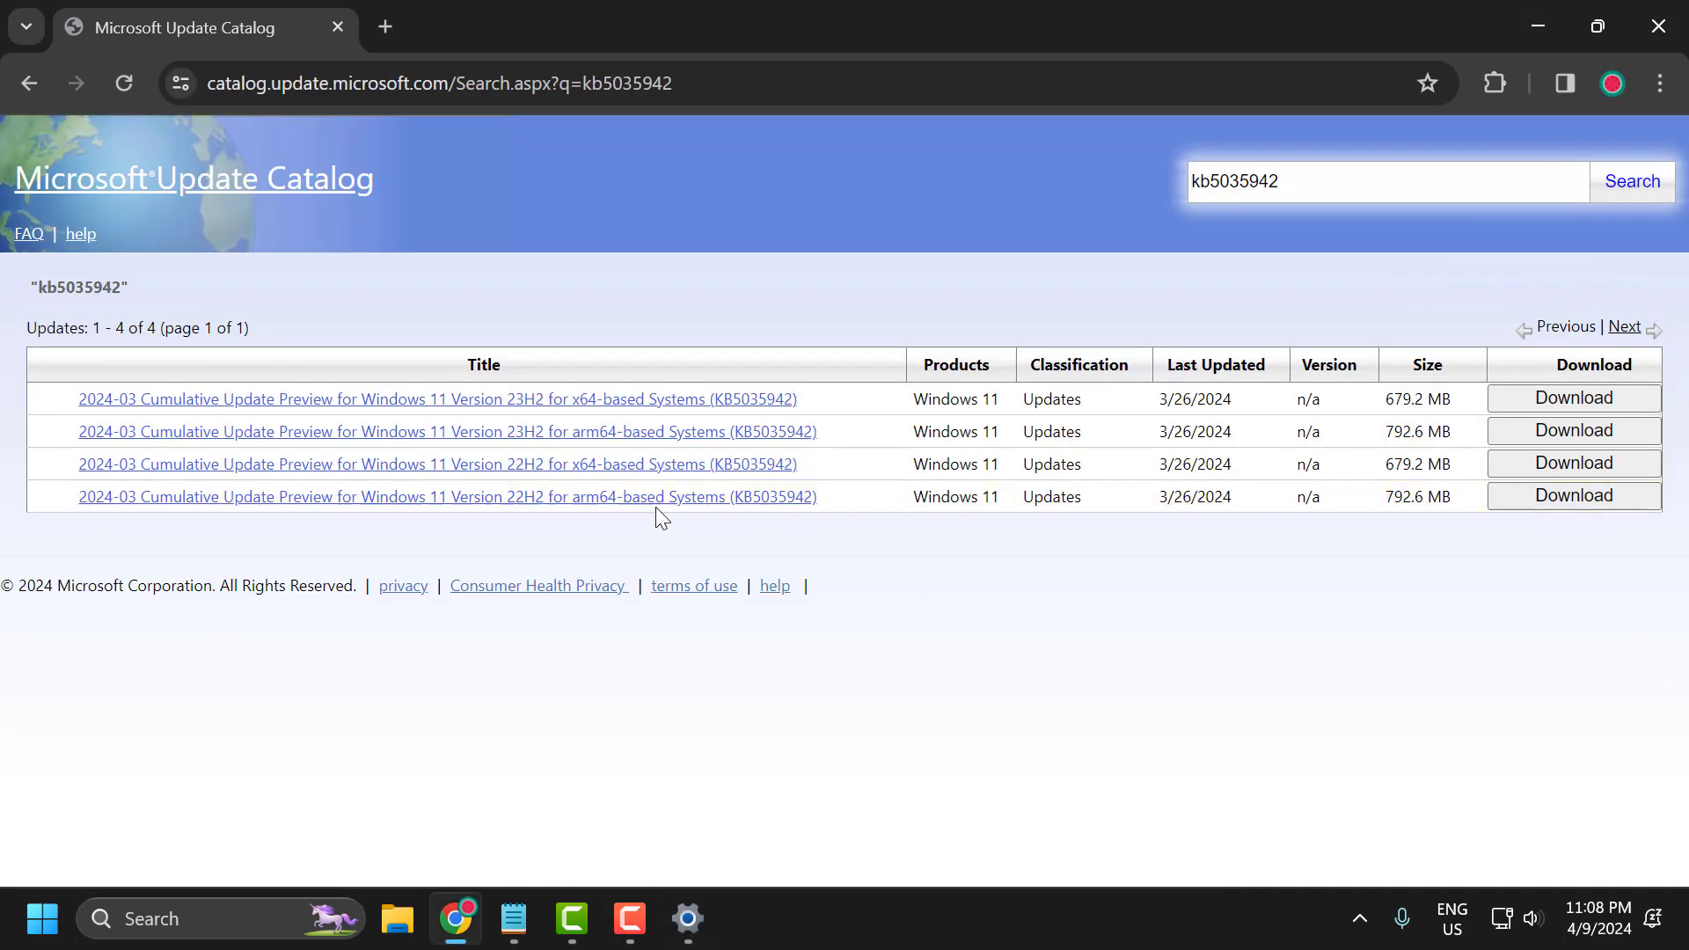
pyautogui.moveTo(450, 496)
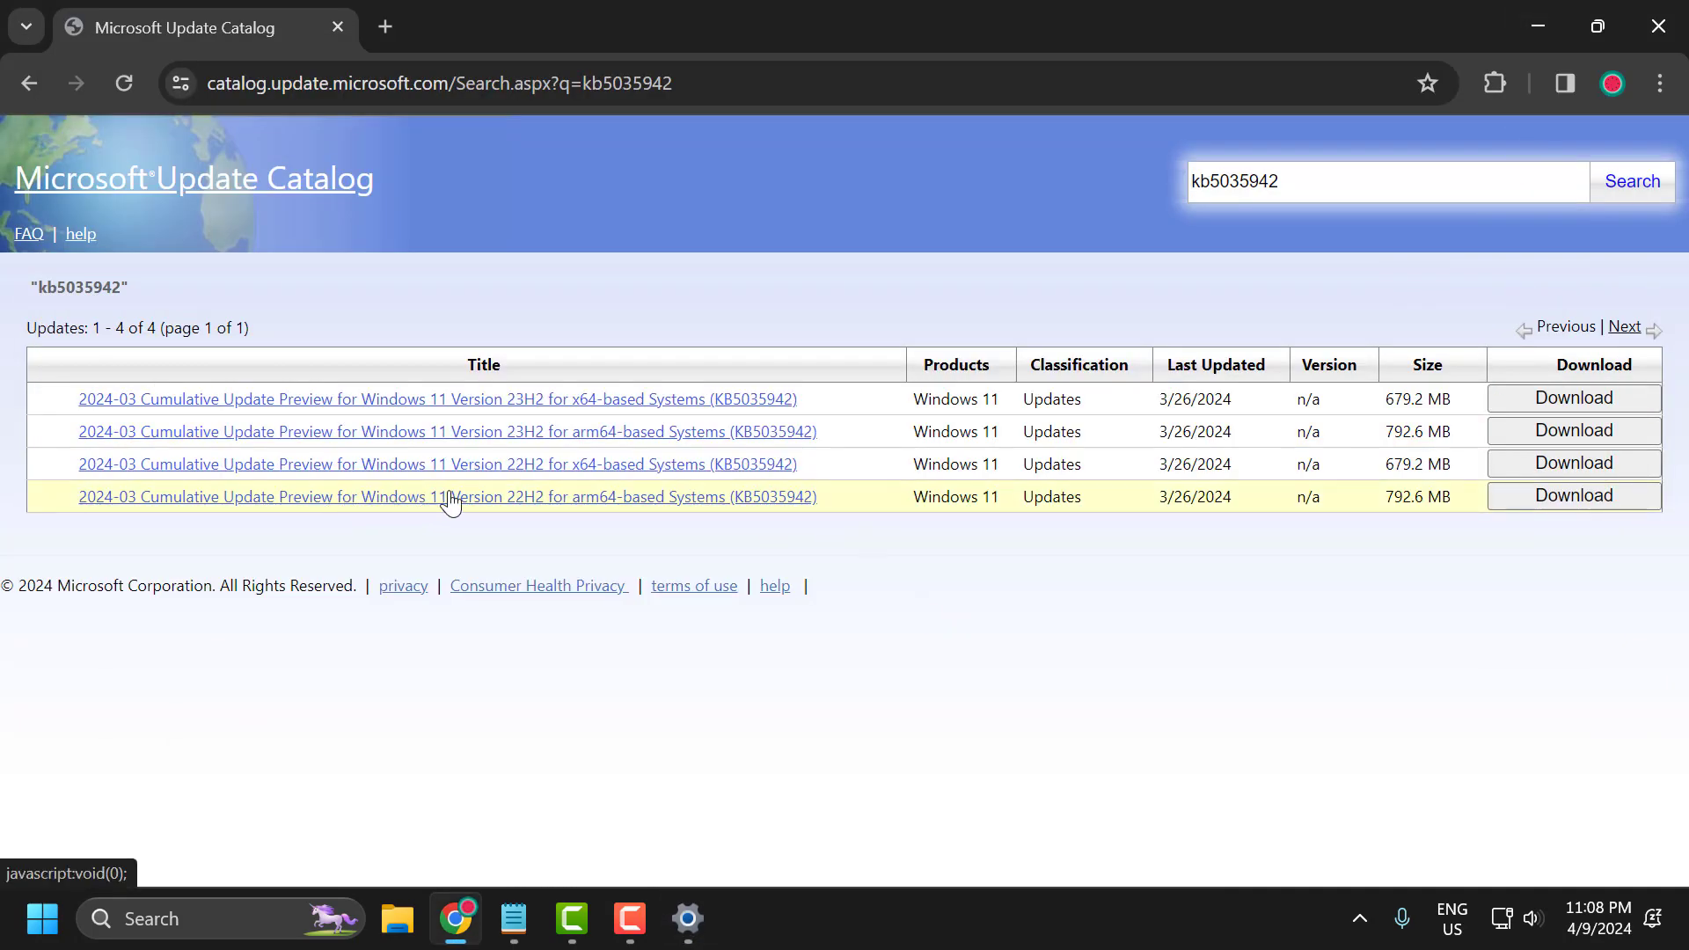
pyautogui.moveTo(355, 465)
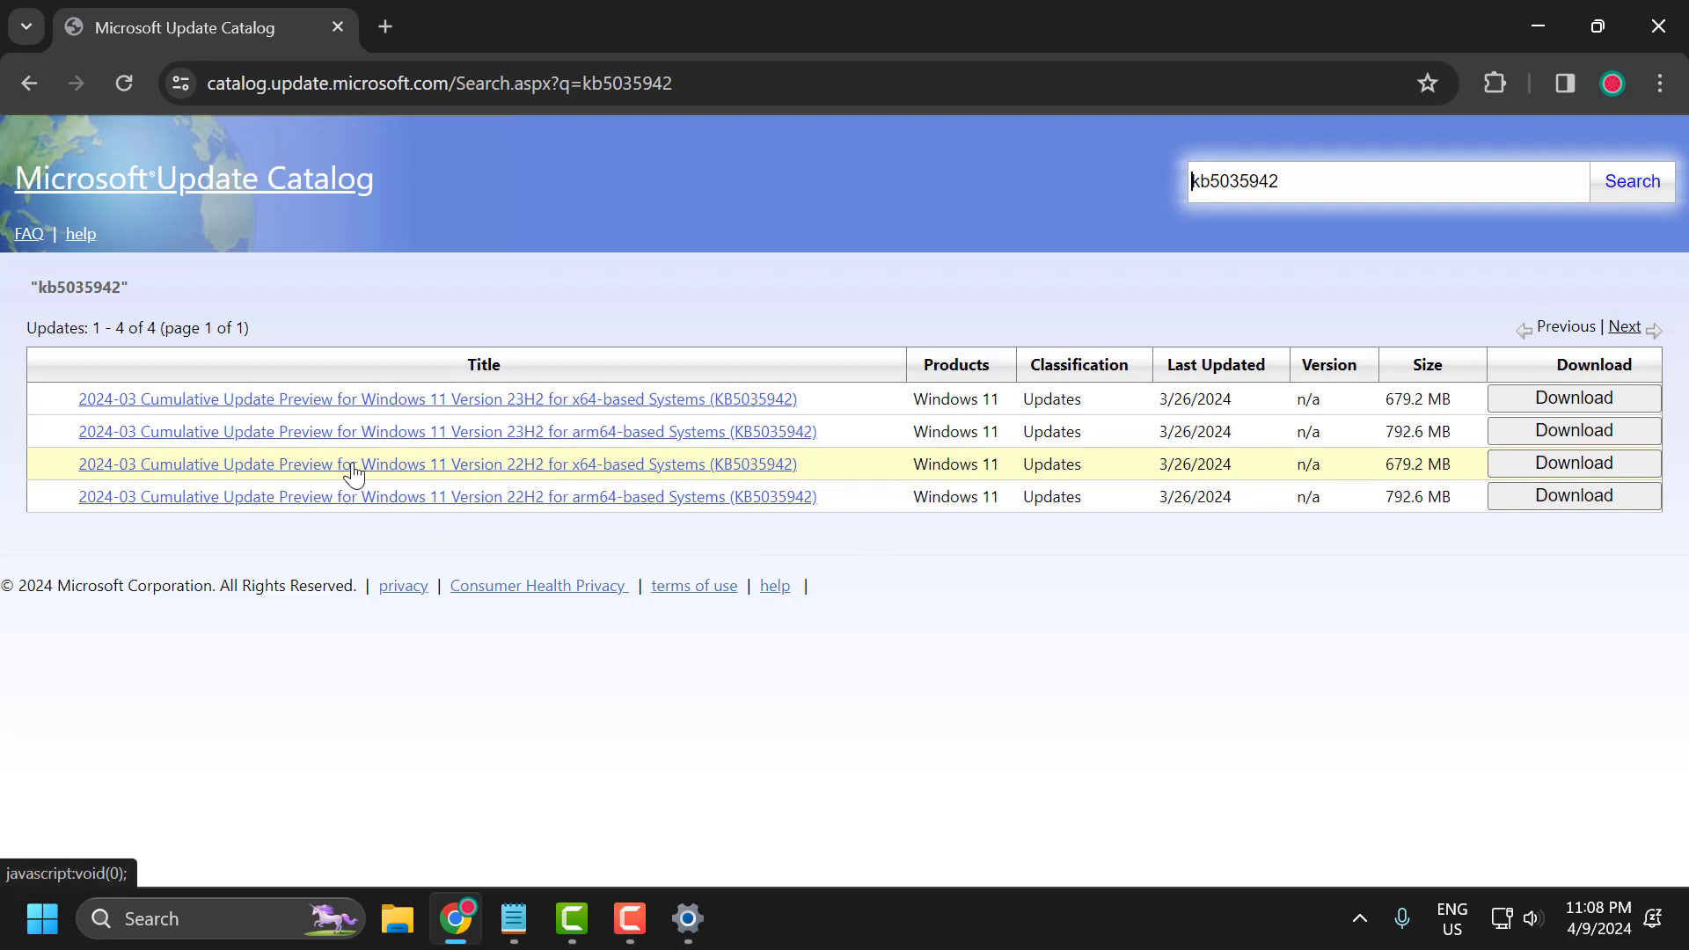
pyautogui.moveTo(743, 483)
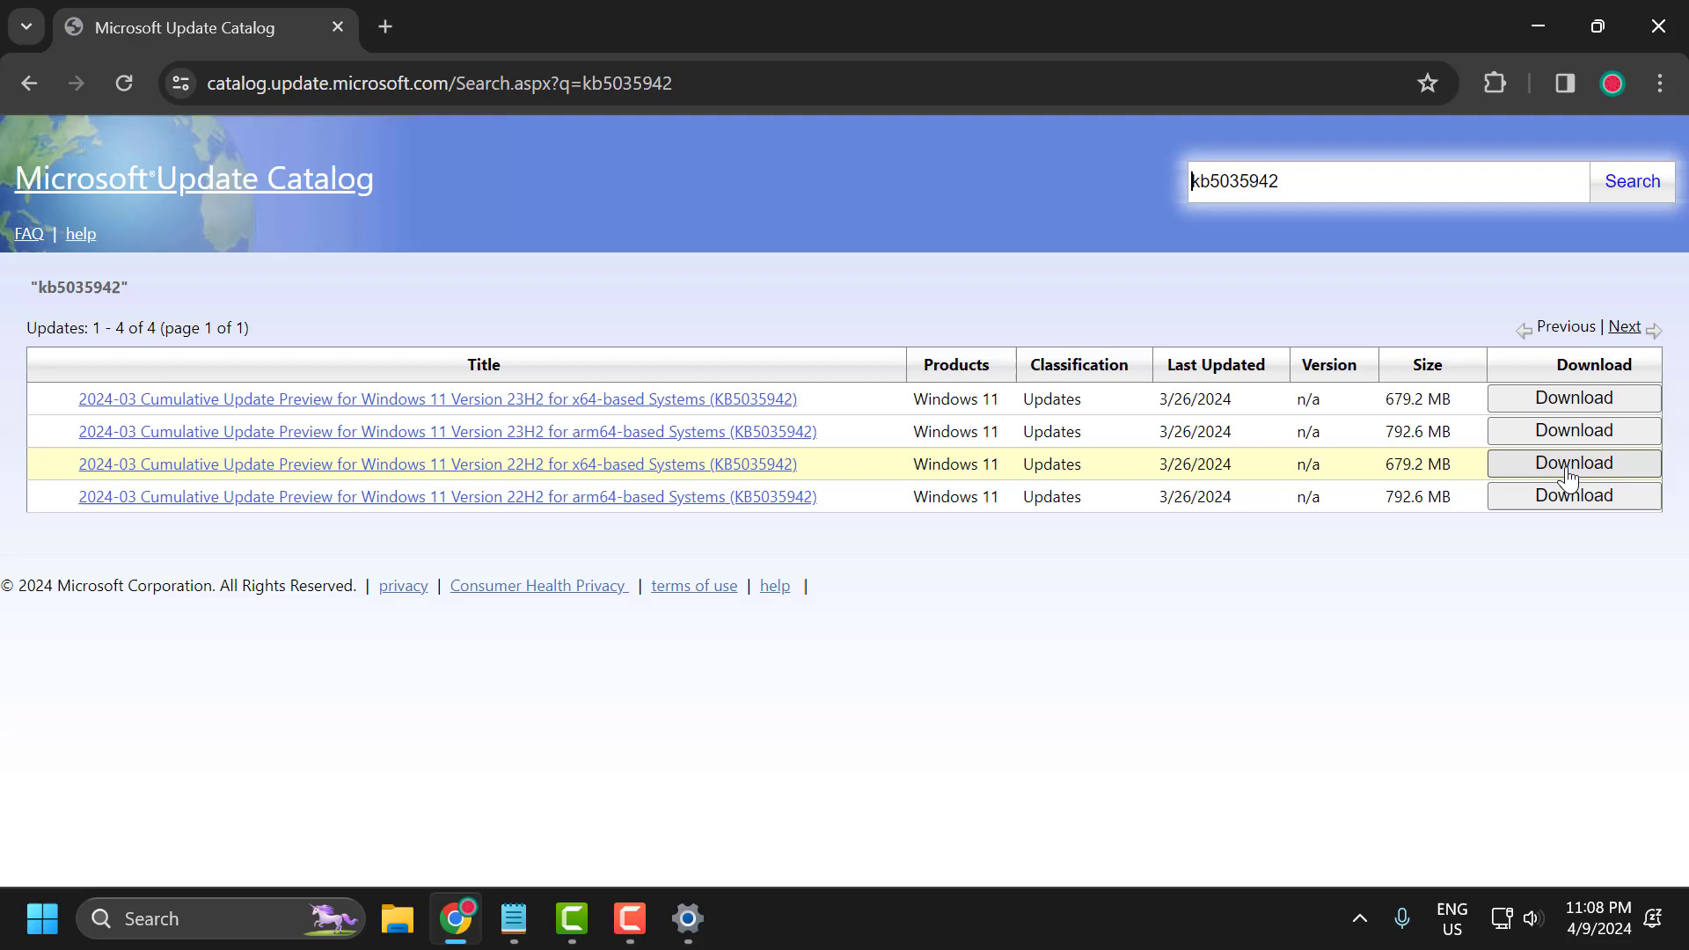
# Download the 22H2 x64 KB5035942 .msu file and check Chrome's recent downloads.
pyautogui.click(1572, 464)
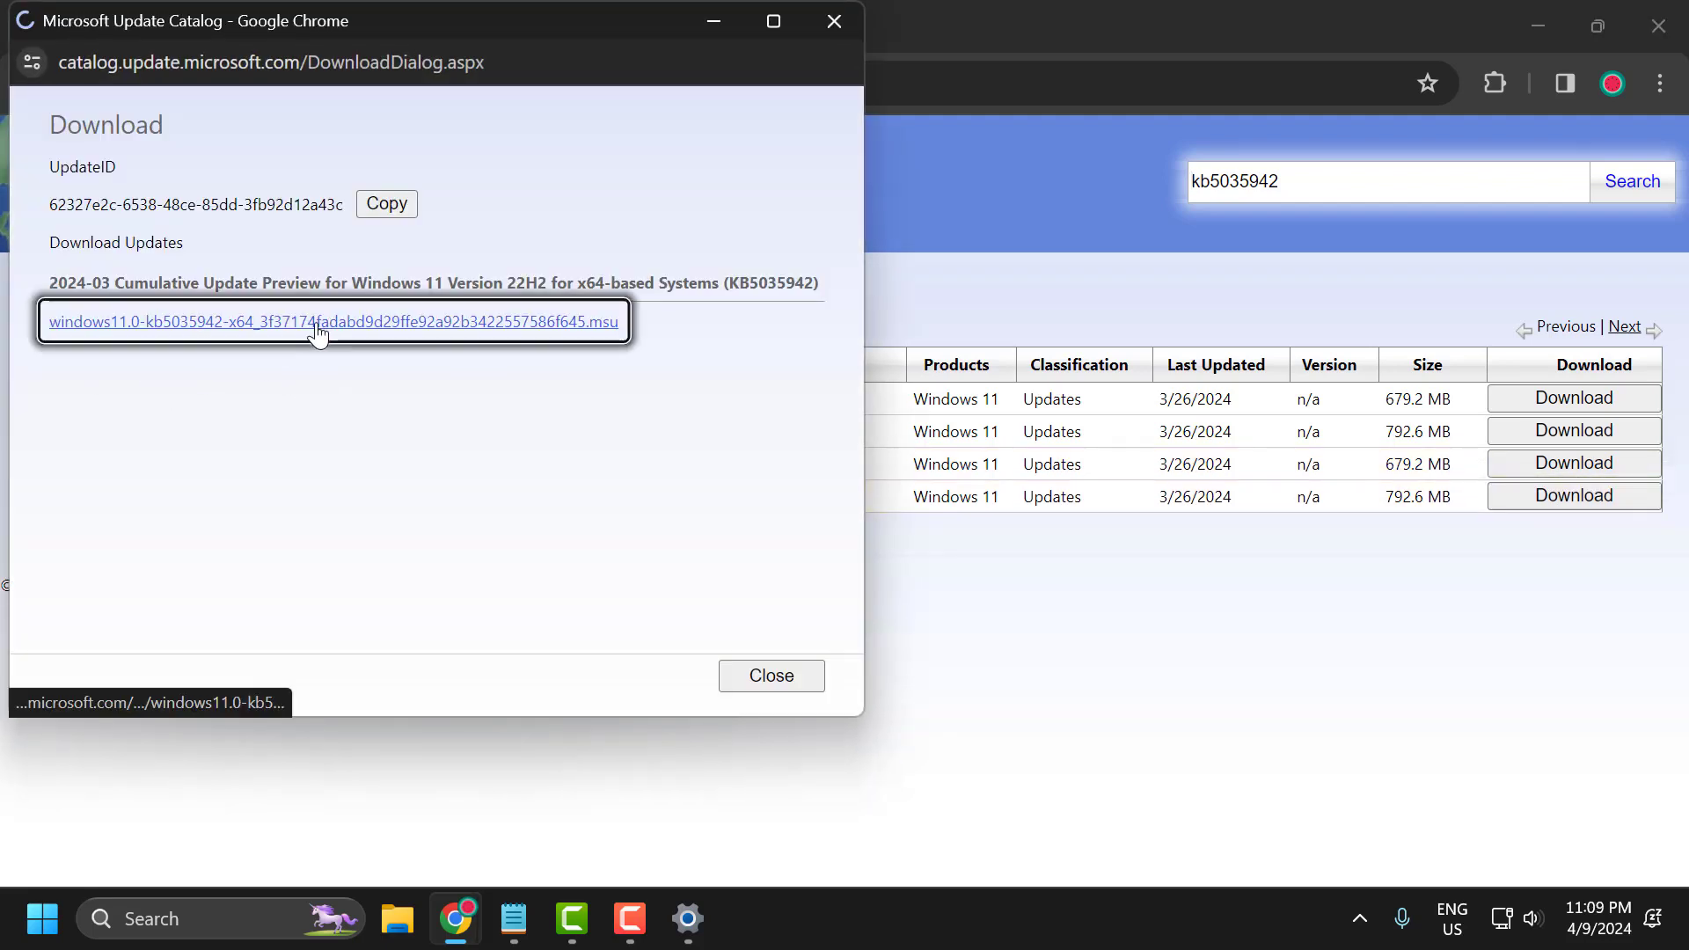
pyautogui.click(336, 322)
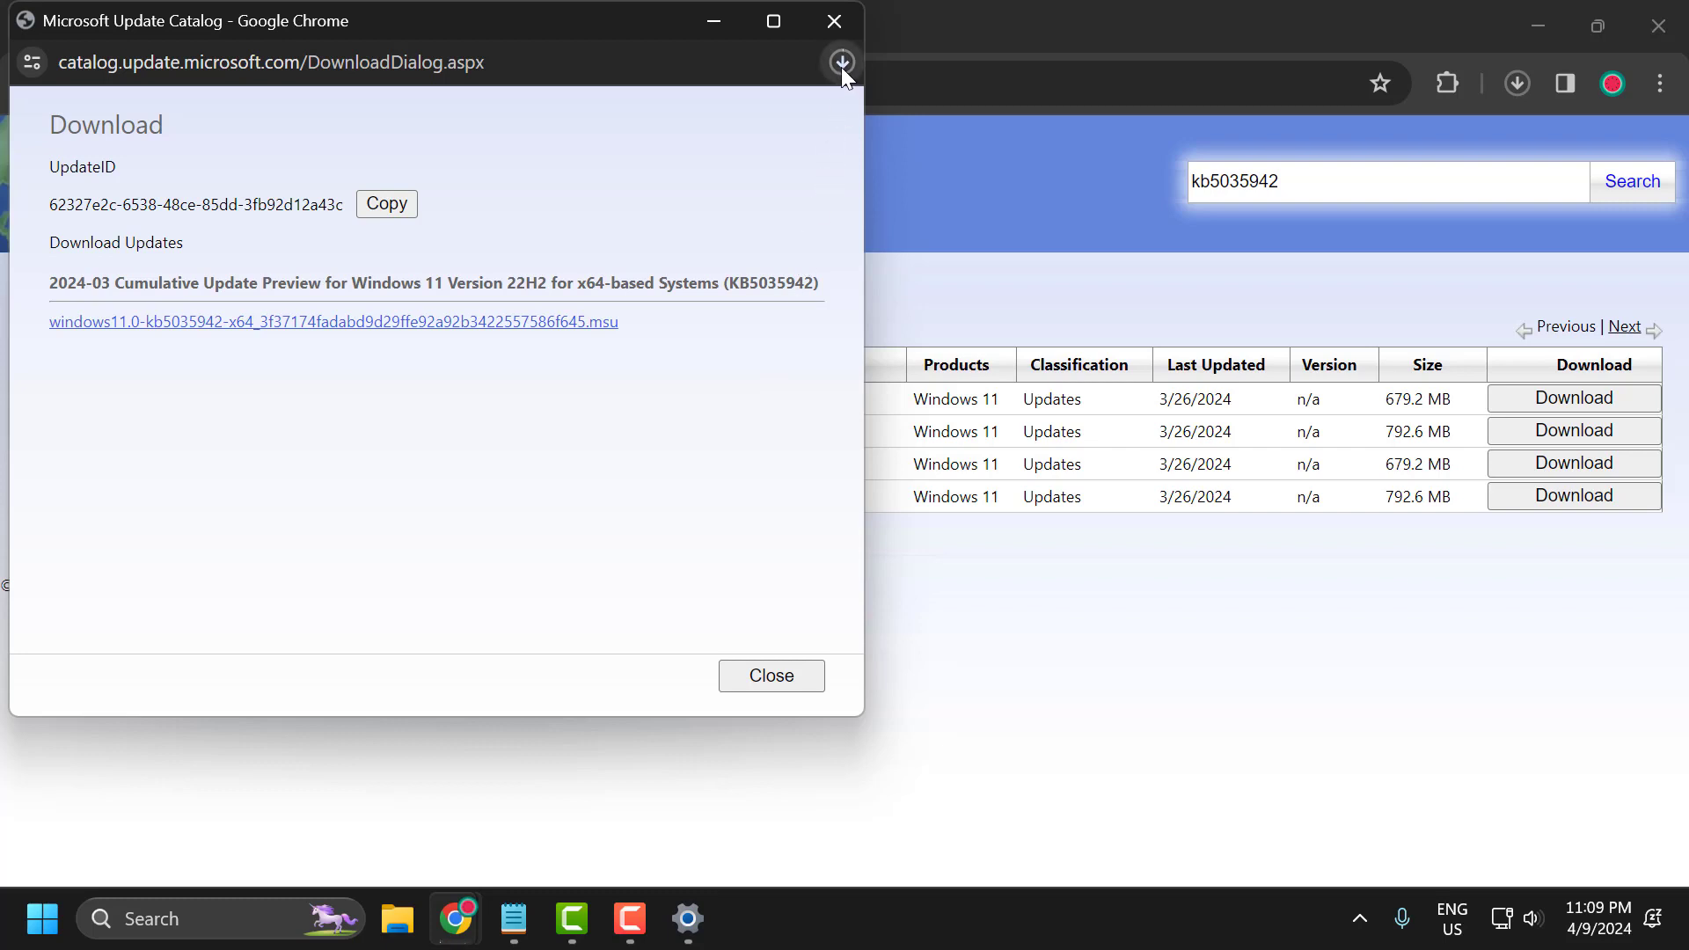
pyautogui.click(843, 62)
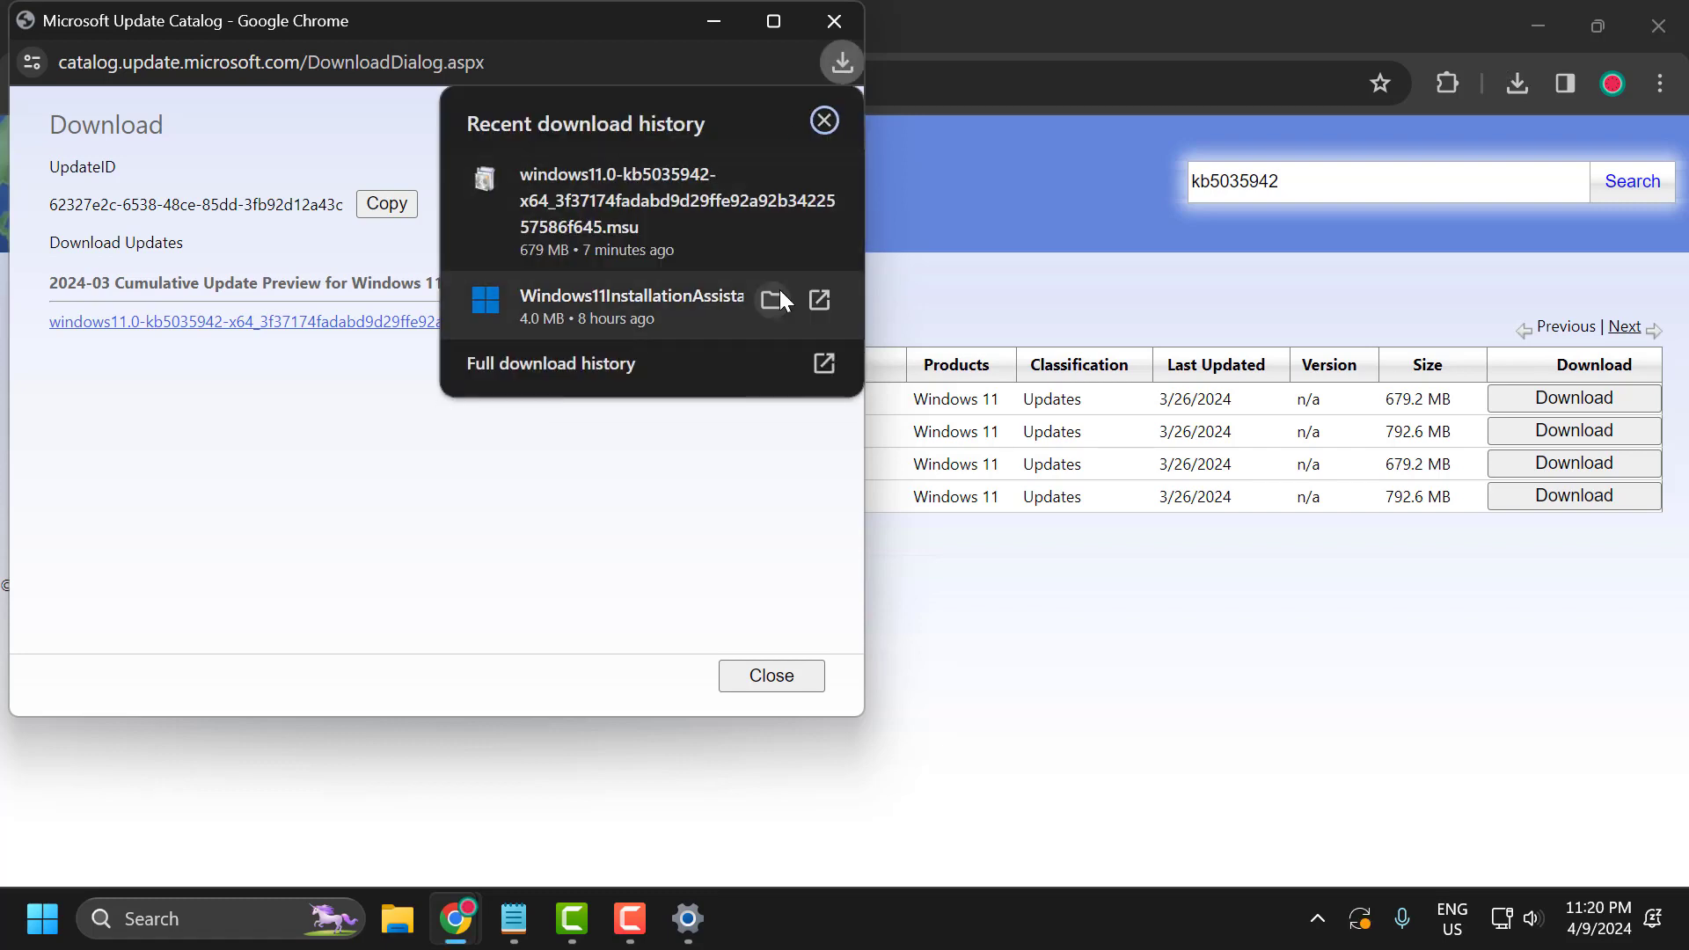
pyautogui.moveTo(700, 267)
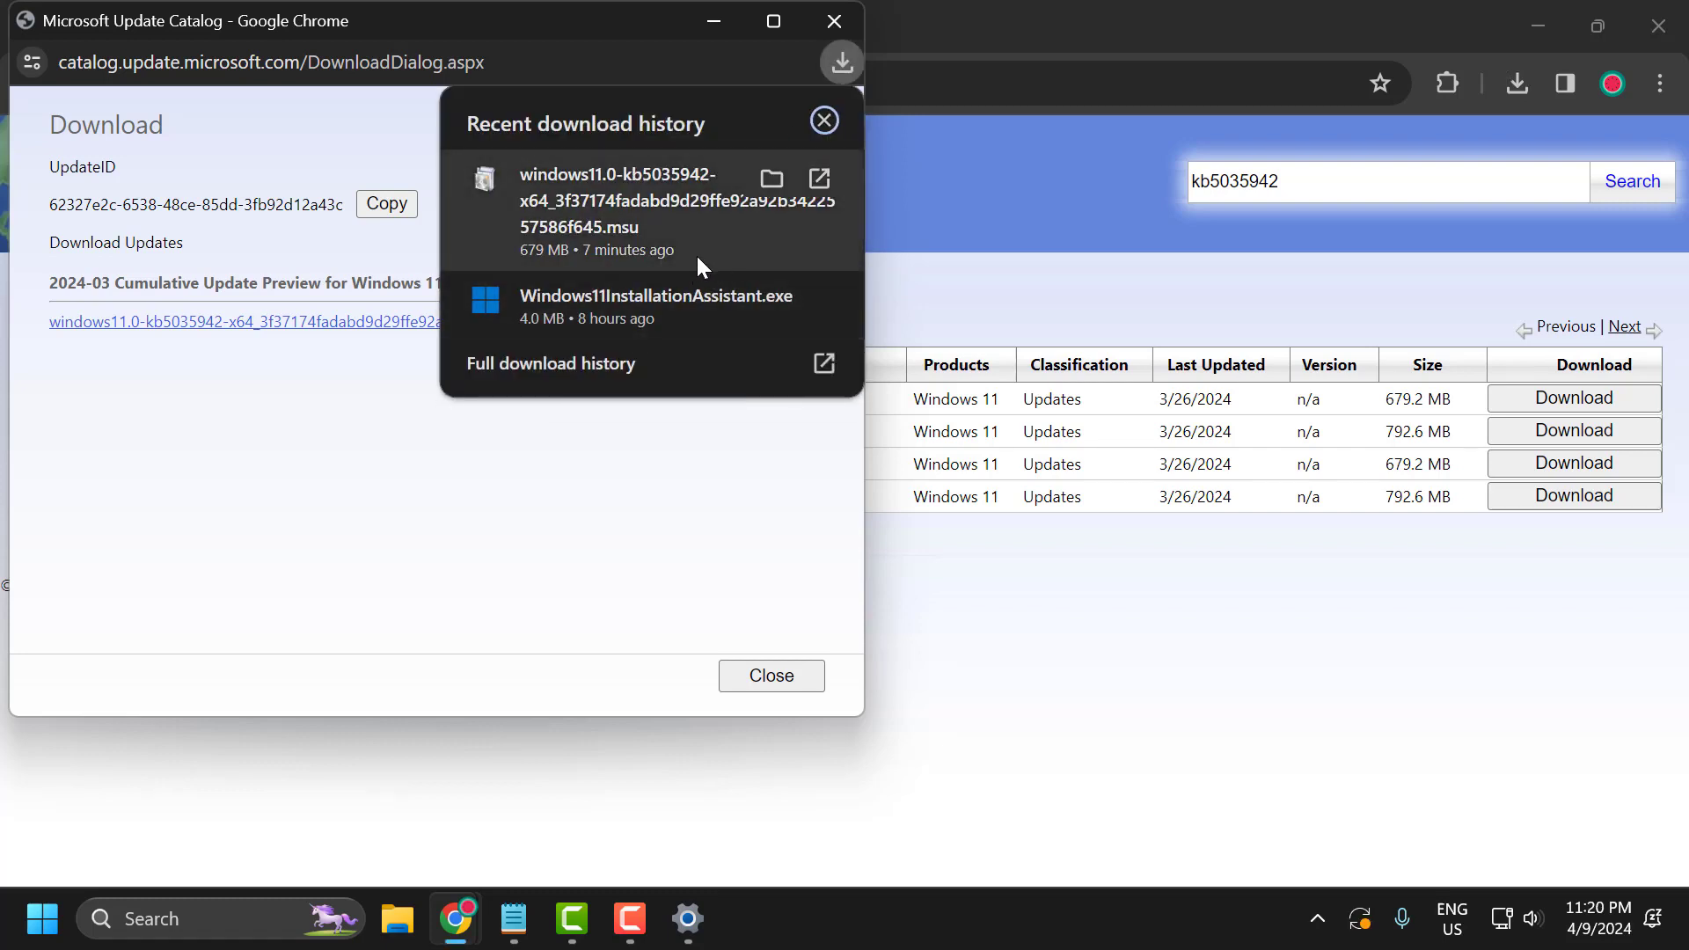
pyautogui.moveTo(605, 221)
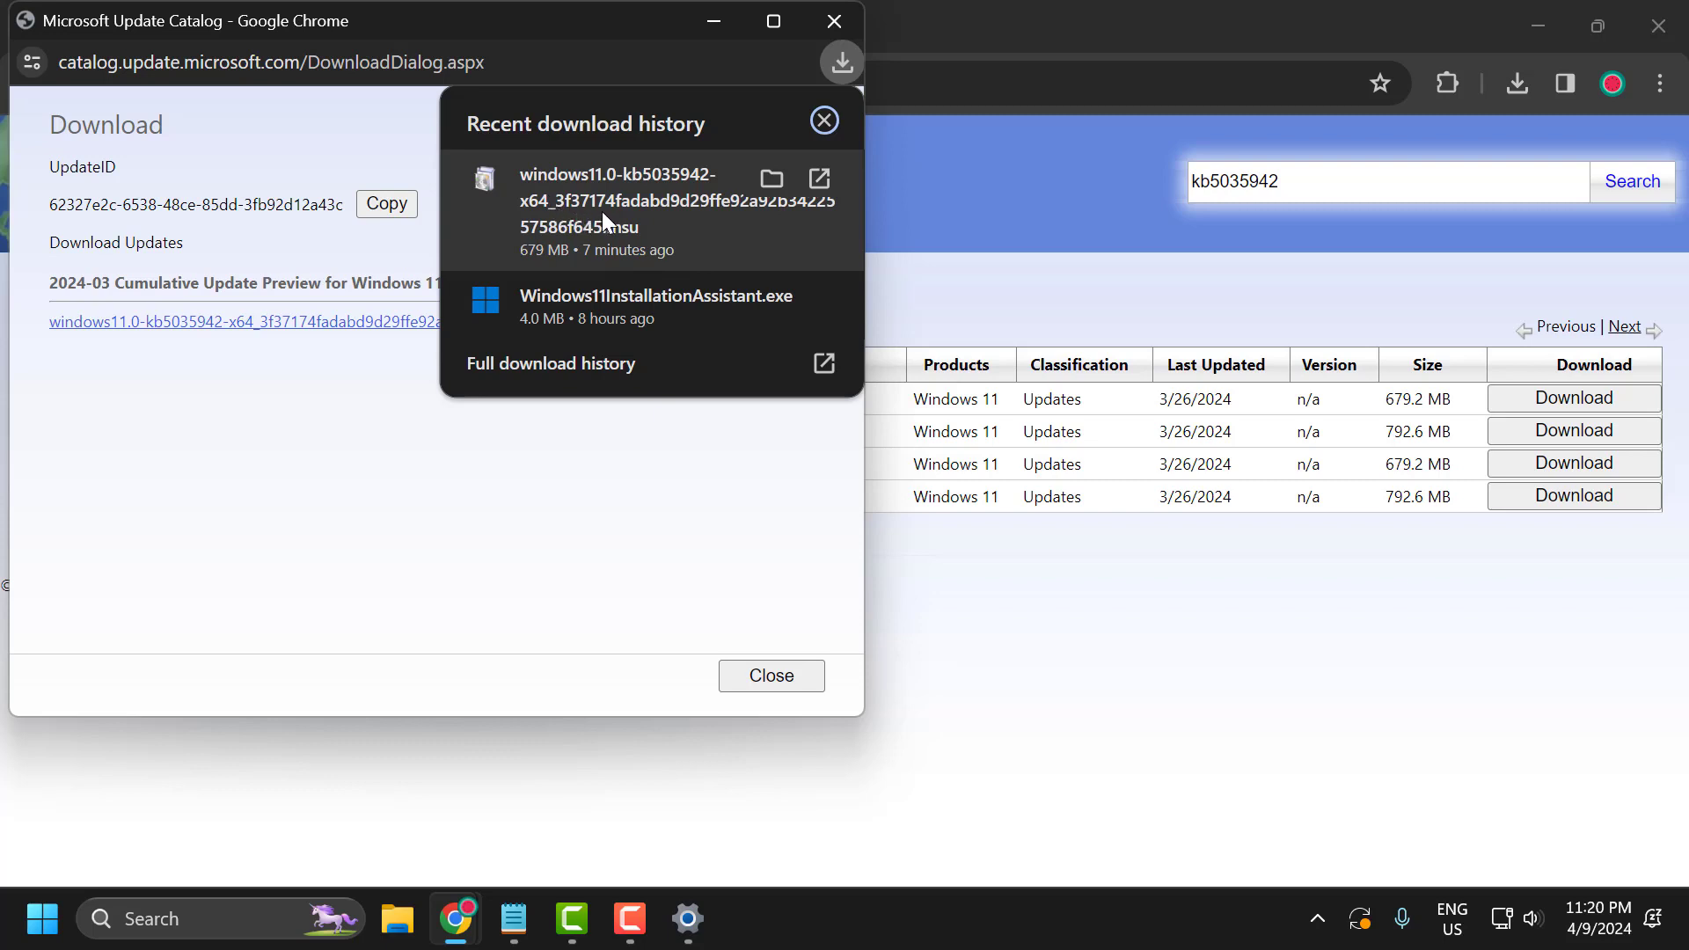
pyautogui.moveTo(619, 250)
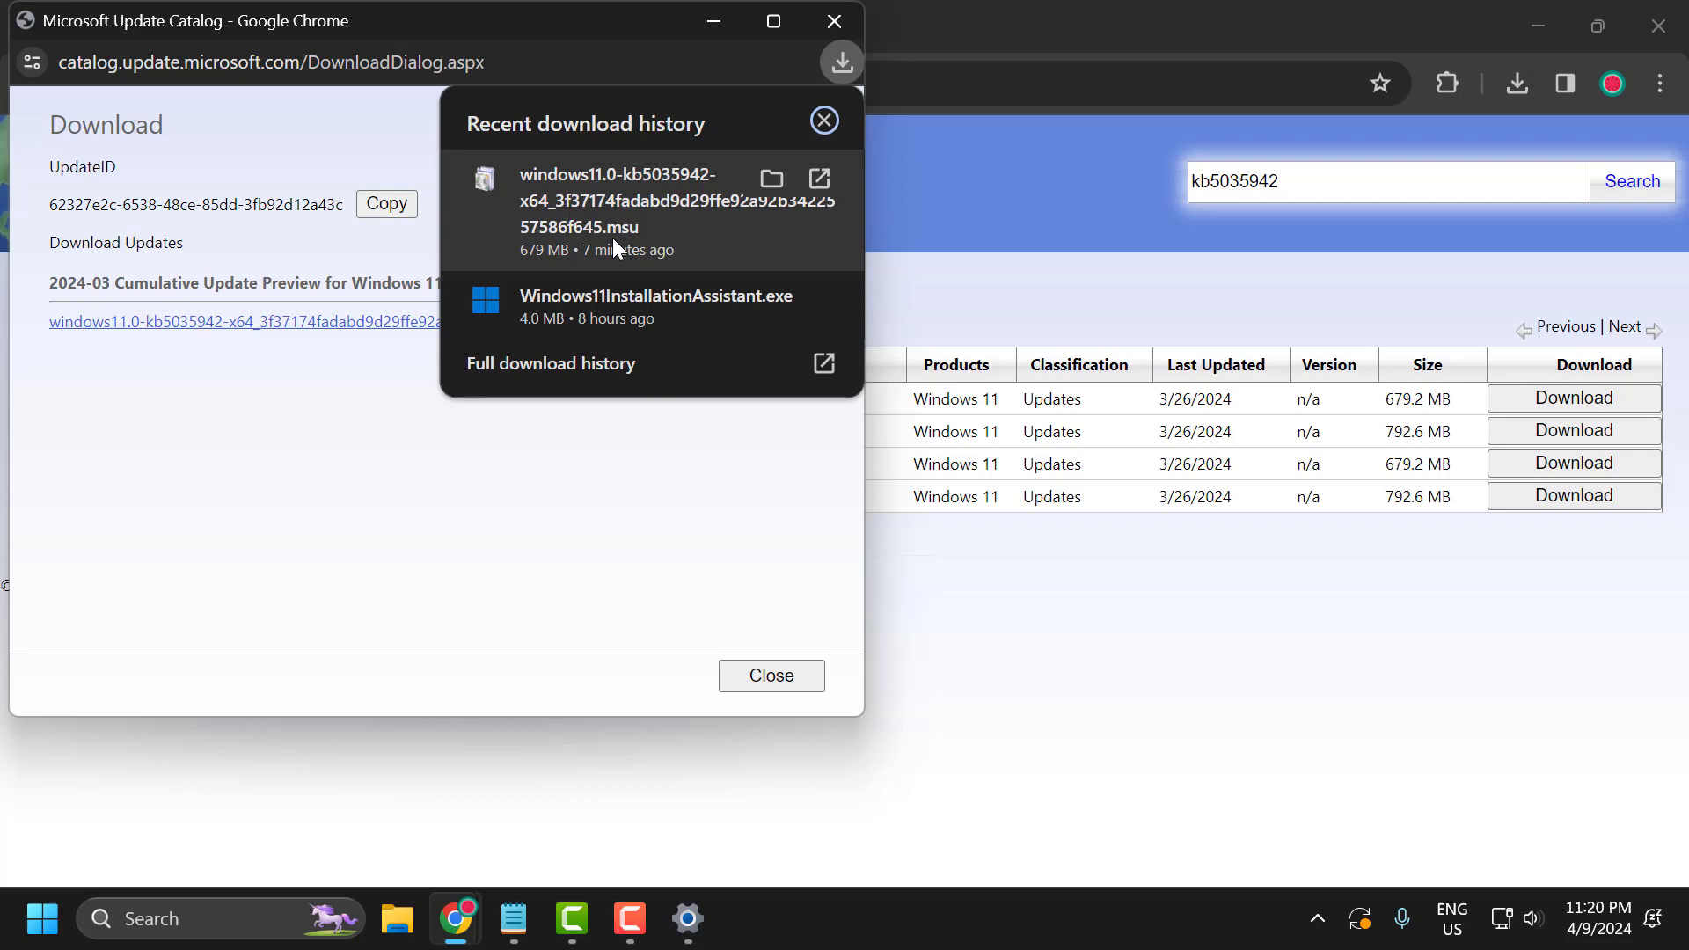
pyautogui.moveTo(599, 286)
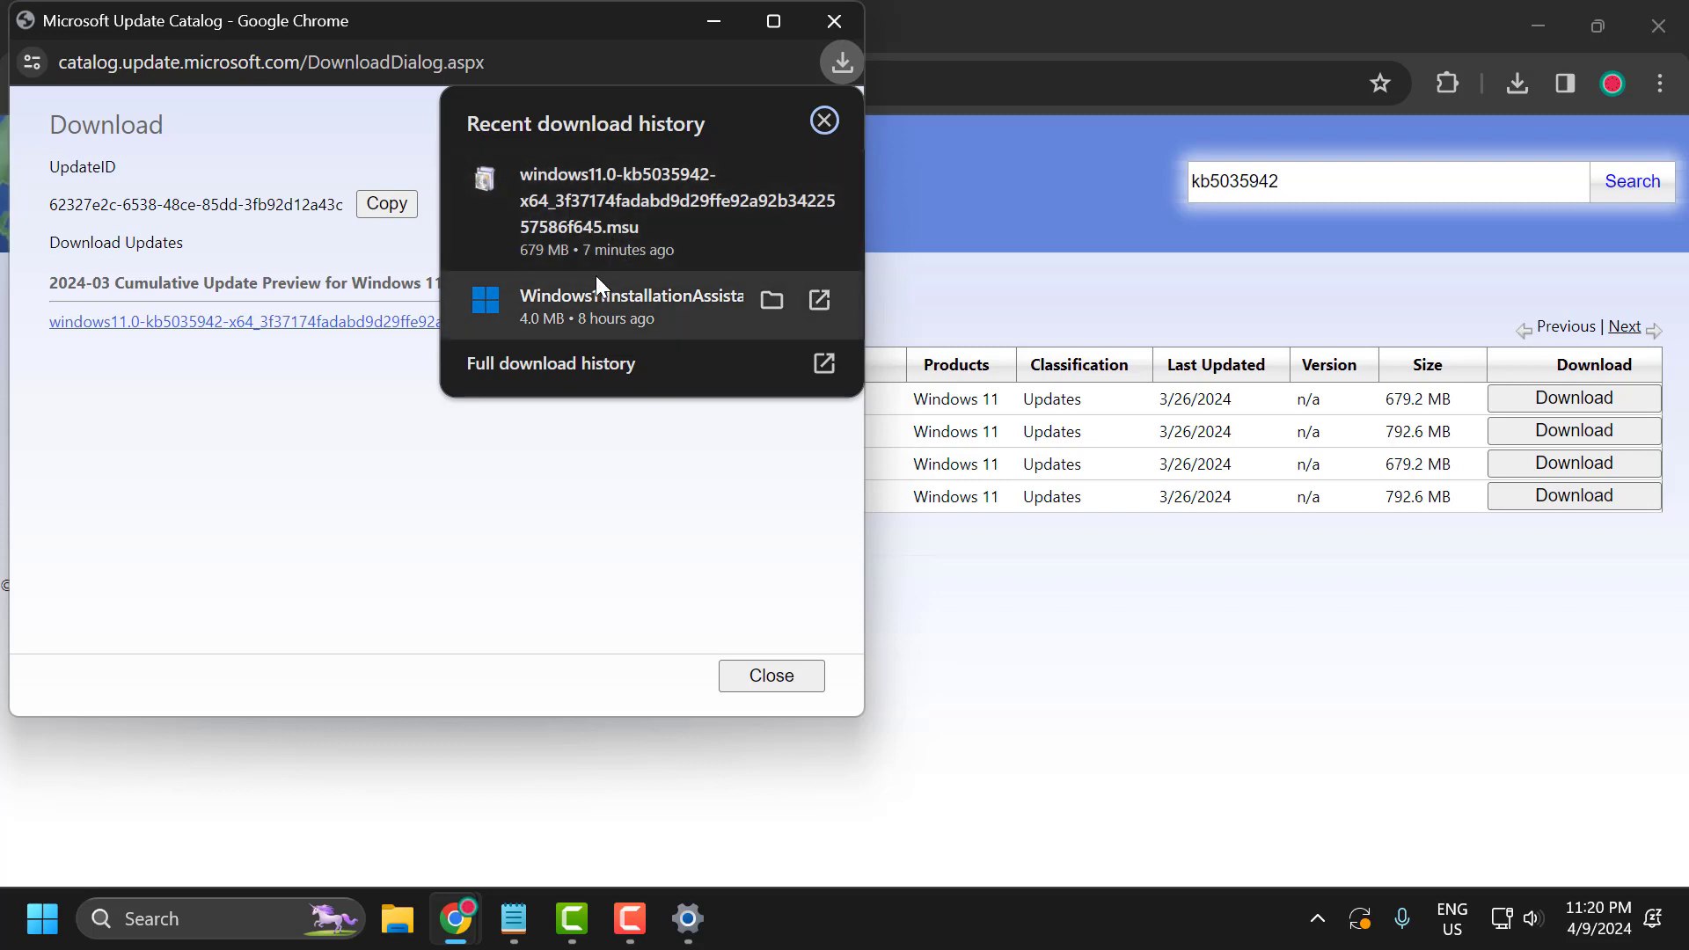
pyautogui.moveTo(582, 264)
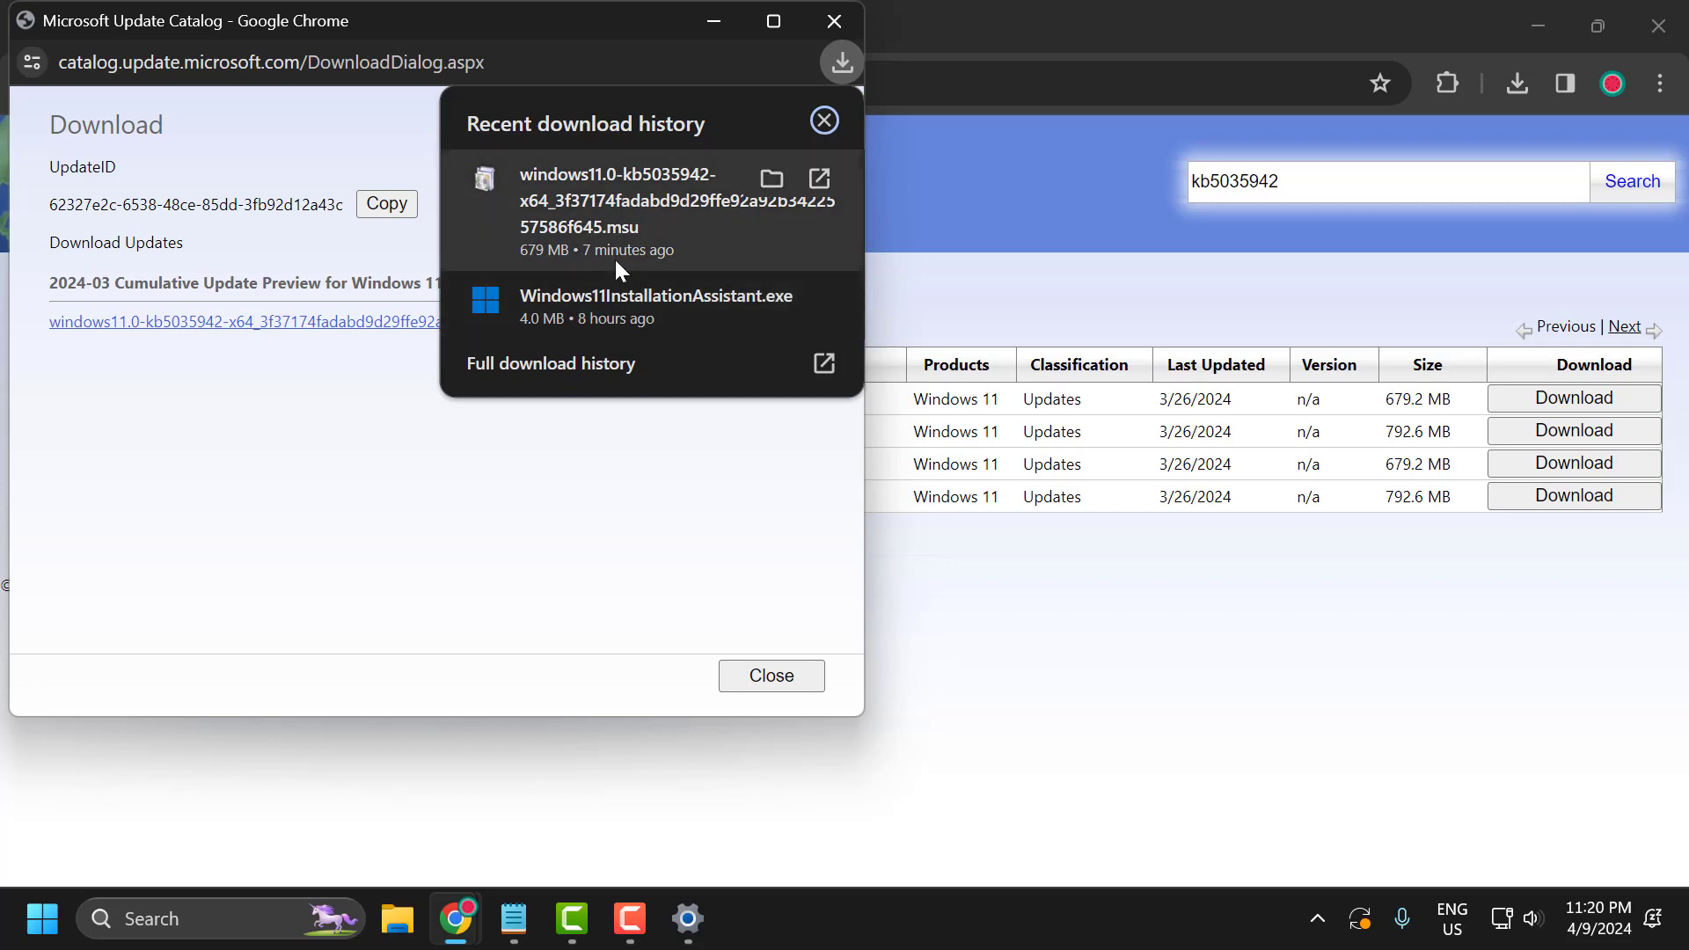
pyautogui.moveTo(620, 469)
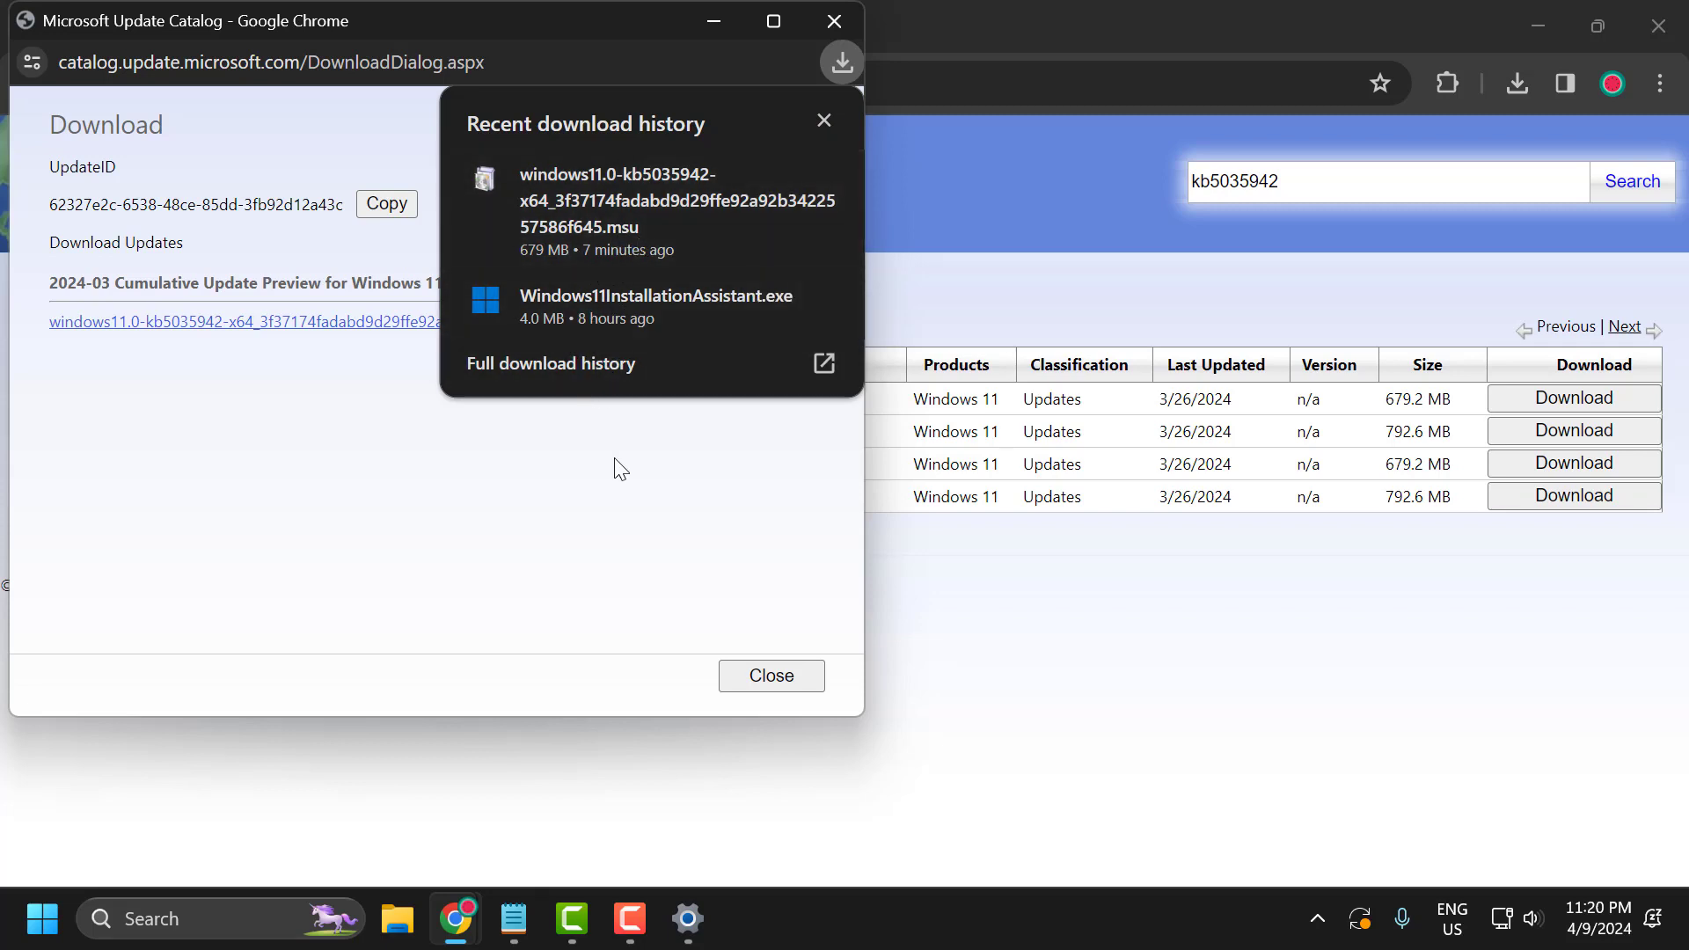
pyautogui.moveTo(679, 258)
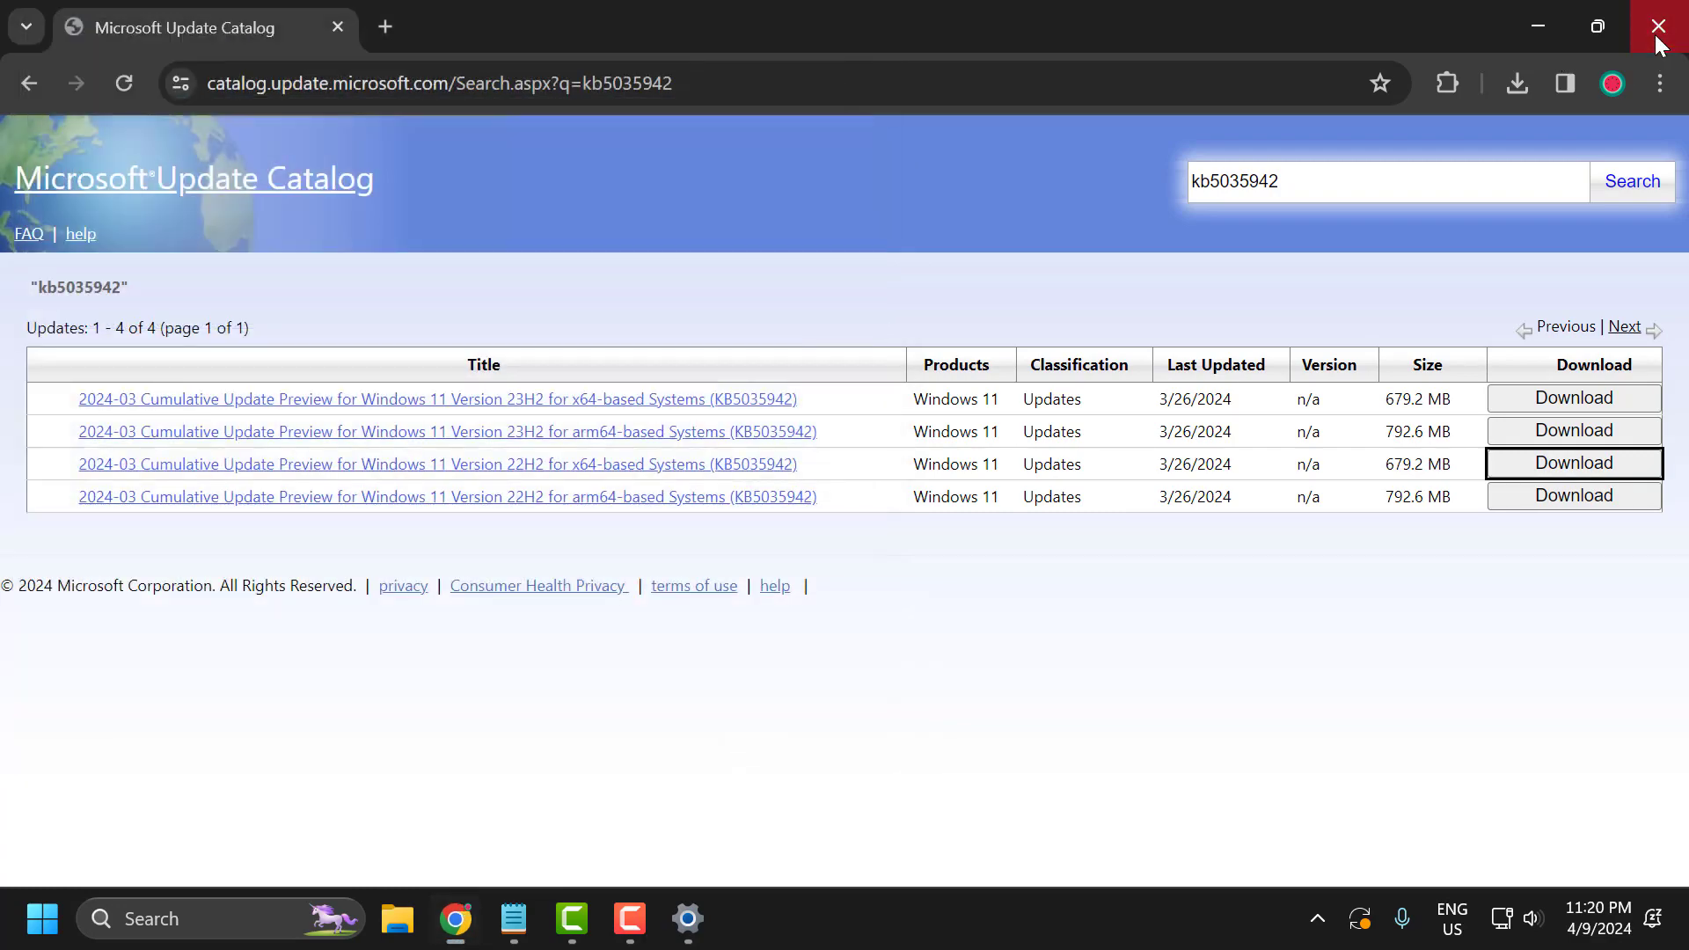
# Close Chrome and launch Notepad from Windows Search.
pyautogui.click(1657, 24)
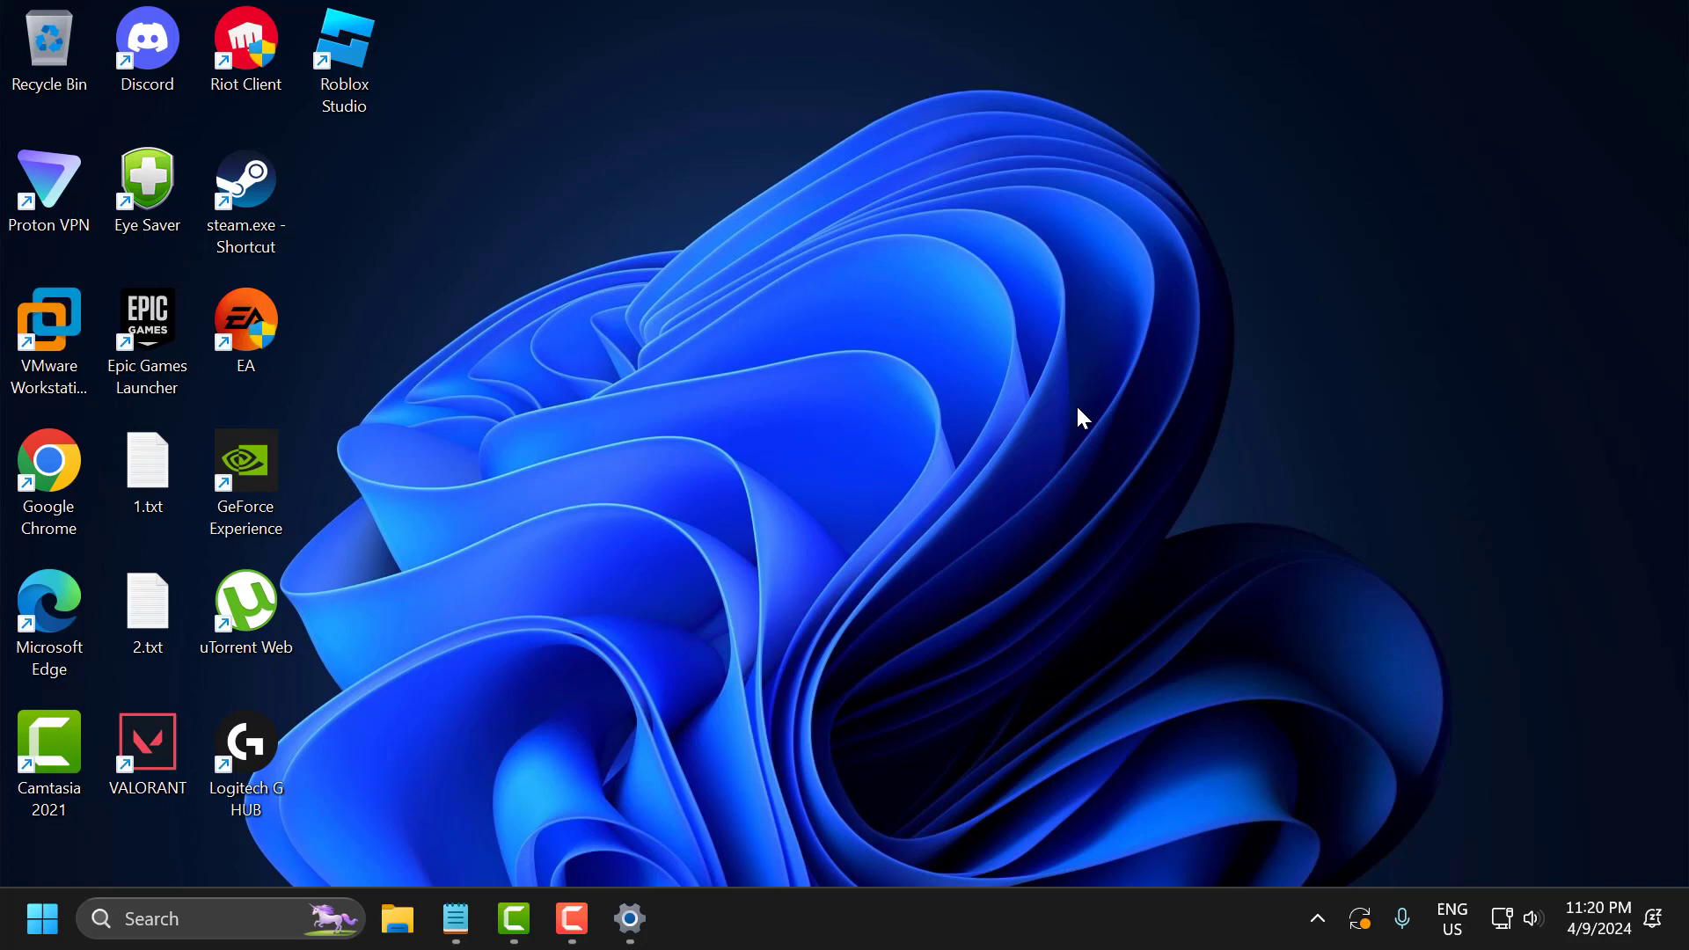
pyautogui.moveTo(724, 520)
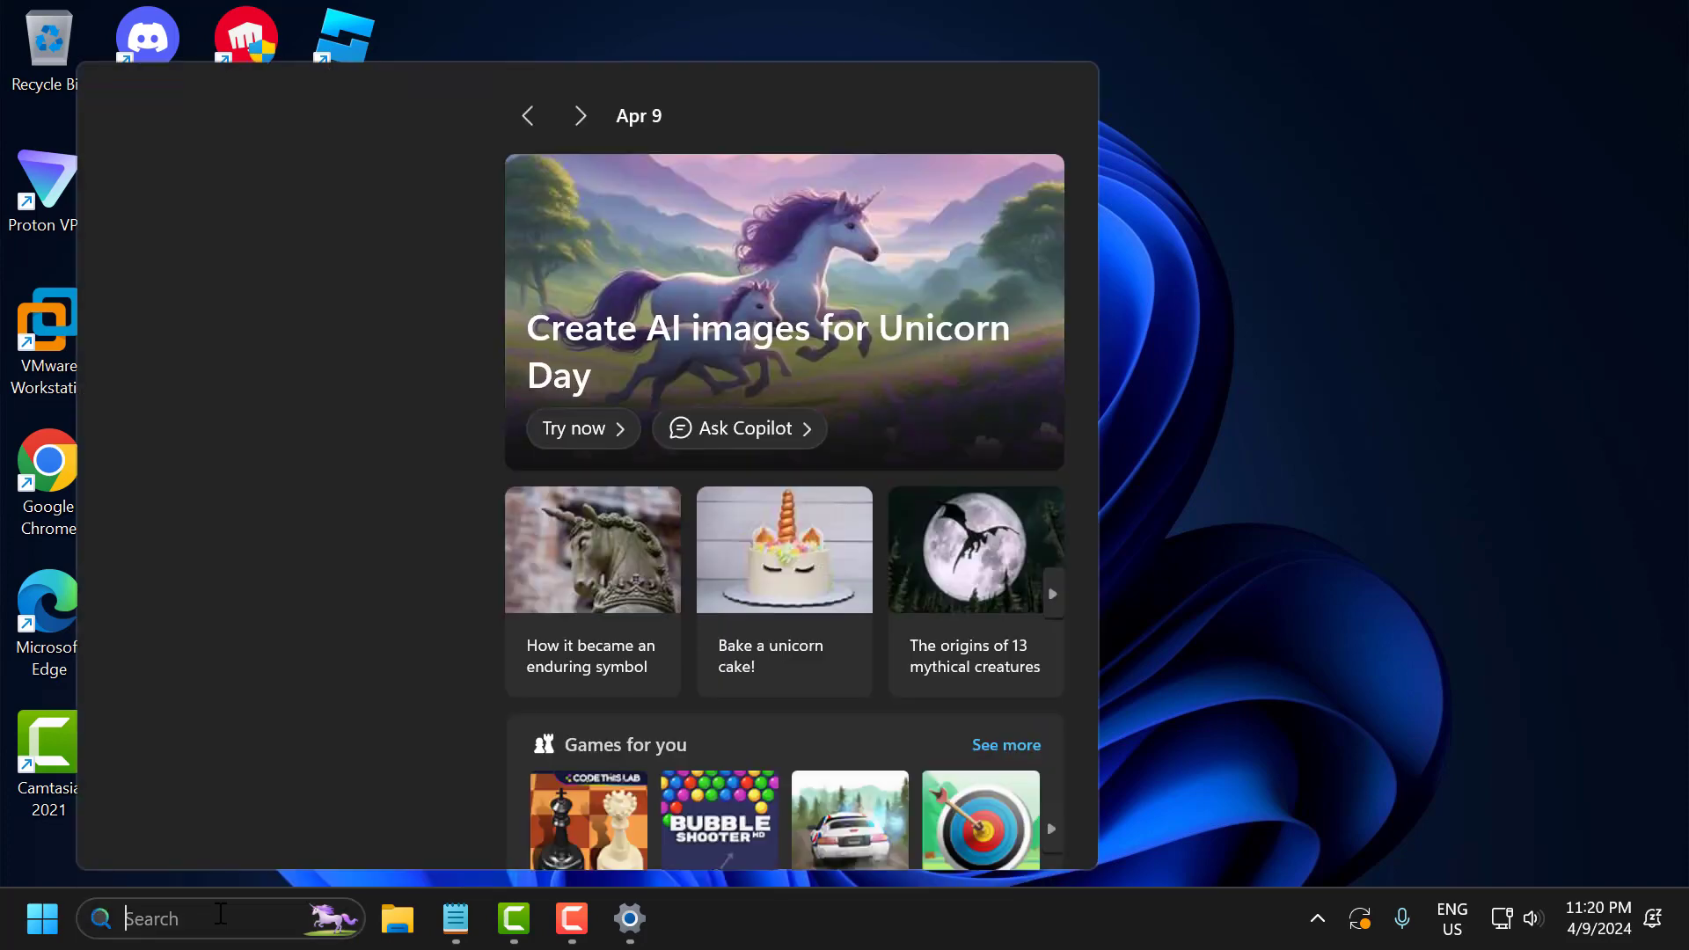
pyautogui.write('notepad')
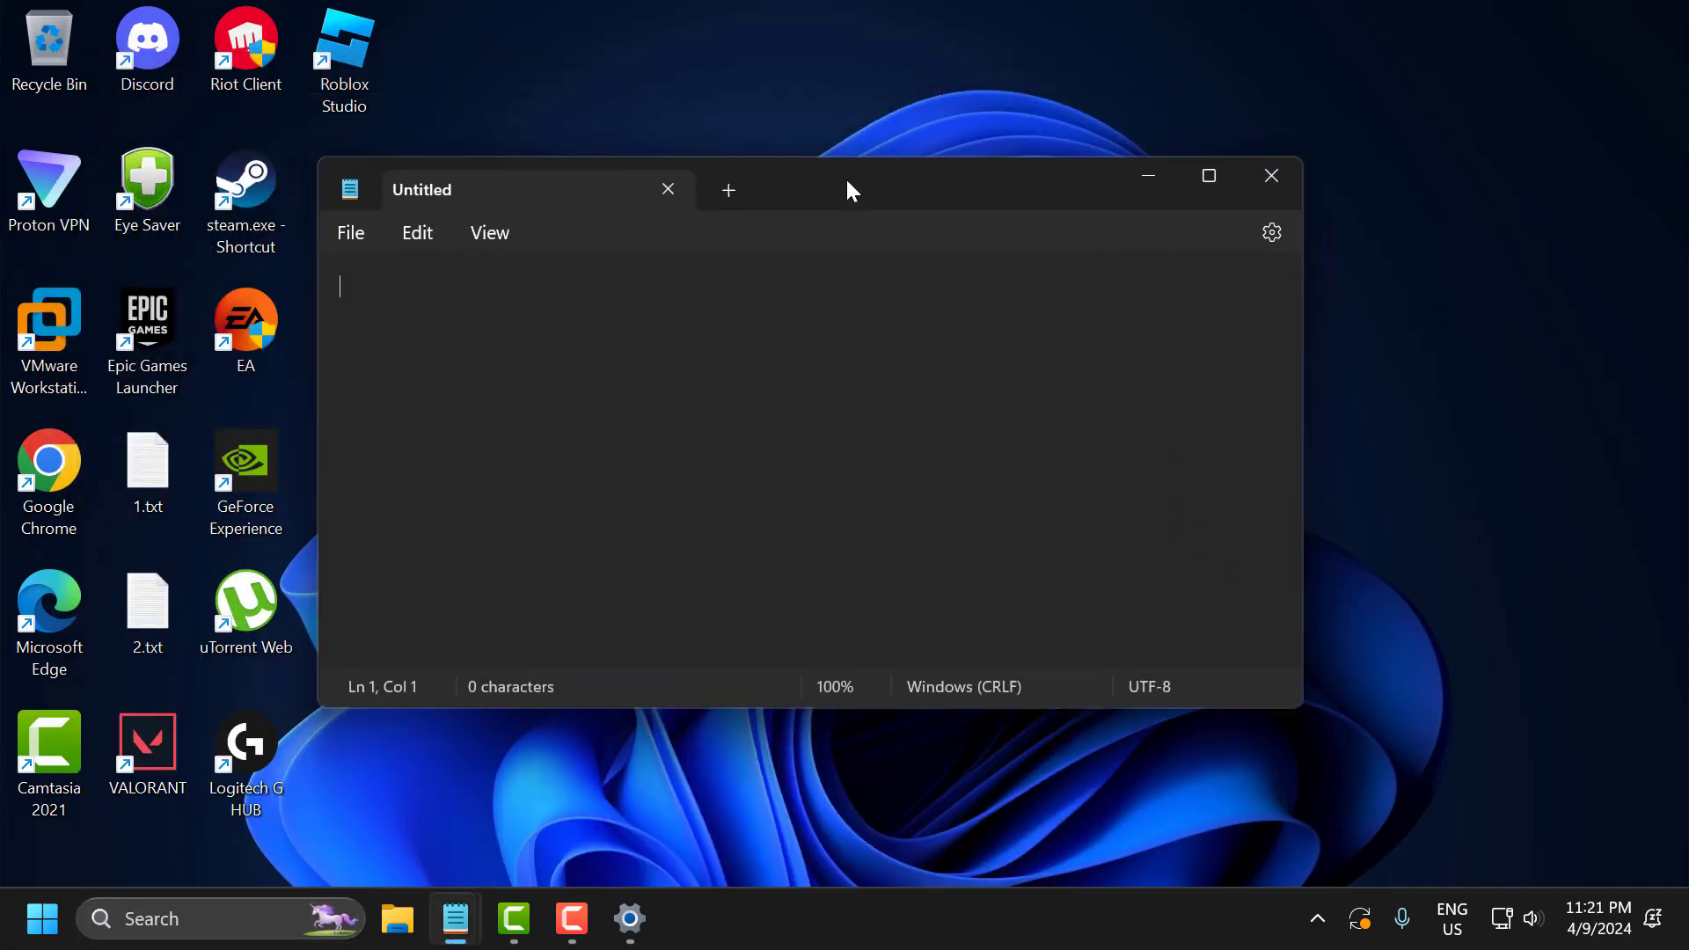
# Copy all reset commands from 2.txt into the new note and start Save as.
pyautogui.doubleClick(147, 599)
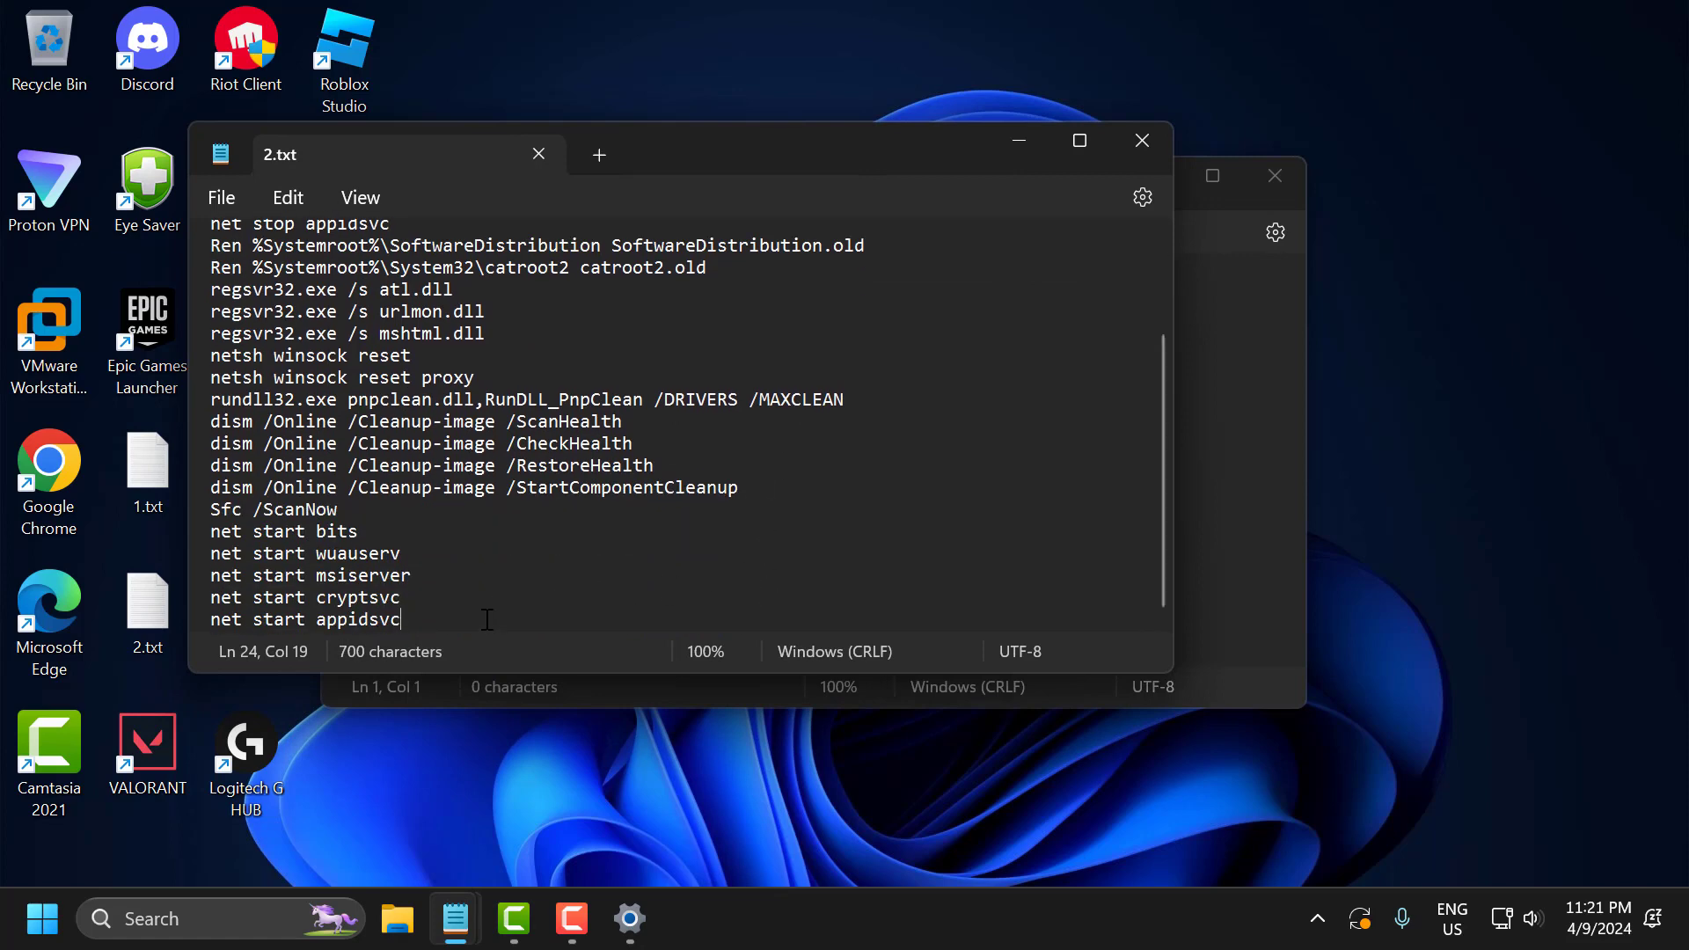
pyautogui.press('ctrl+a')
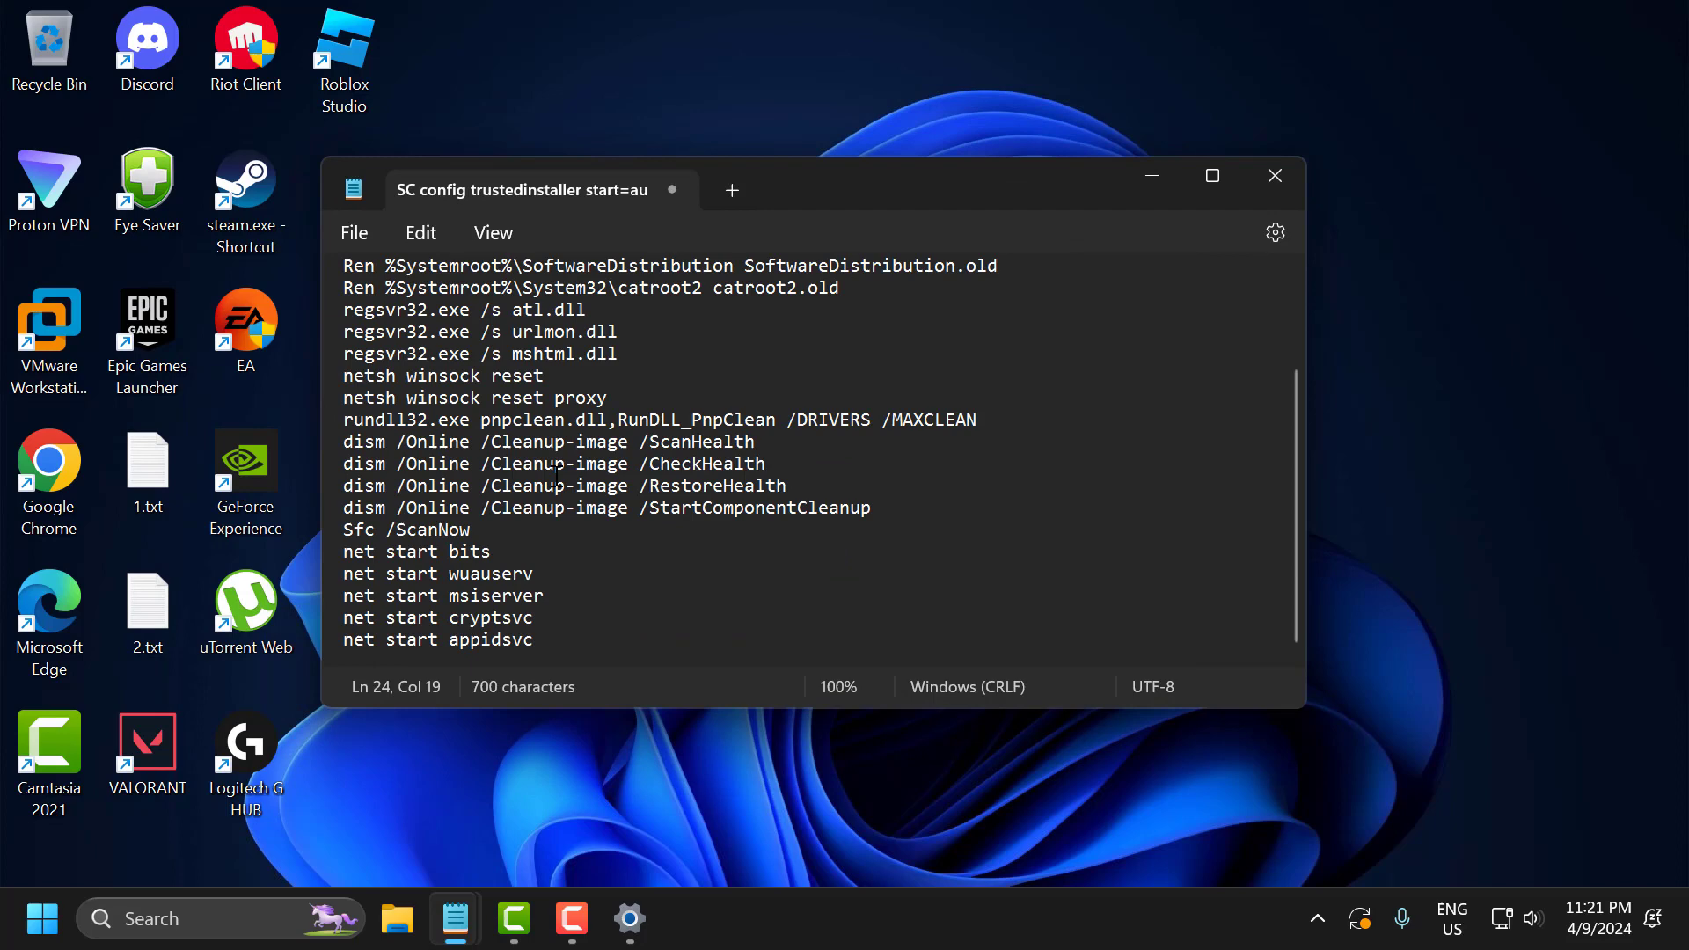
pyautogui.click(354, 232)
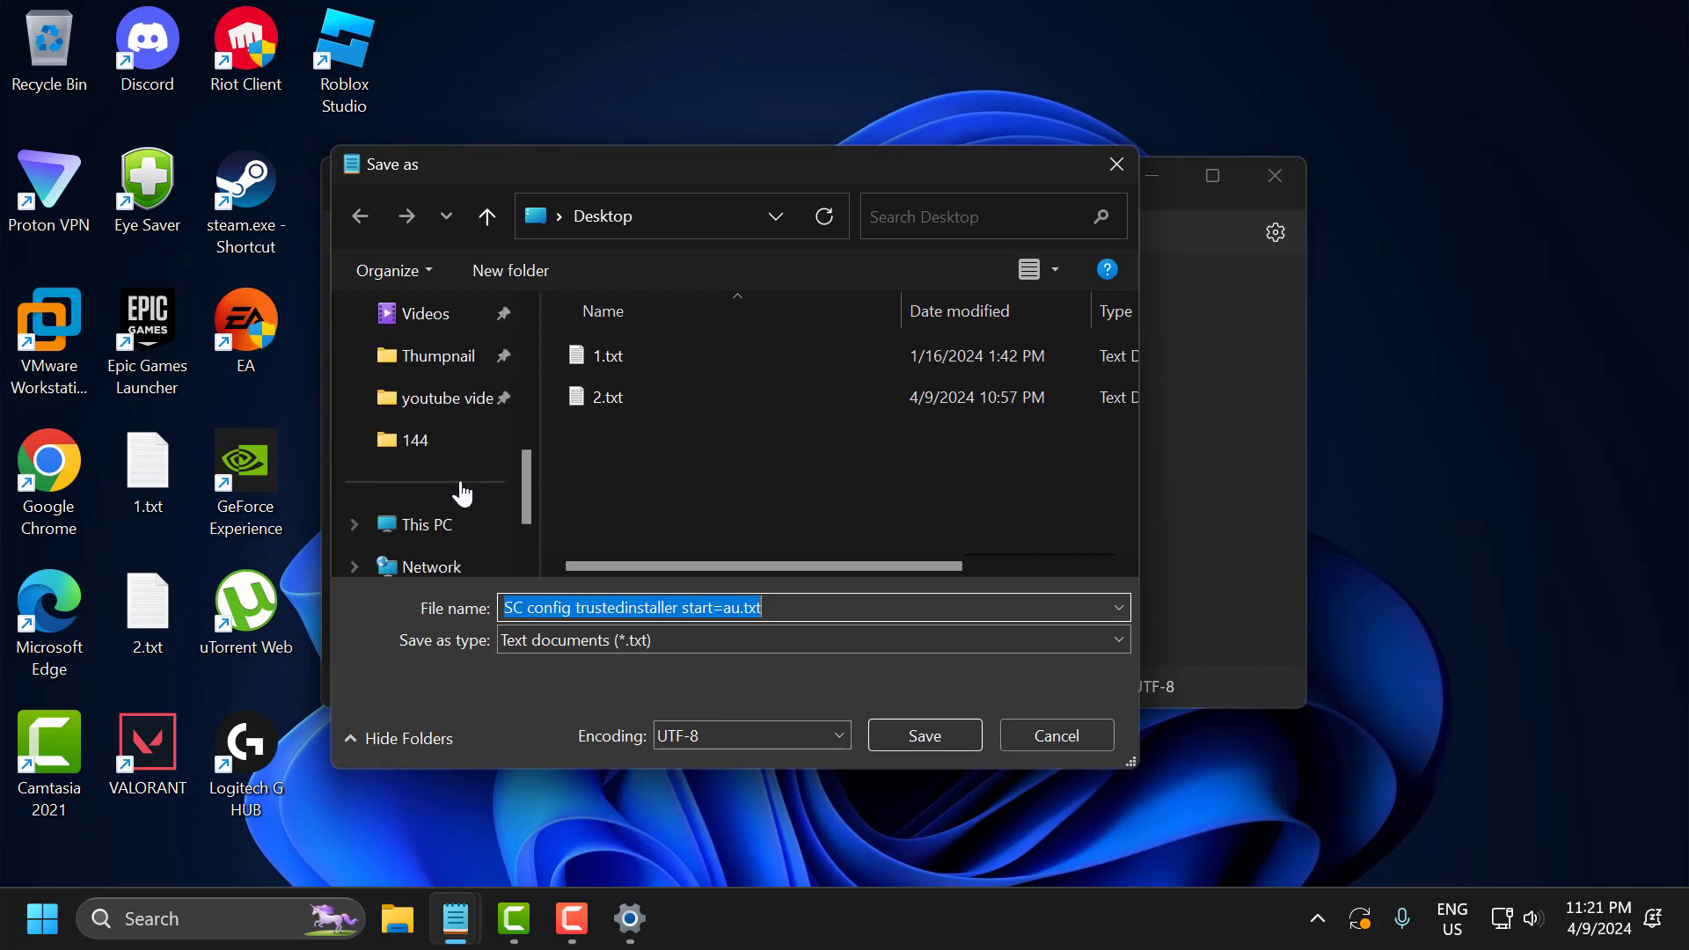
# Save the script on the Desktop with the file name fix.bat.
pyautogui.scroll(3)
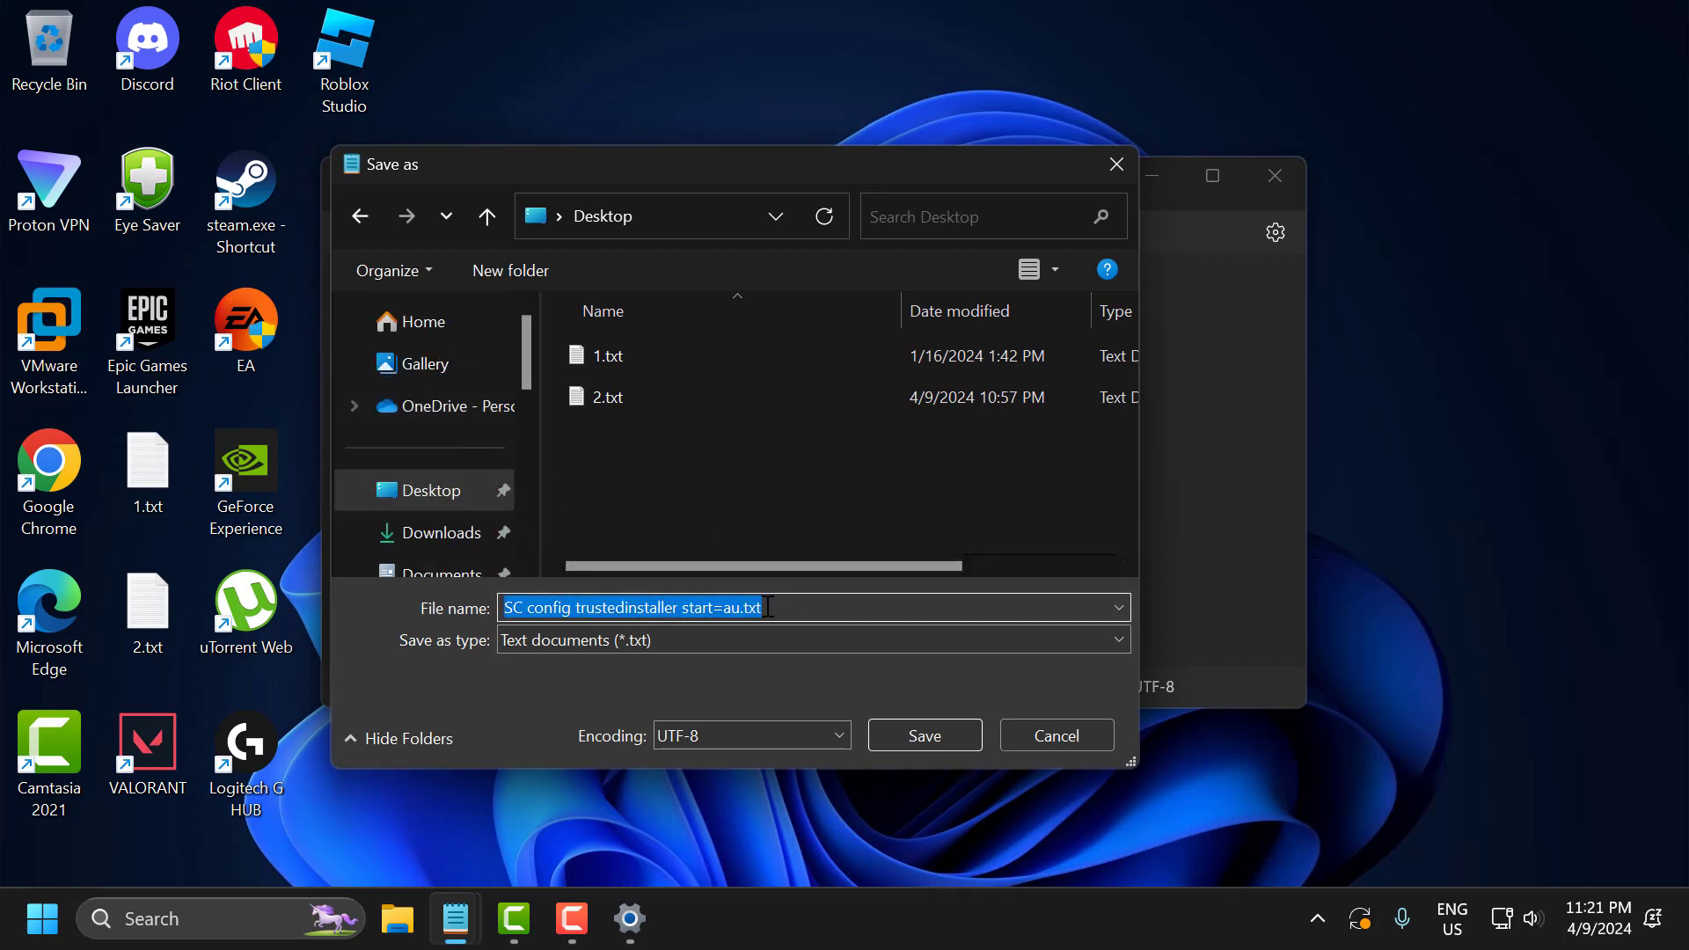
pyautogui.write('fix.')
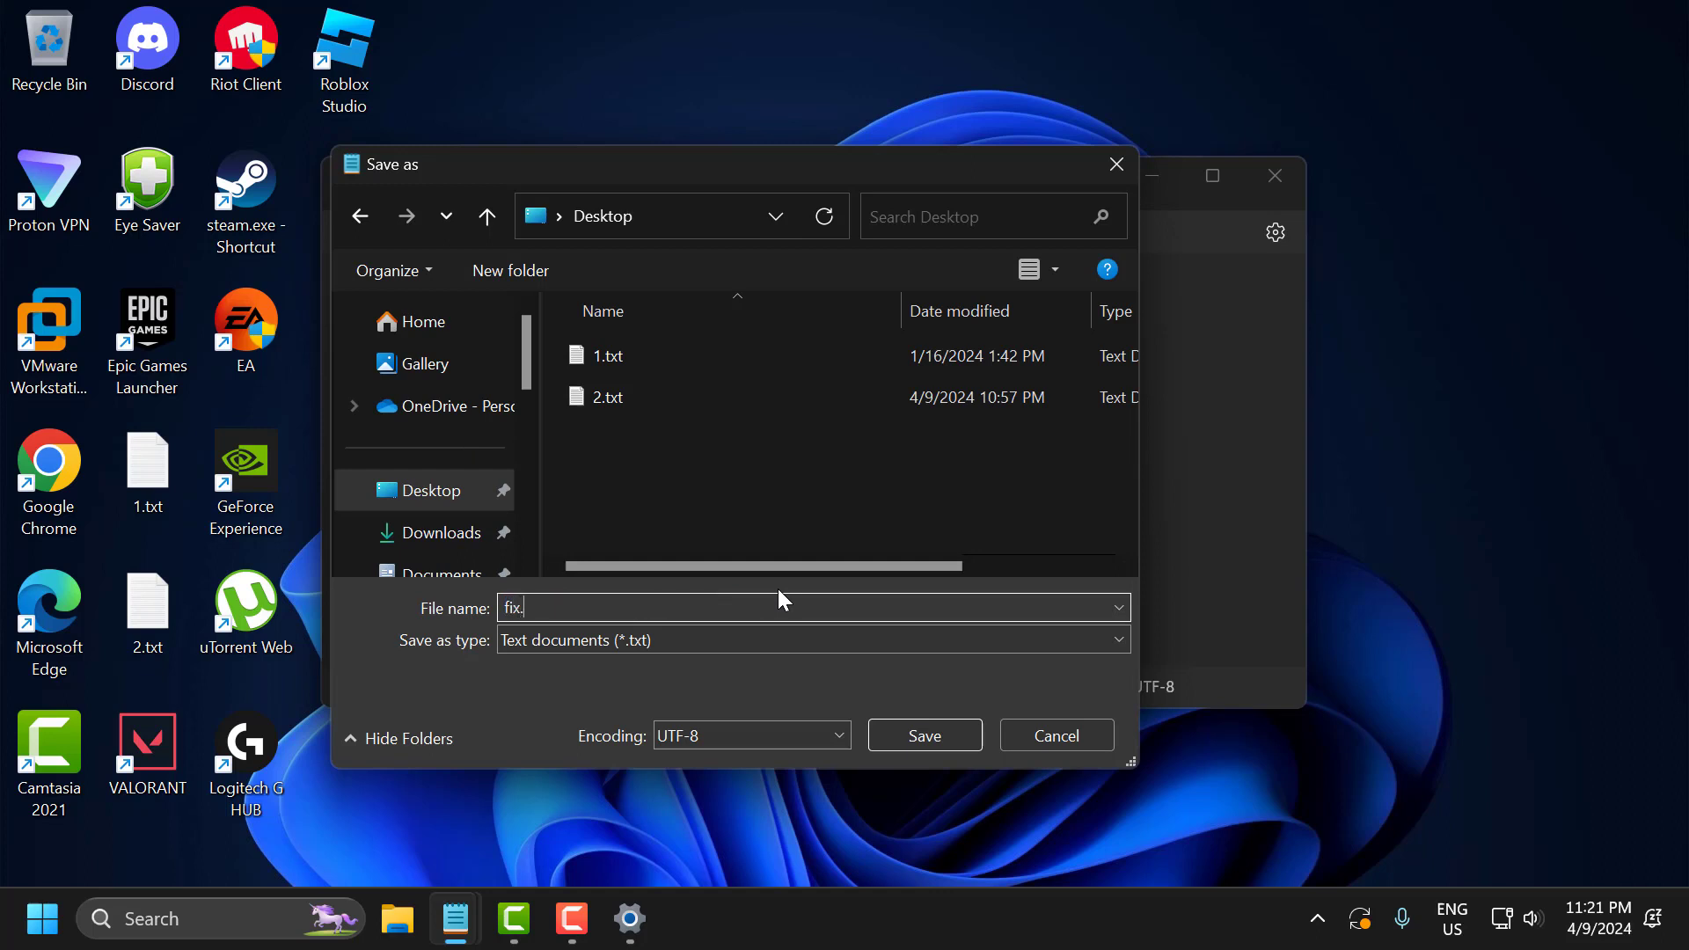
pyautogui.write('bat')
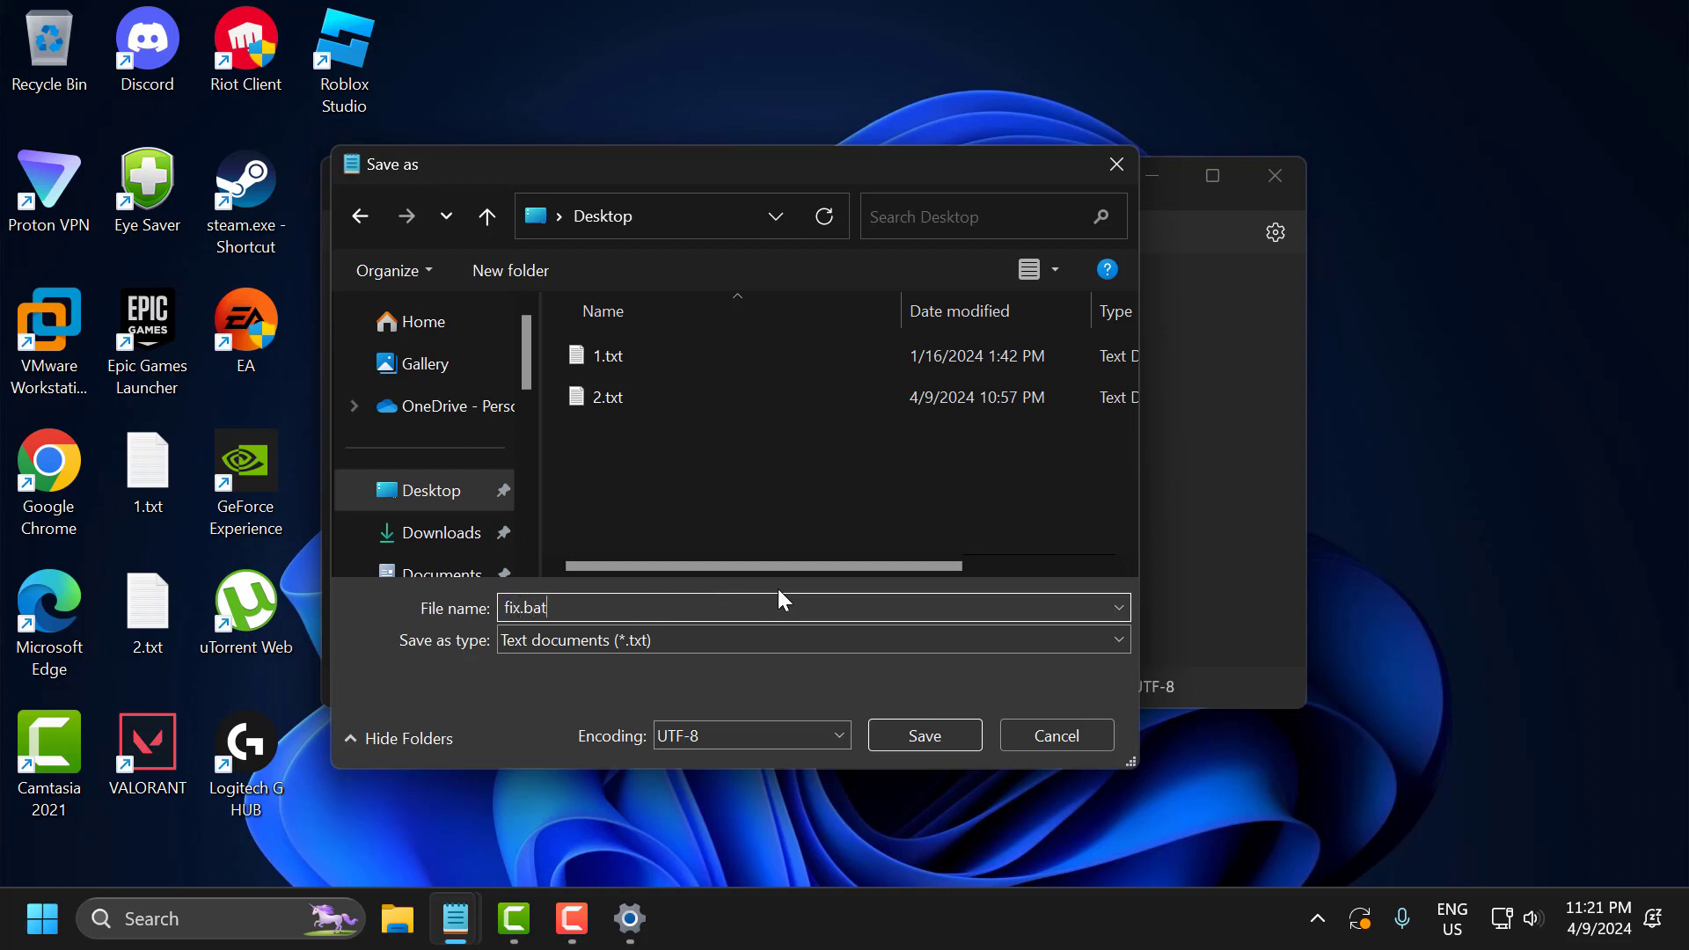
pyautogui.click(813, 639)
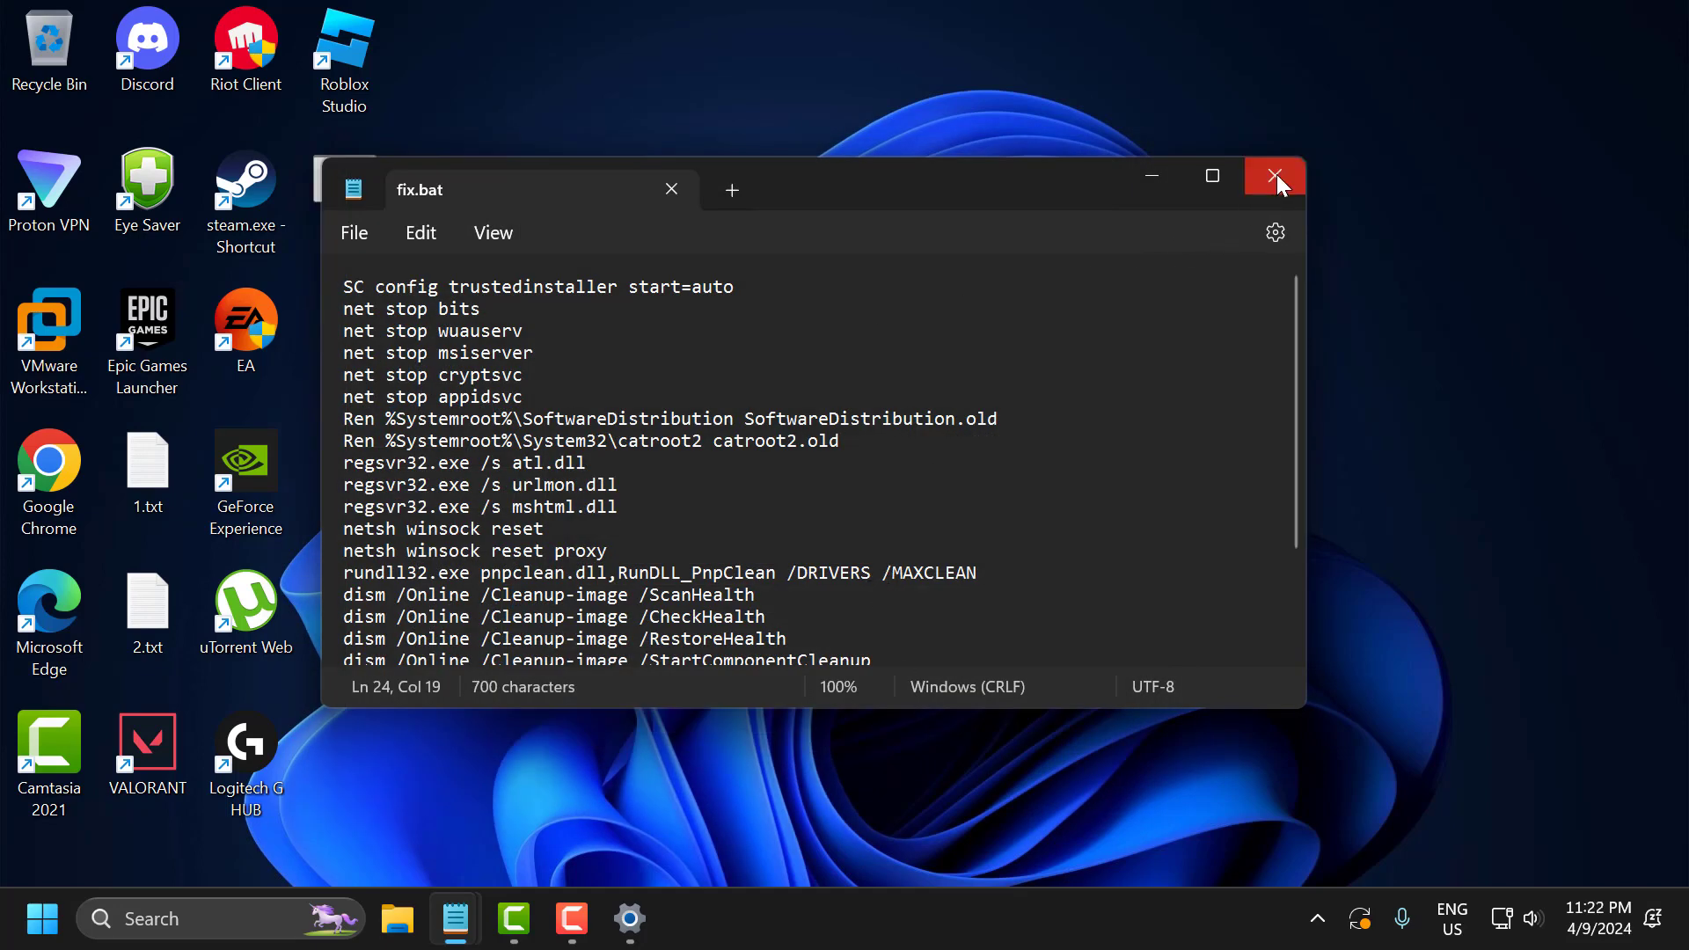
# Close Notepad and run fix.bat from the desktop as administrator.
pyautogui.click(1276, 174)
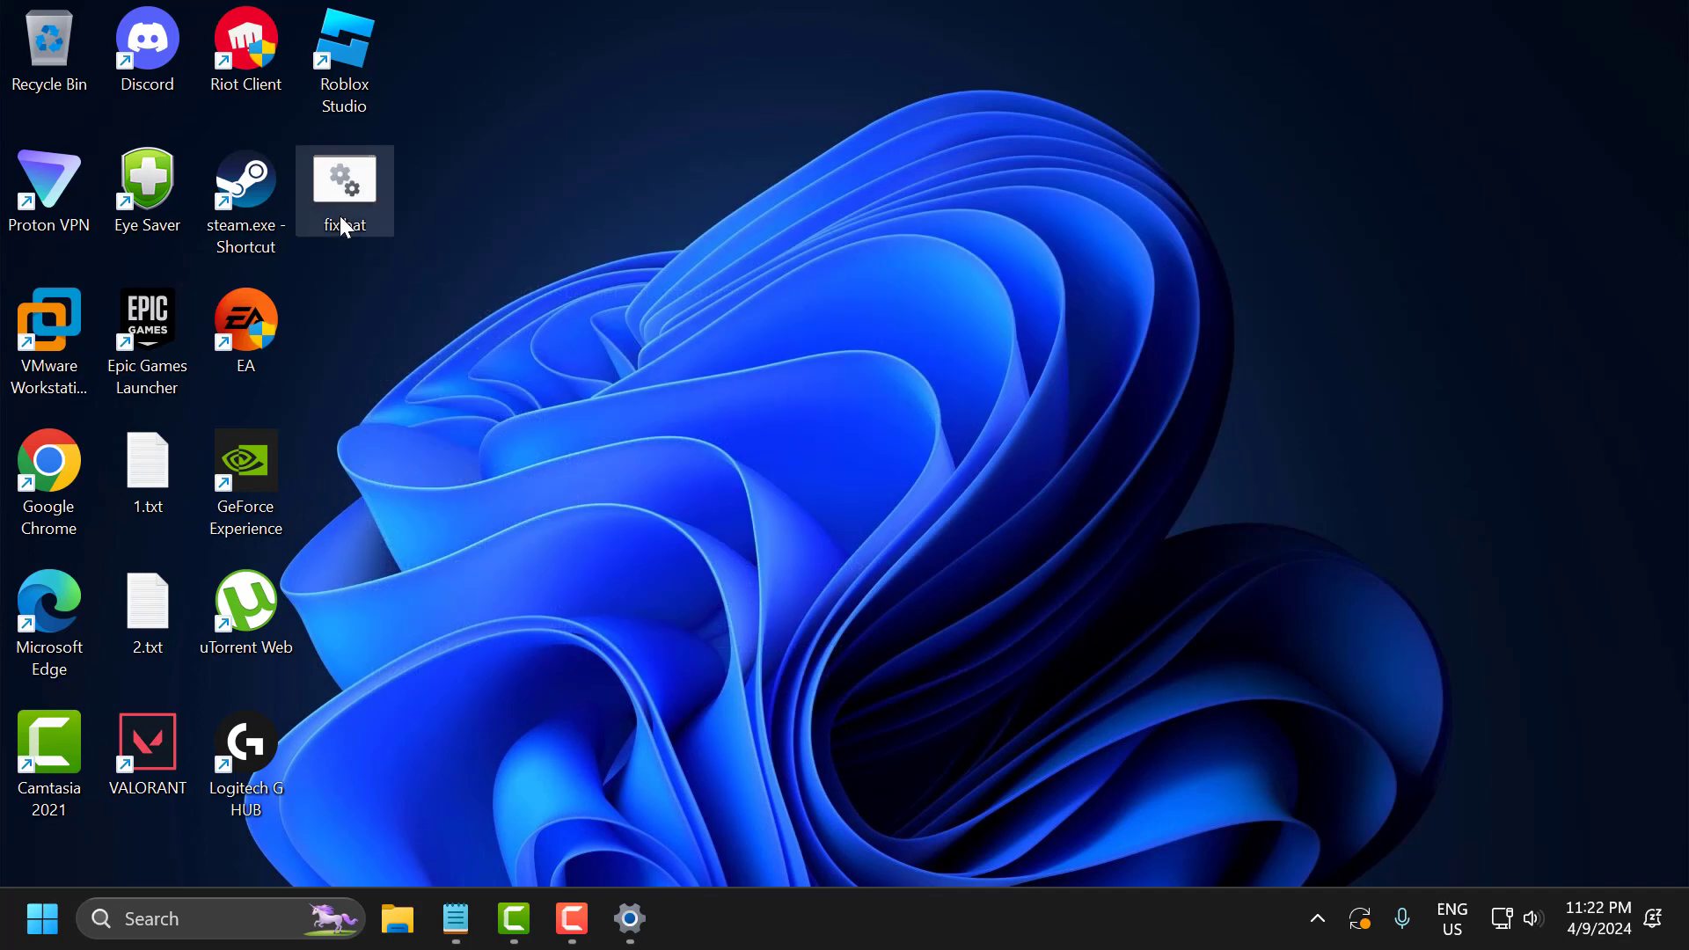
pyautogui.moveTo(345, 205)
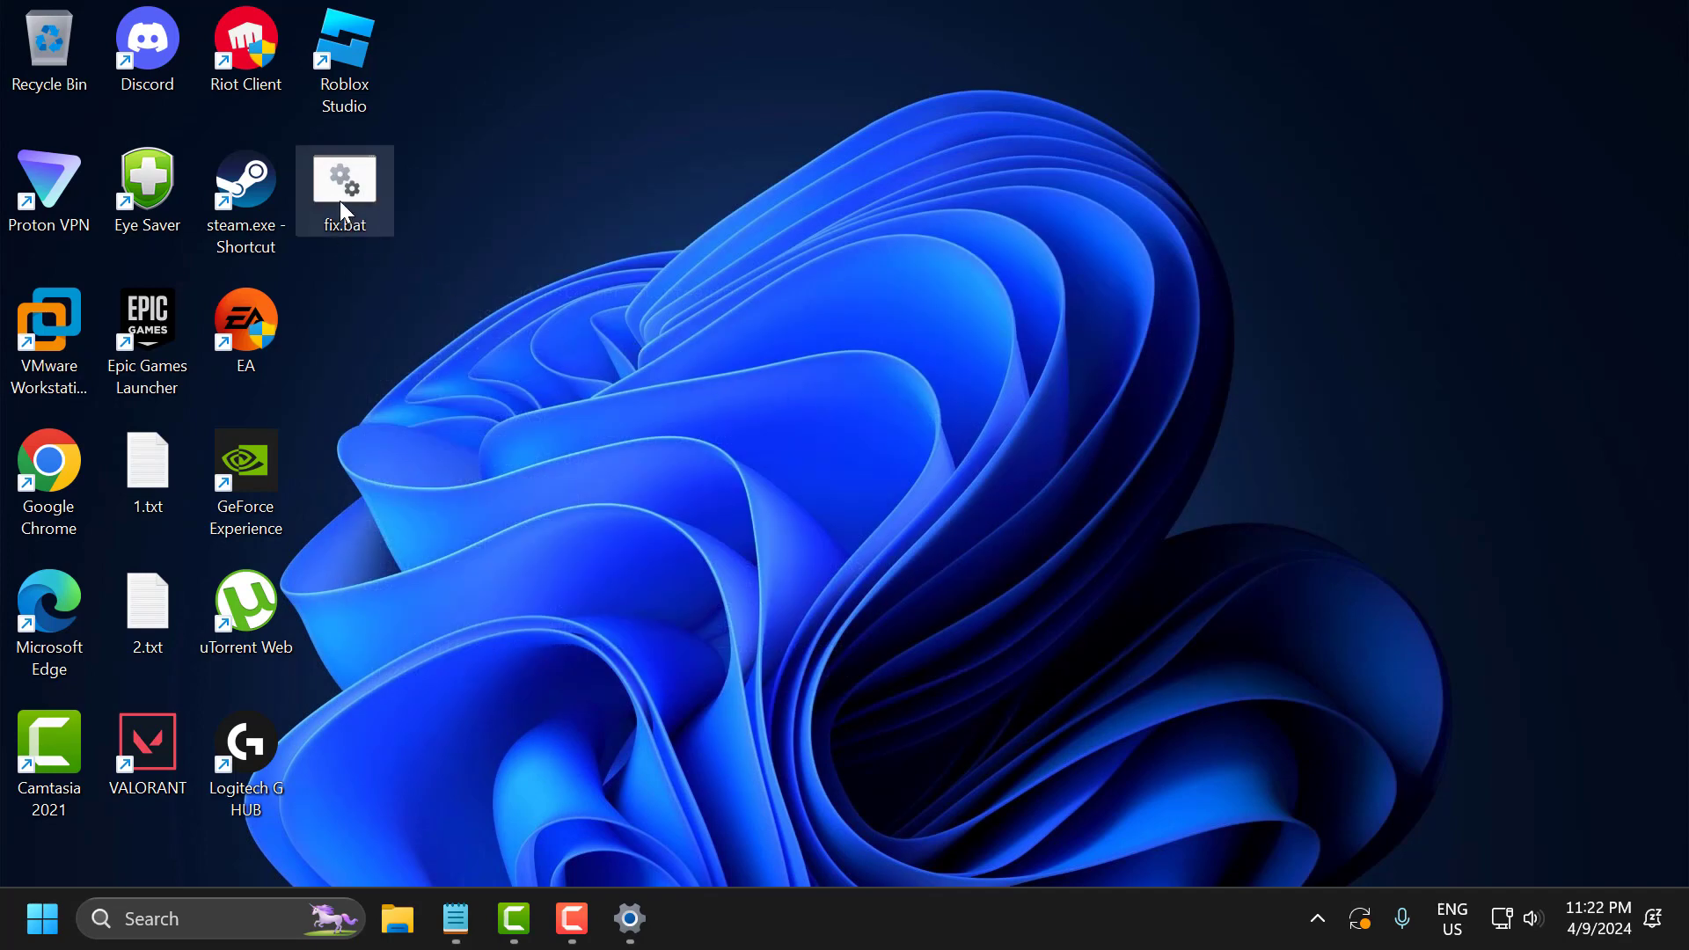
pyautogui.rightClick(344, 178)
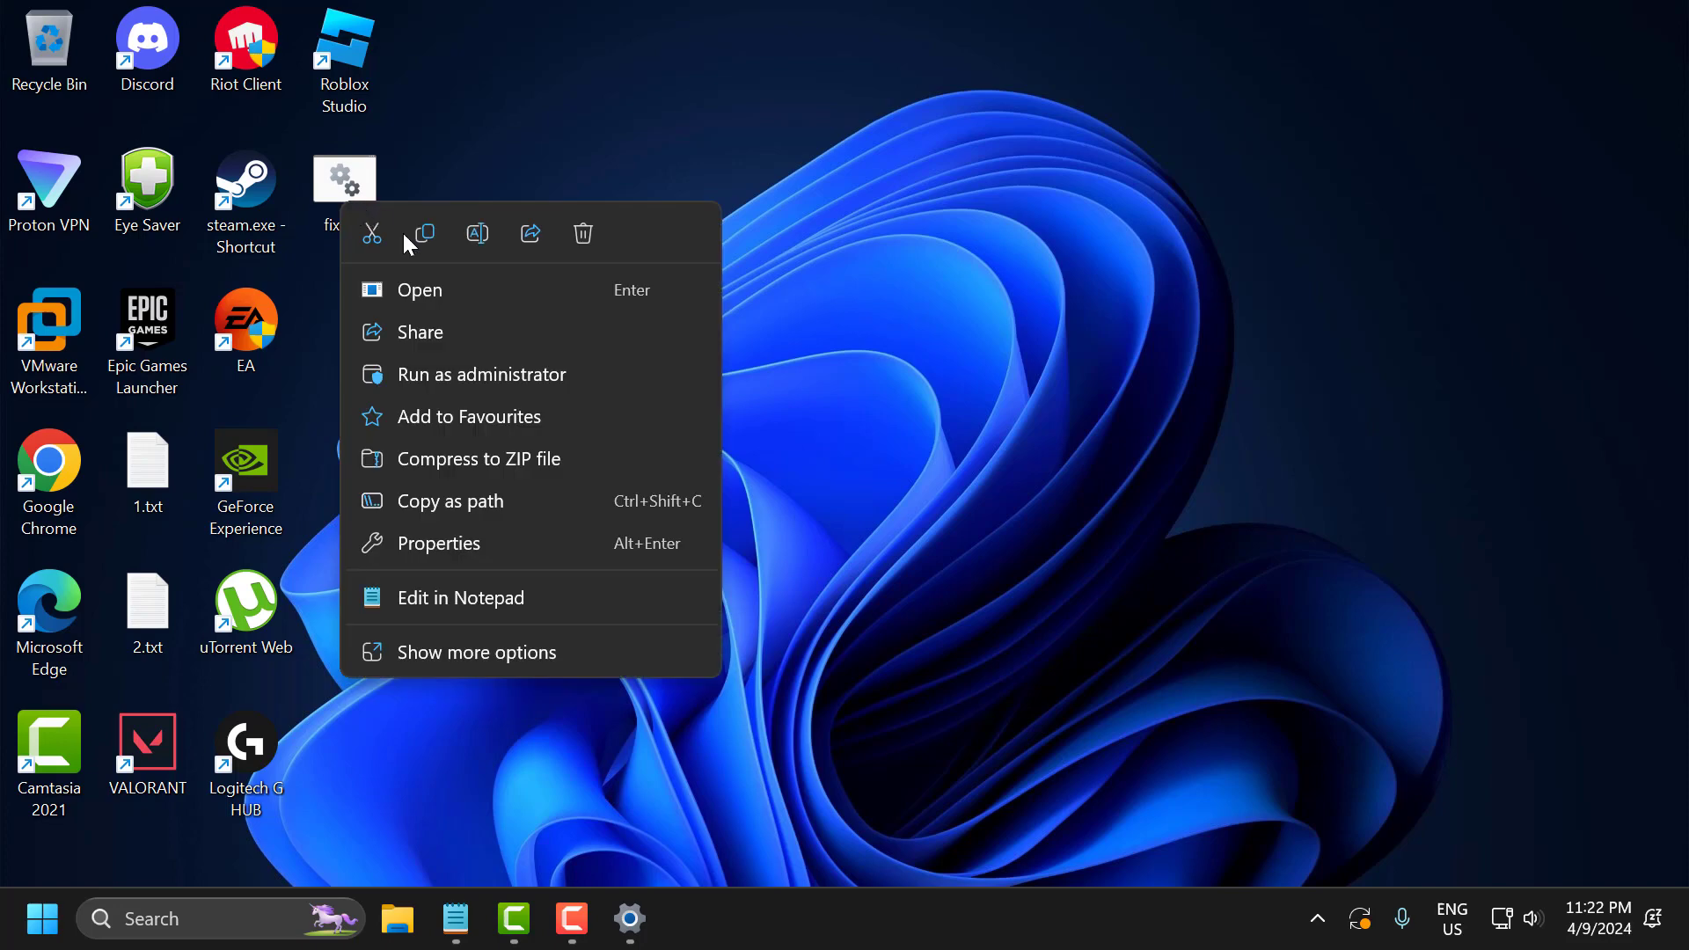
pyautogui.click(484, 374)
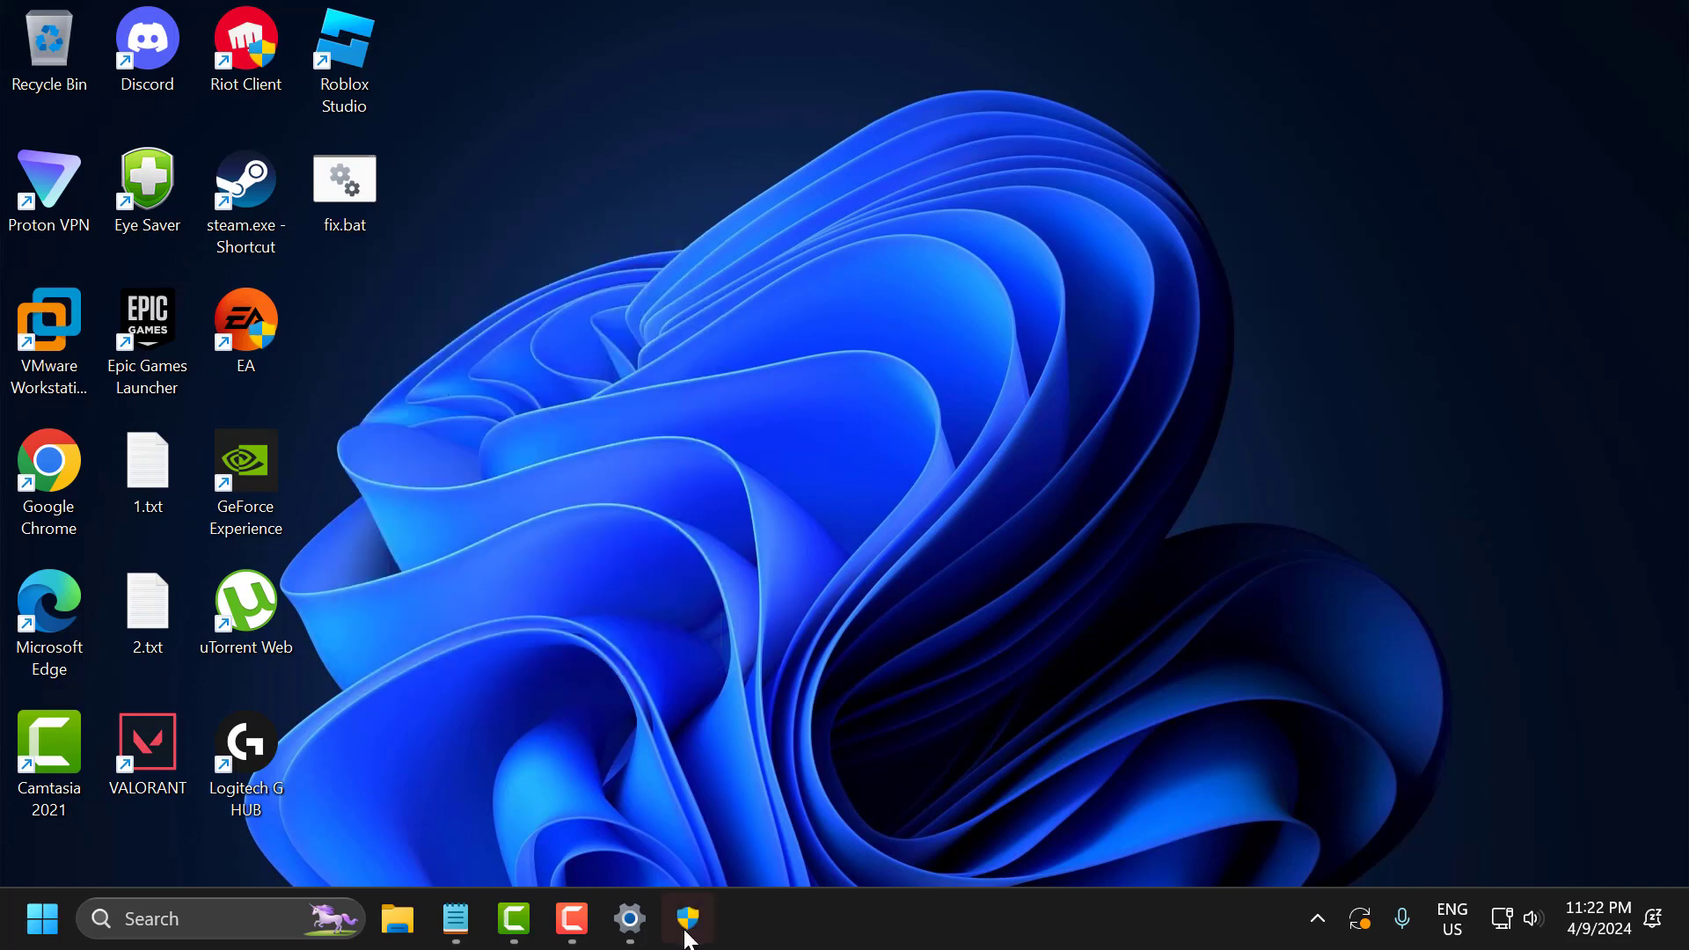
# Bring up the UAC prompt so fix.bat runs its Winsock reset and DISM scan in cmd.
pyautogui.click(687, 919)
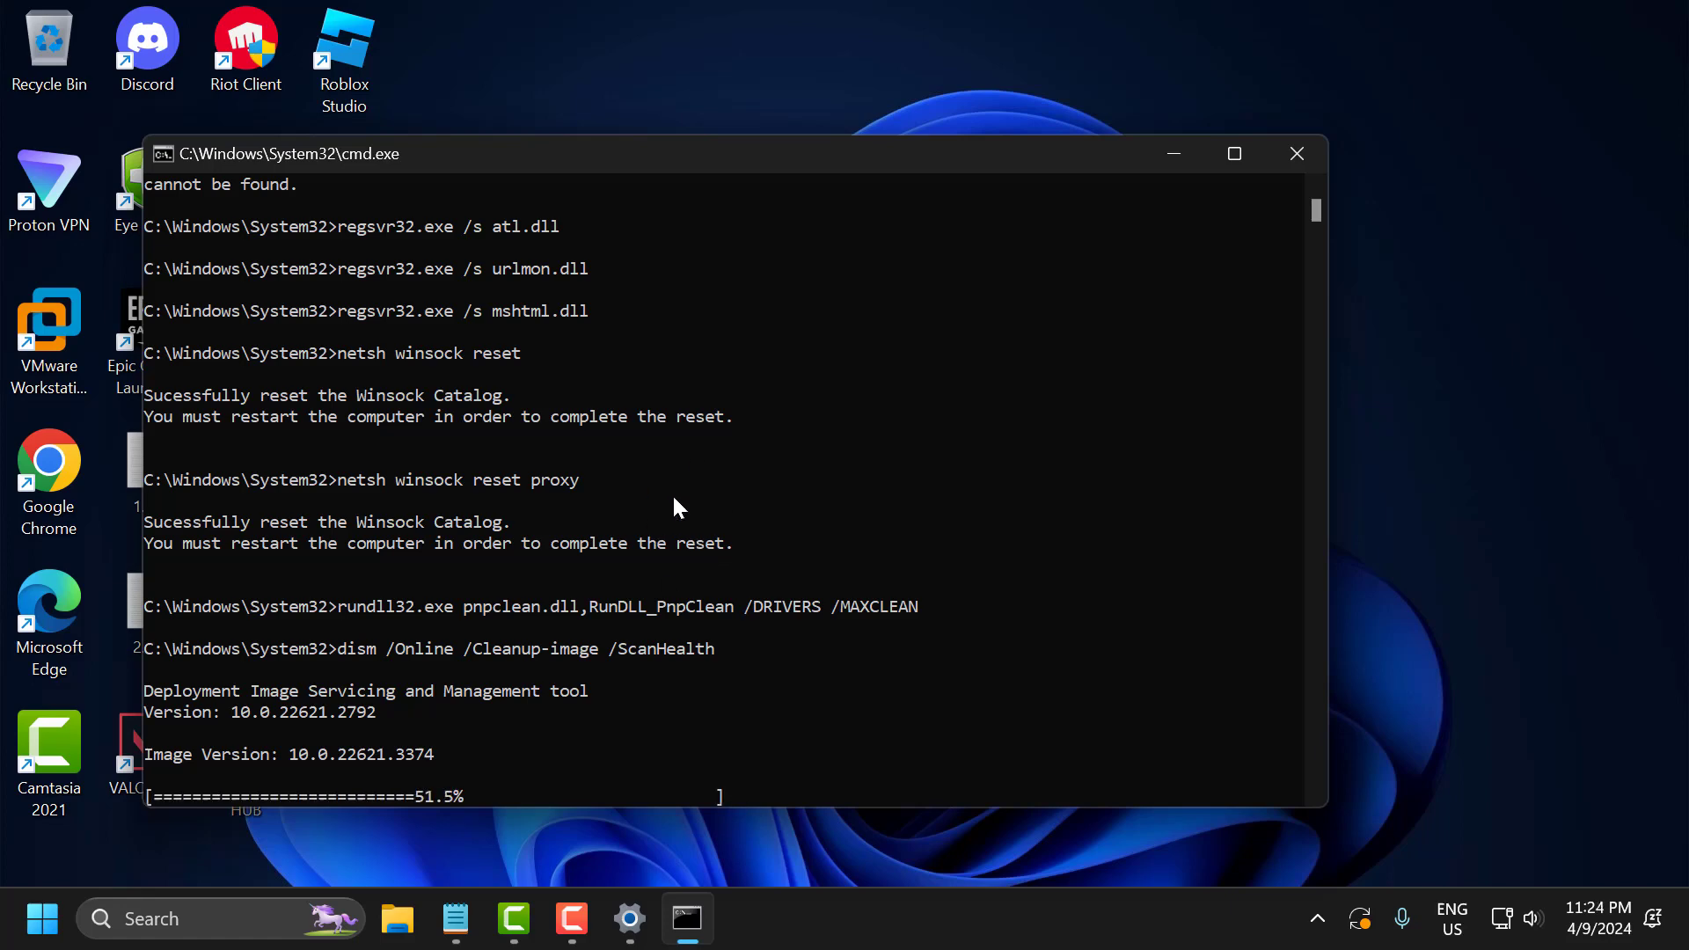
pyautogui.moveTo(589, 526)
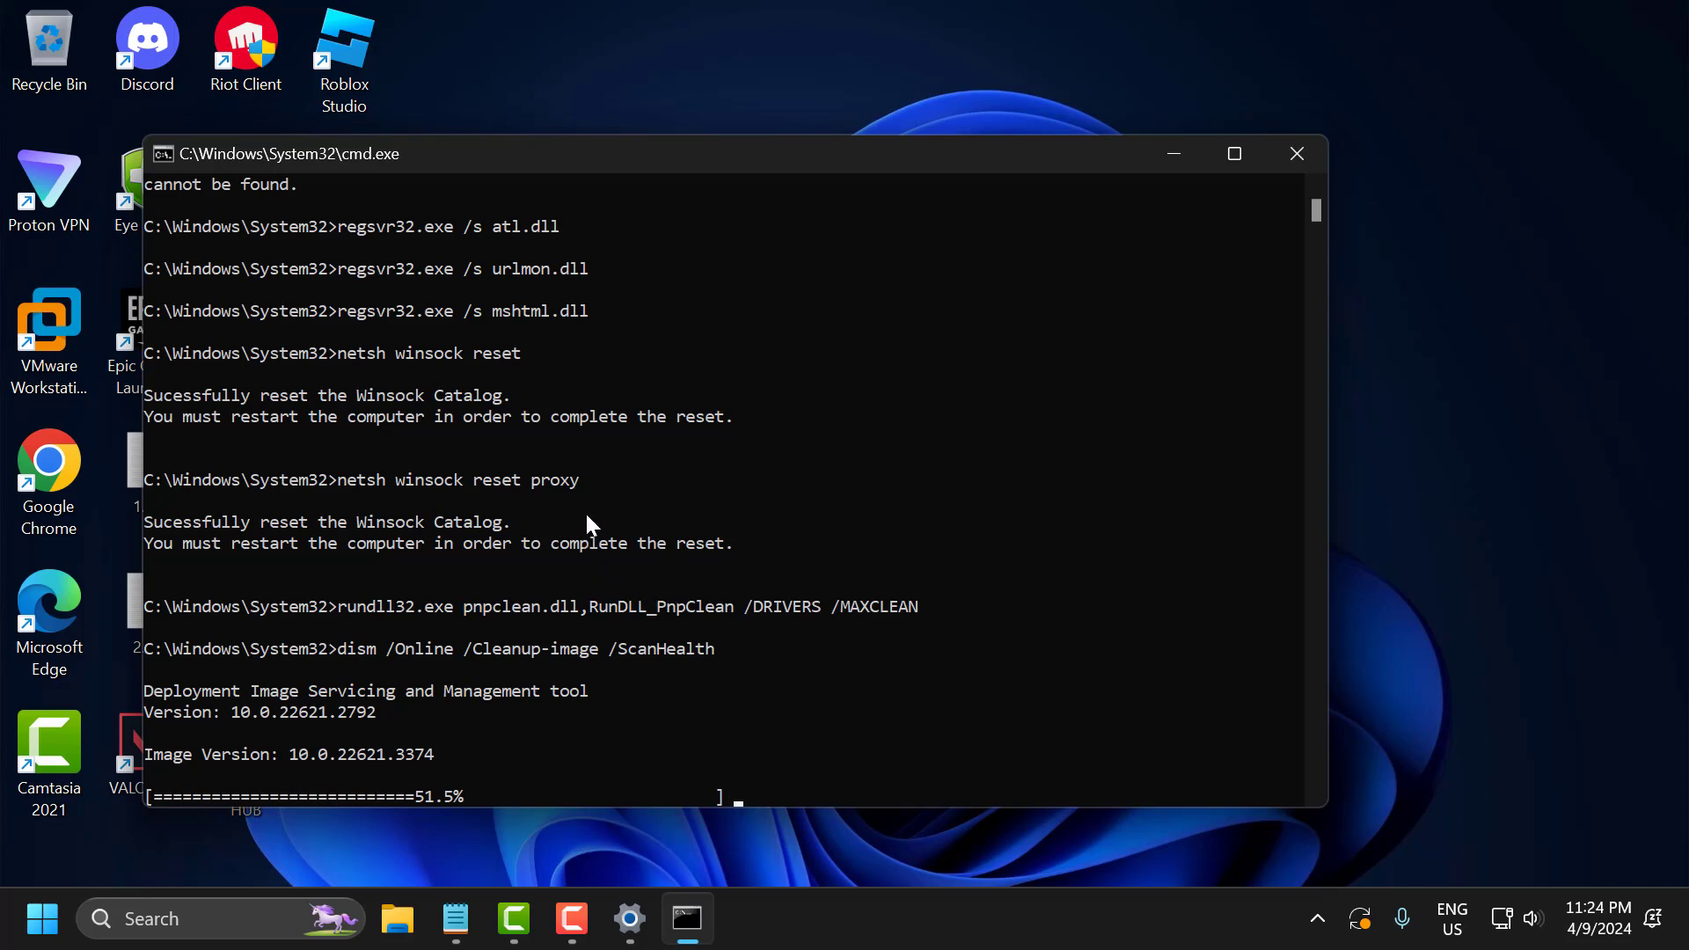
pyautogui.moveTo(582, 585)
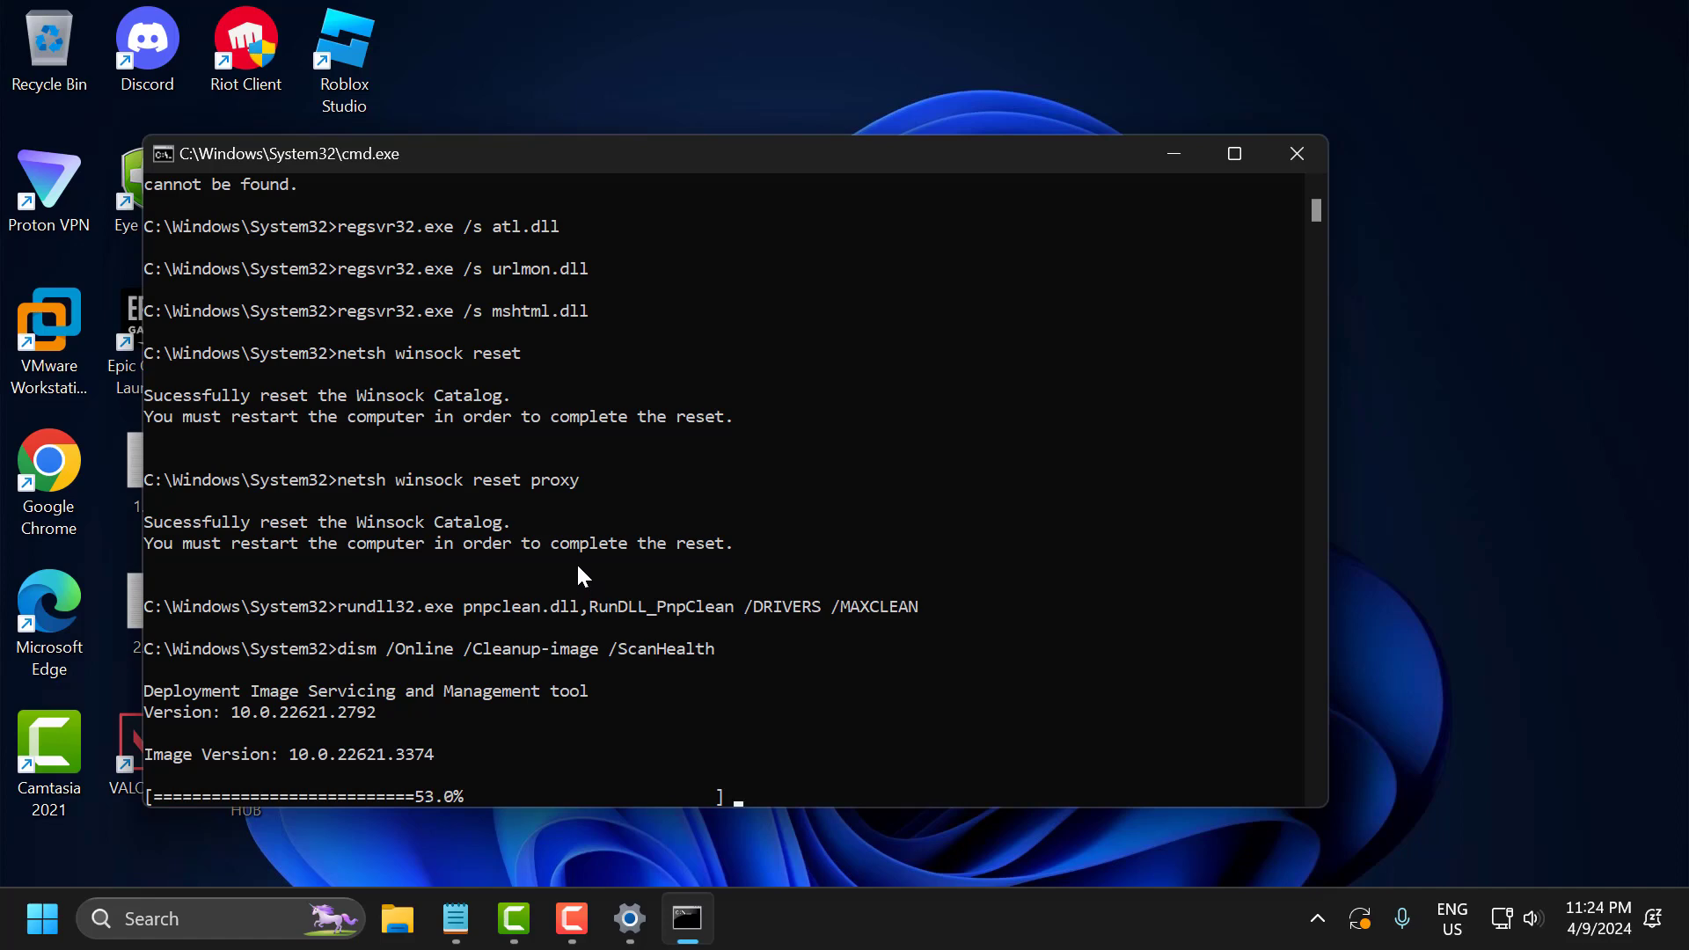
pyautogui.moveTo(573, 567)
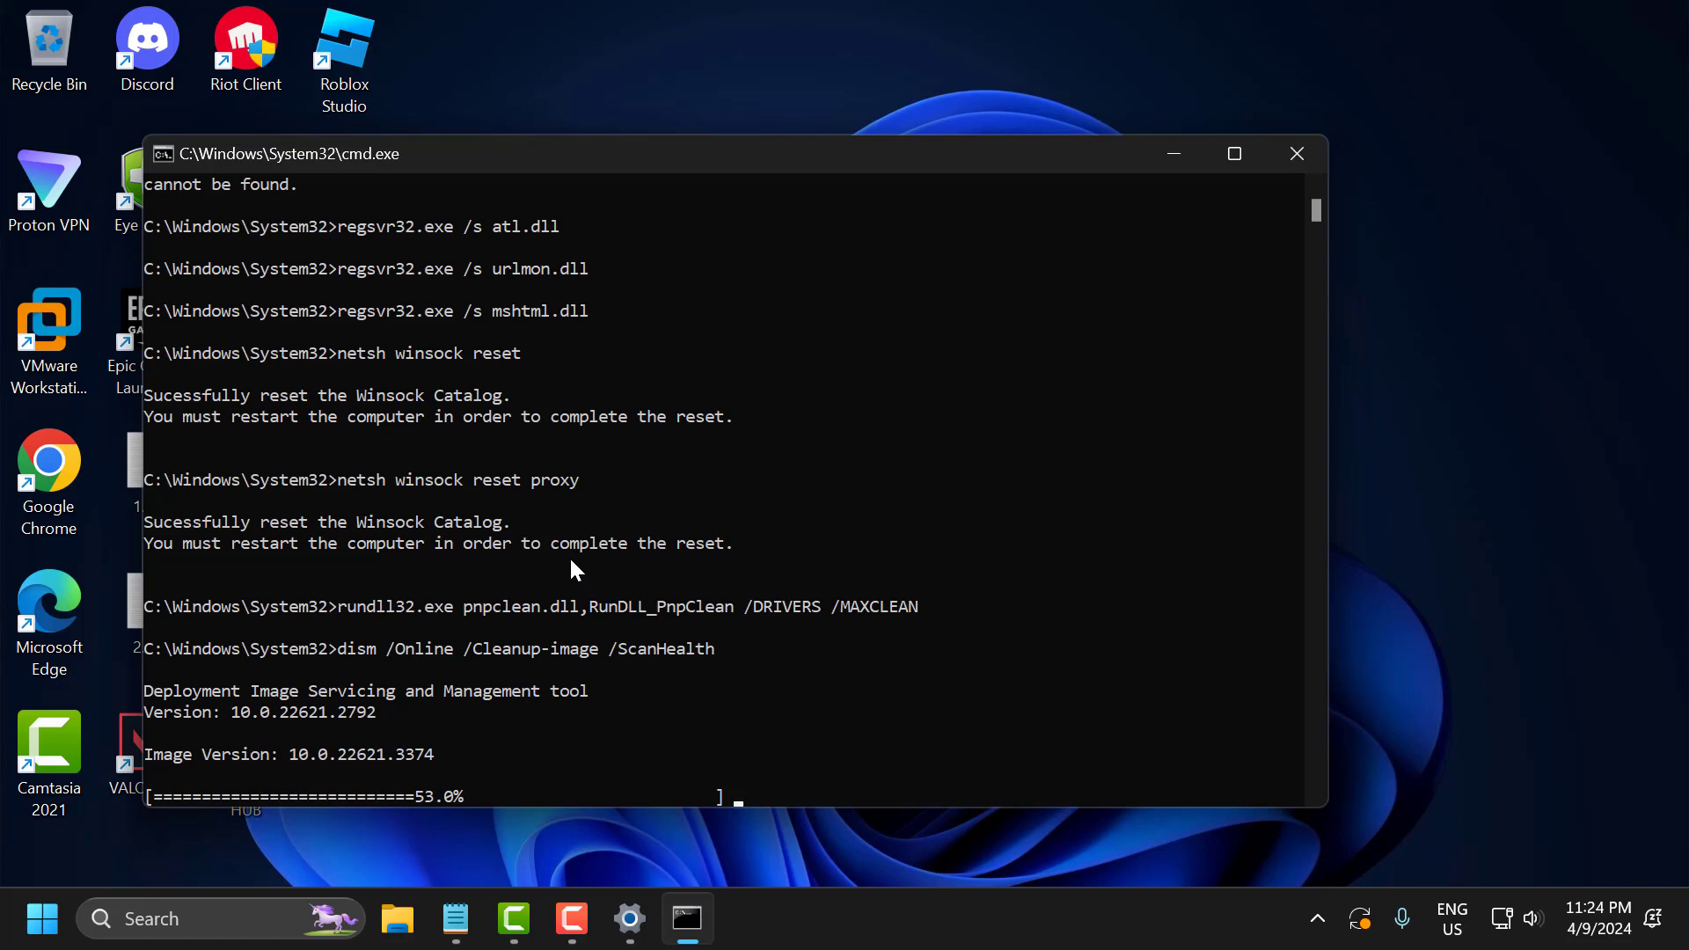